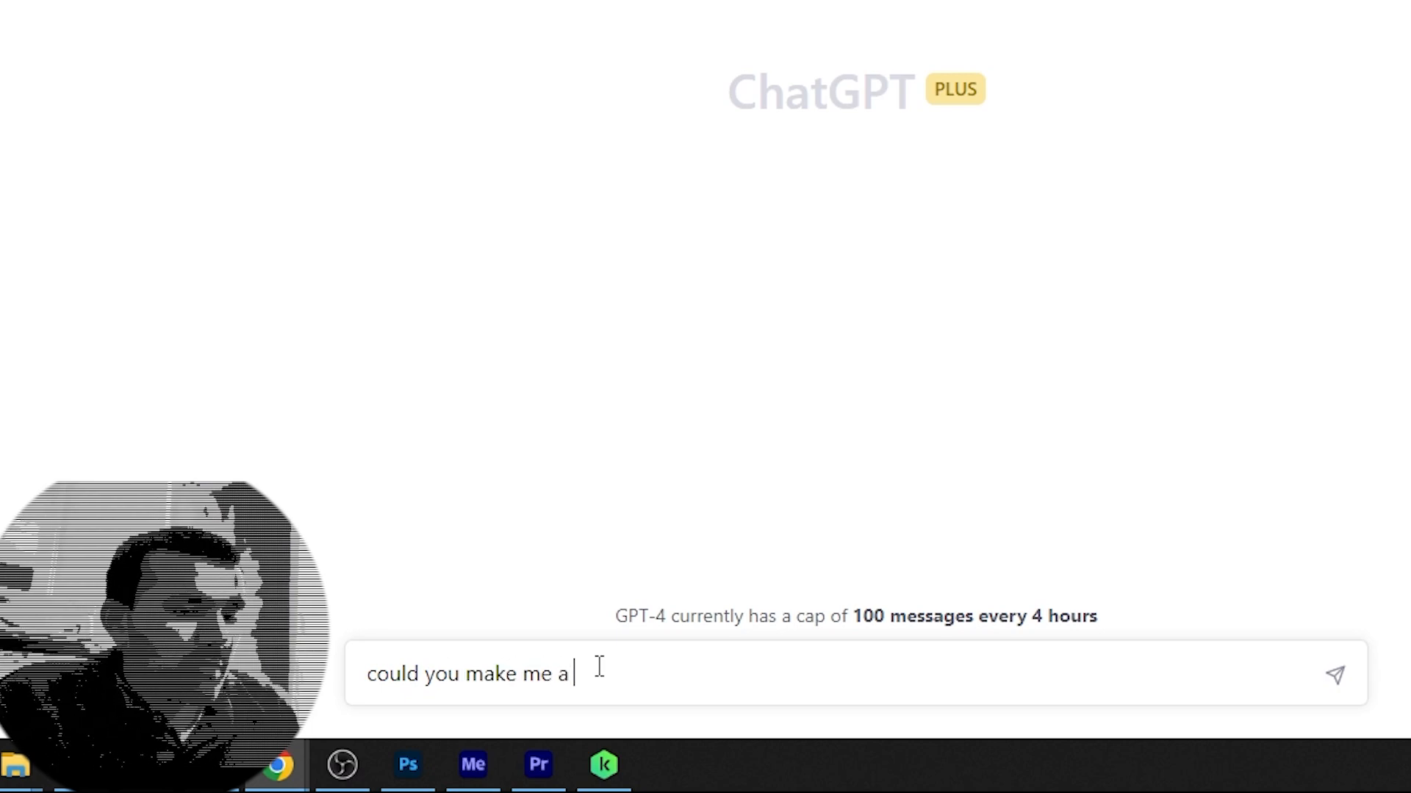
Ask ChatGPT for a piano built in JavaScript that reads notes from a text box
type("piano")
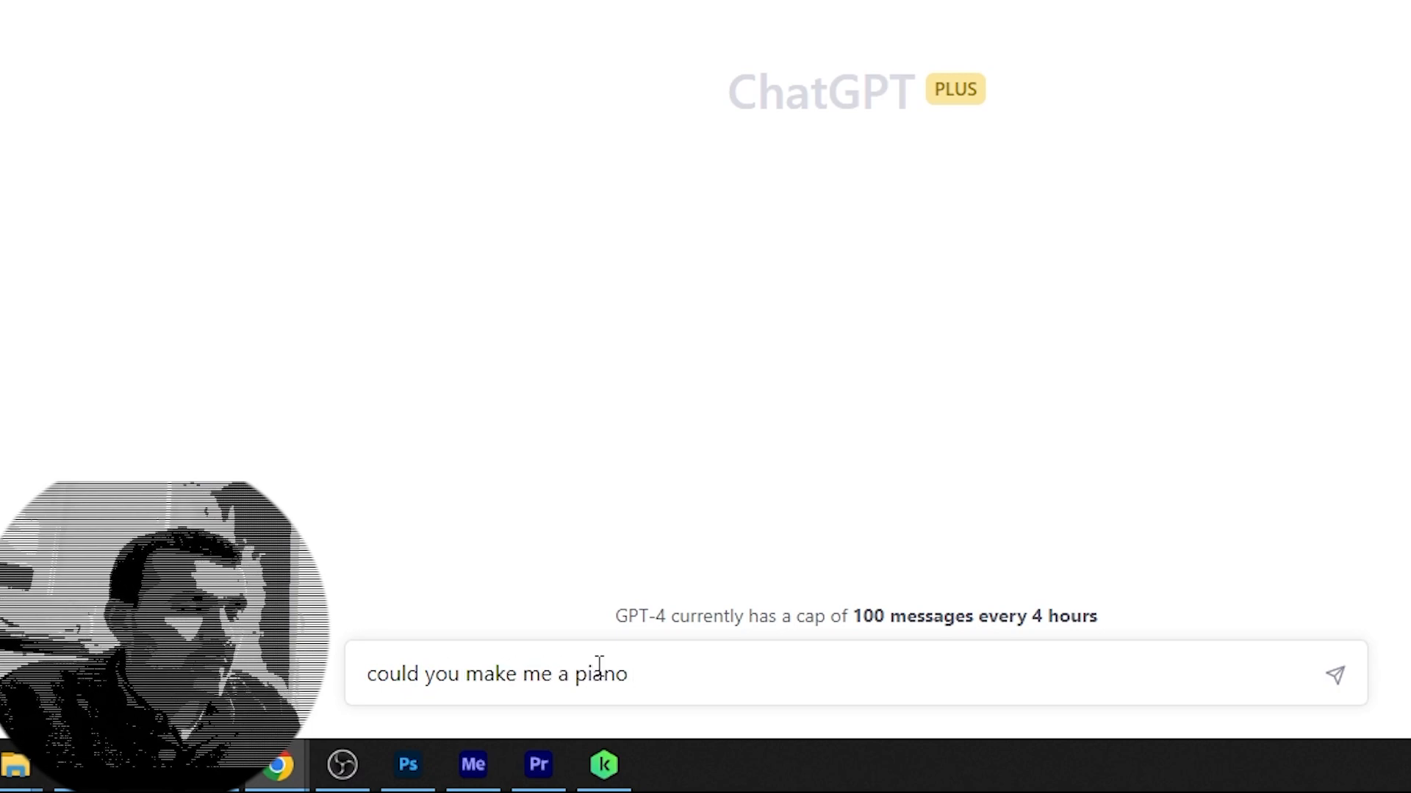
type("using js")
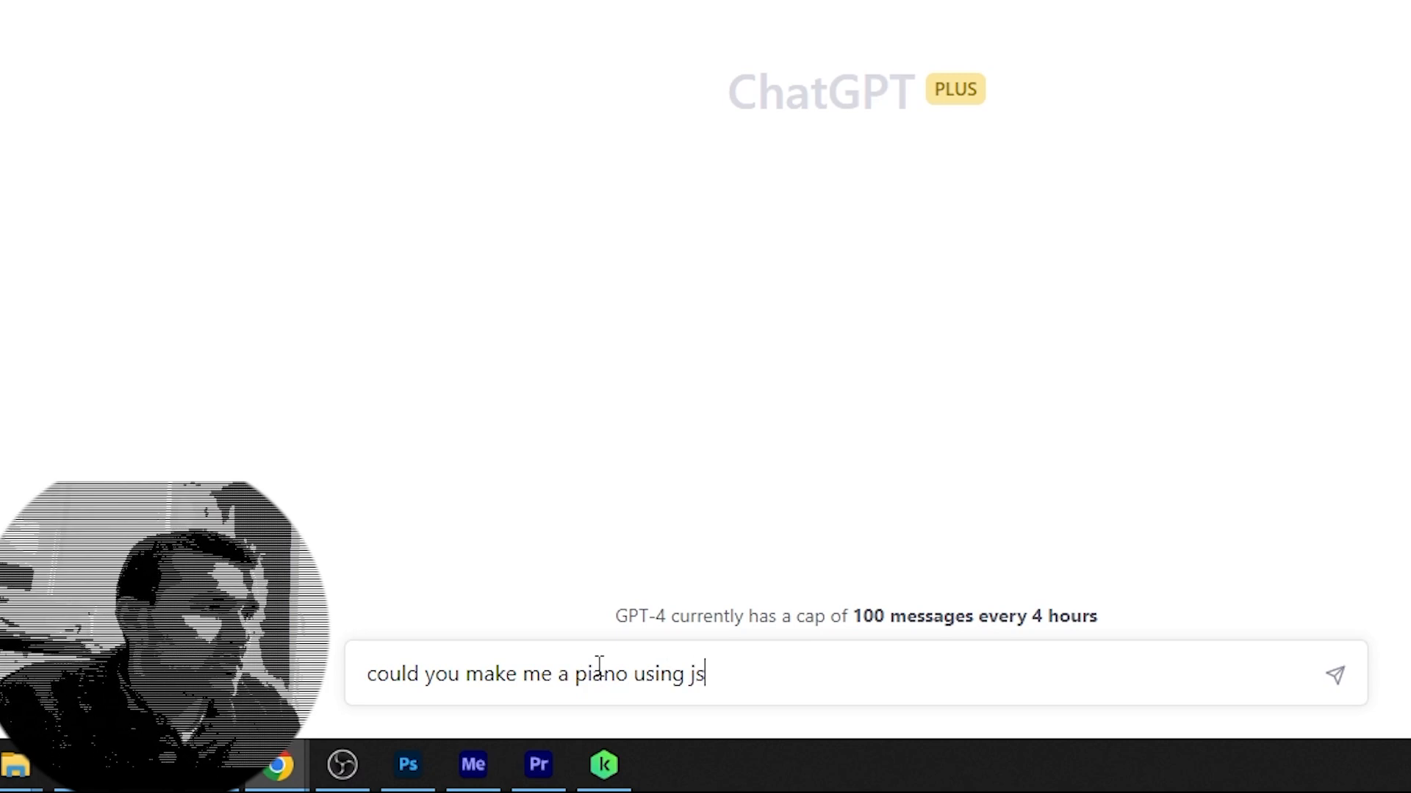
type("that")
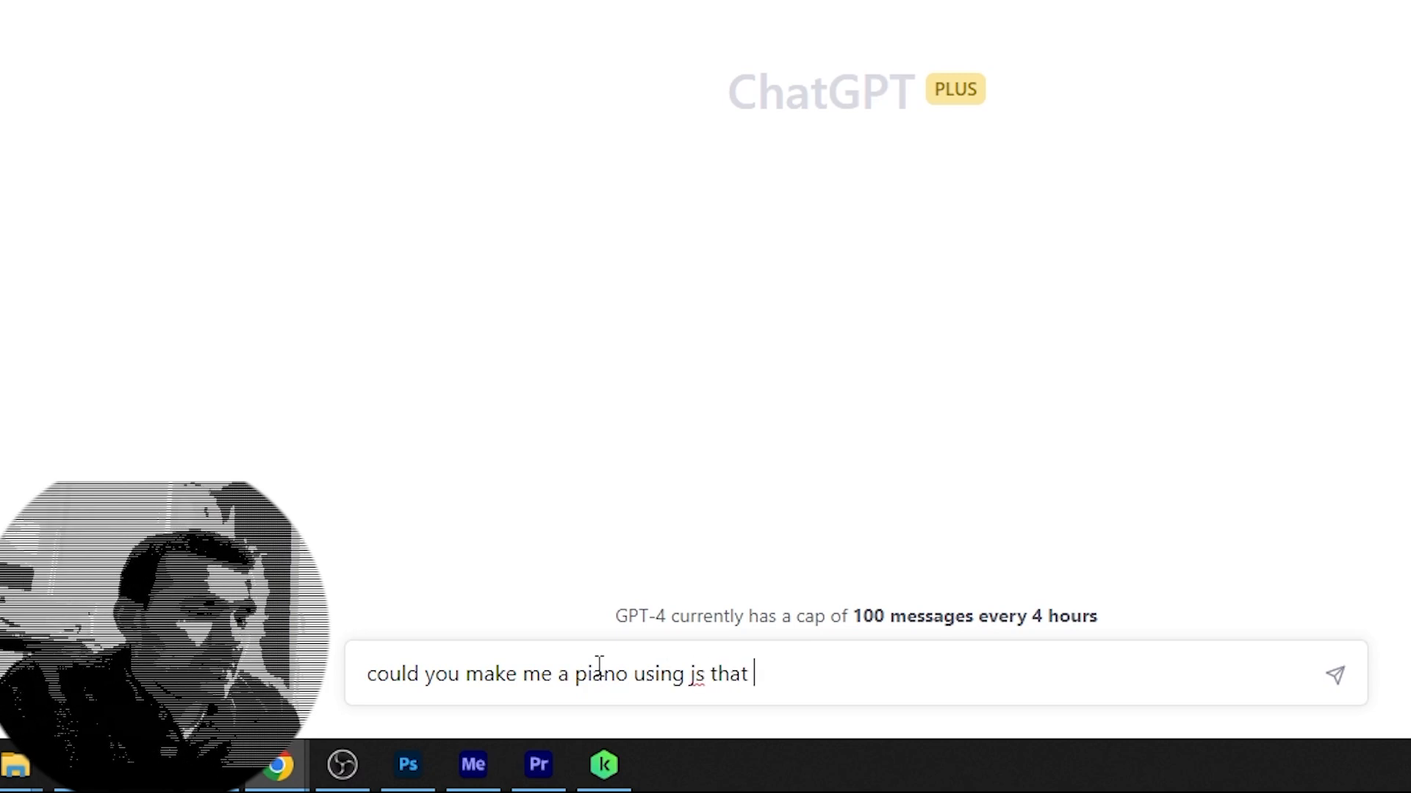
type("reads in notes")
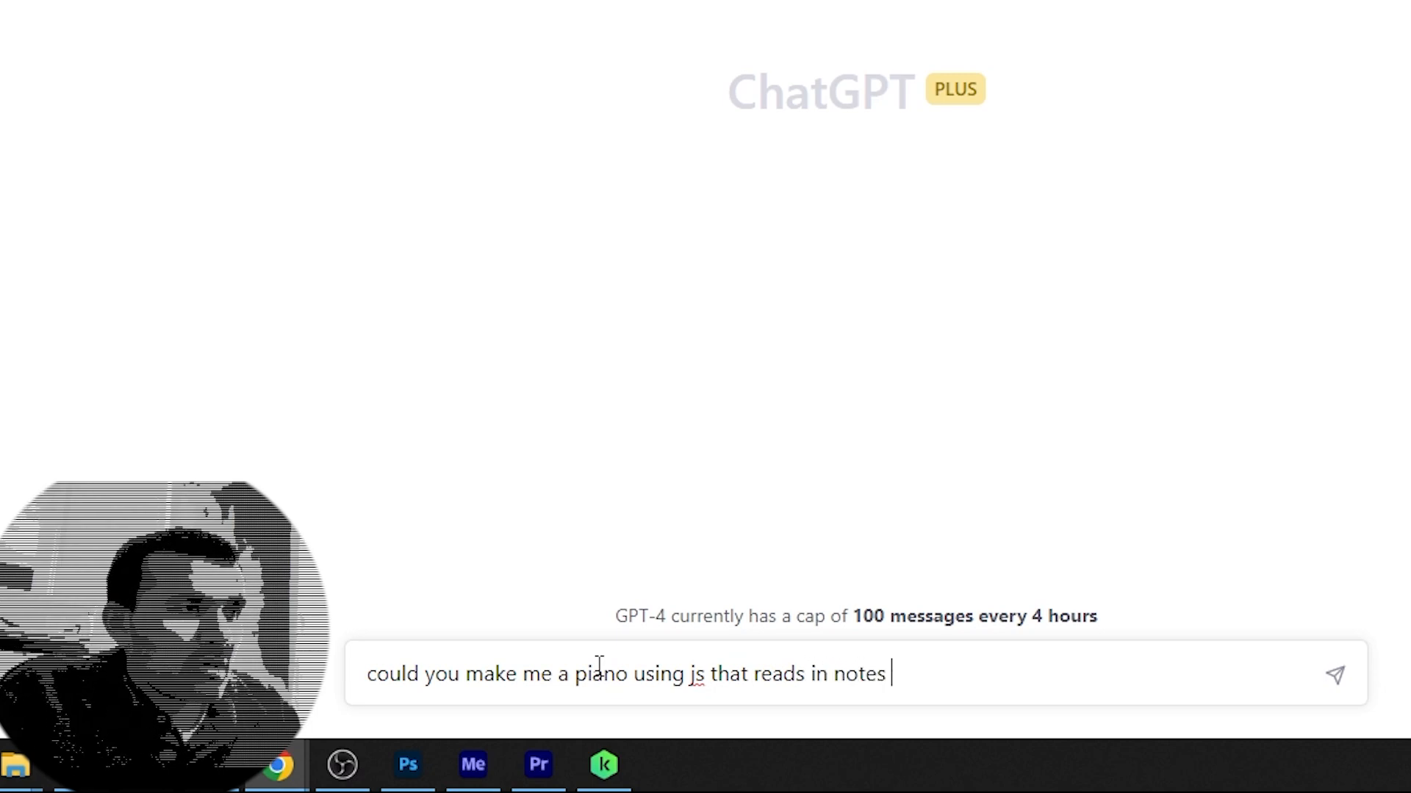
type("from")
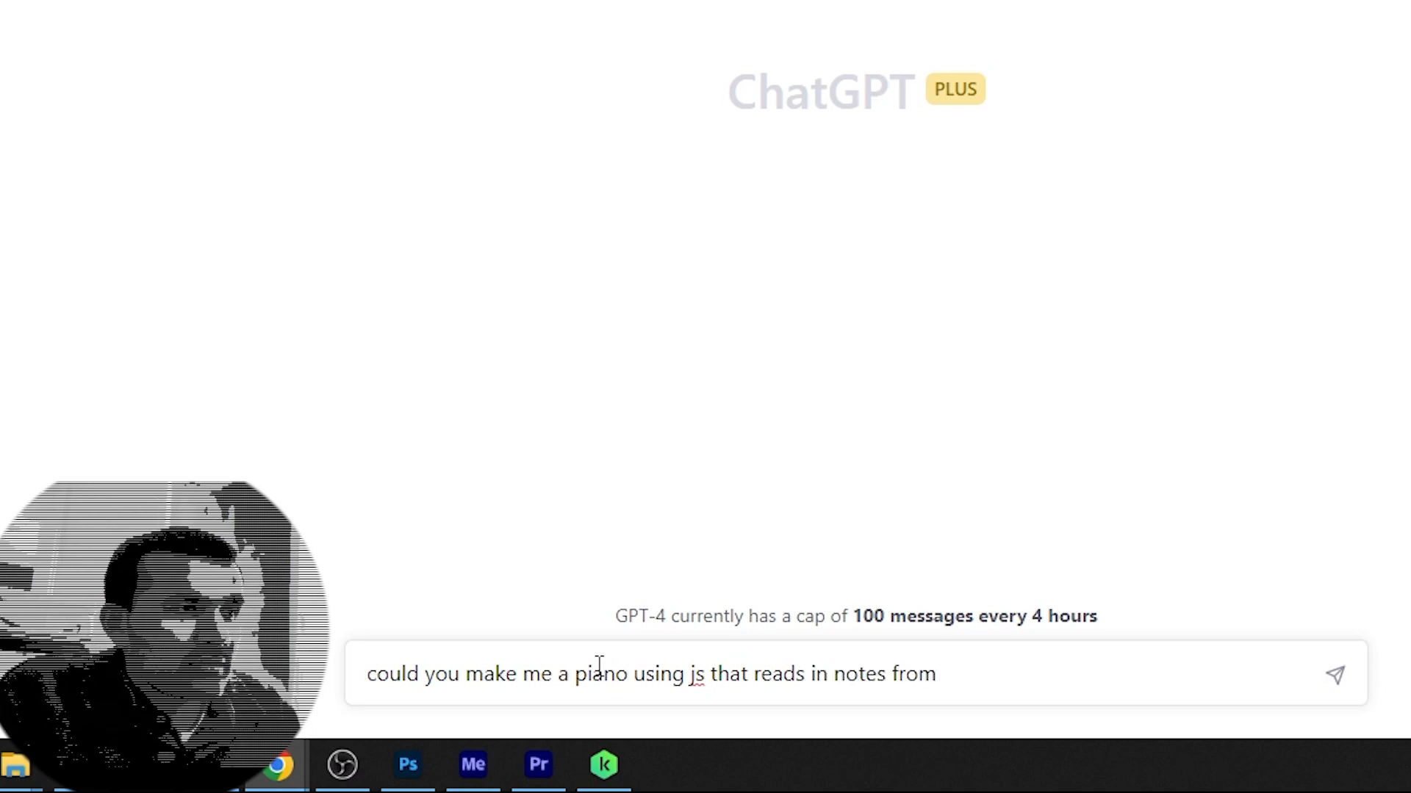
type("text")
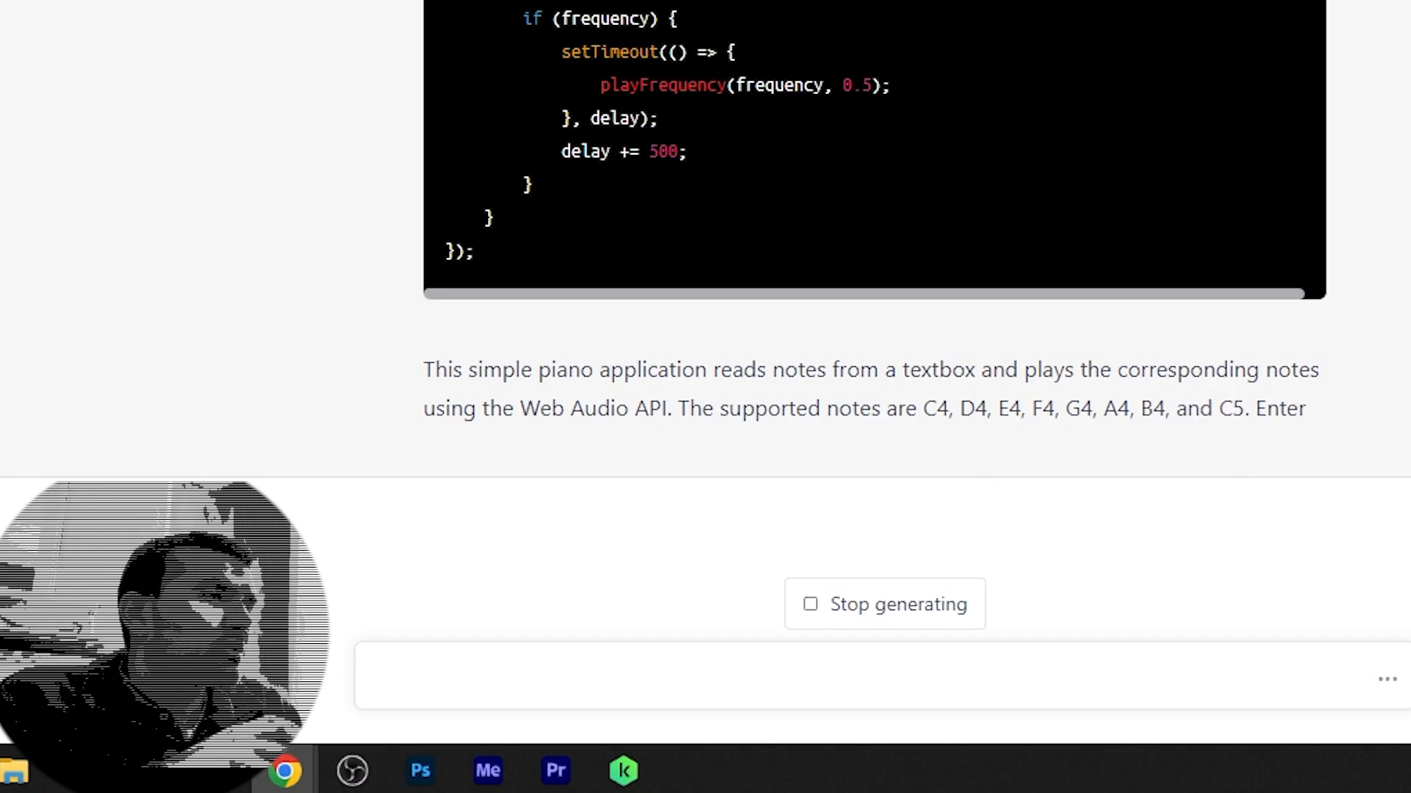
Review the generated piano code, copy the CSS block, and return to the Replit piano project
scroll("down", 3)
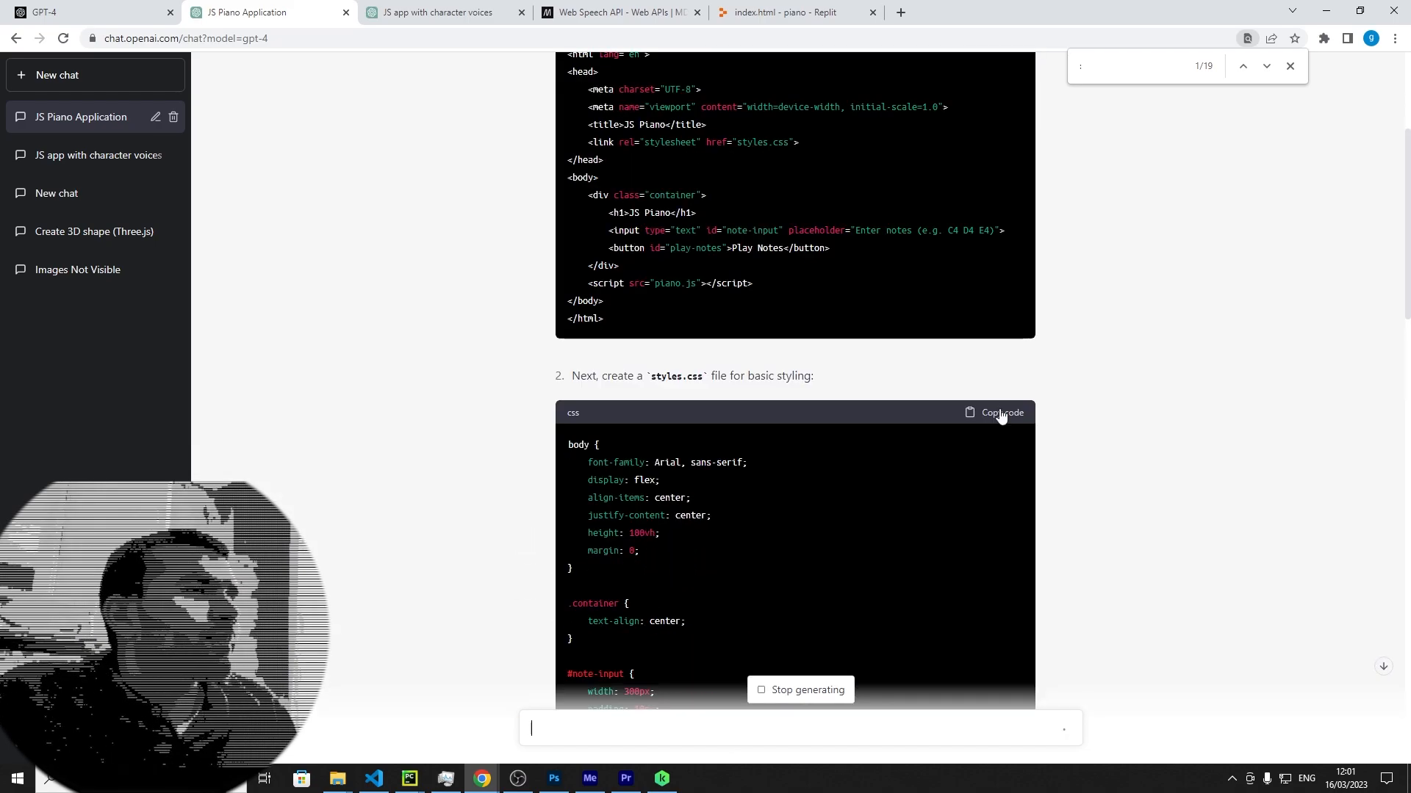
left_click(795, 11)
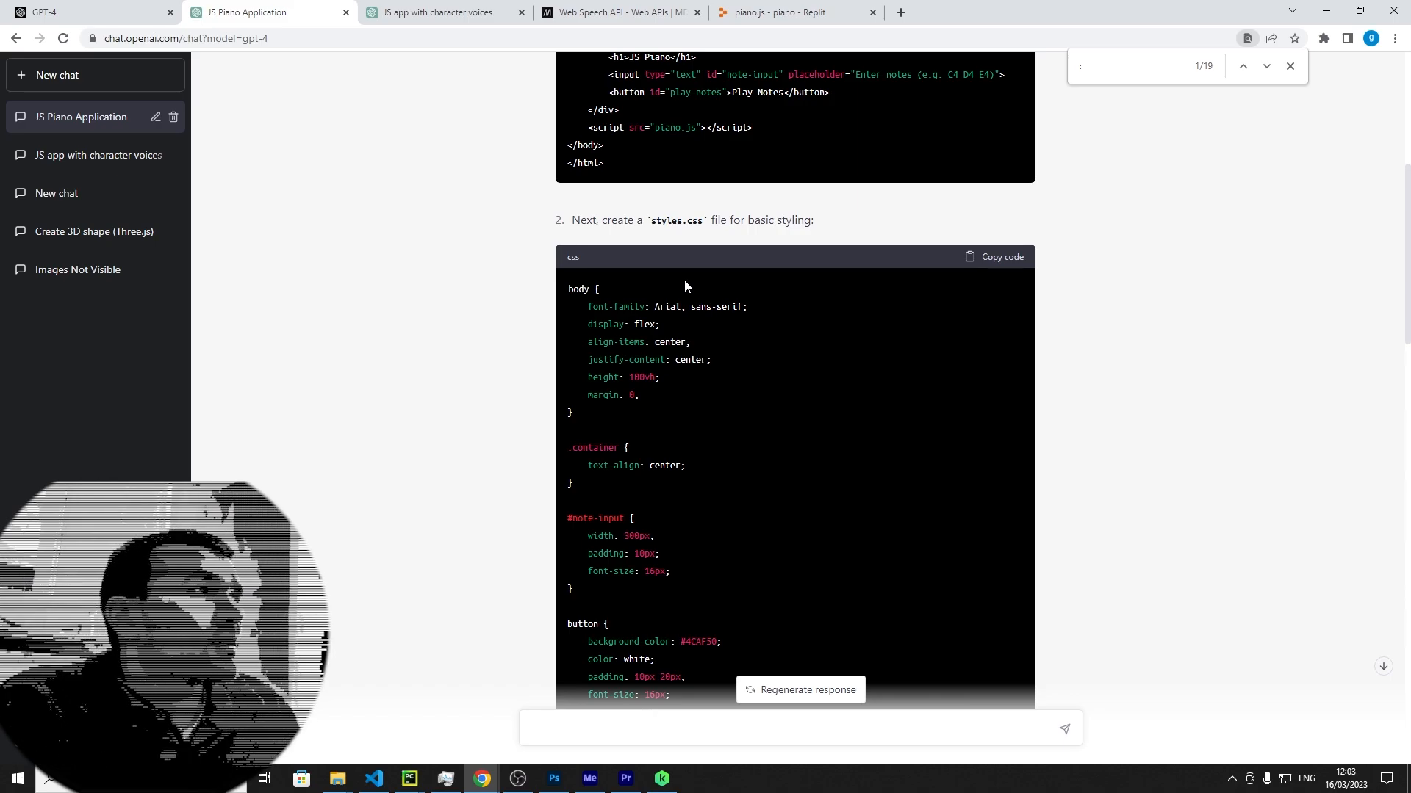
left_click(787, 12)
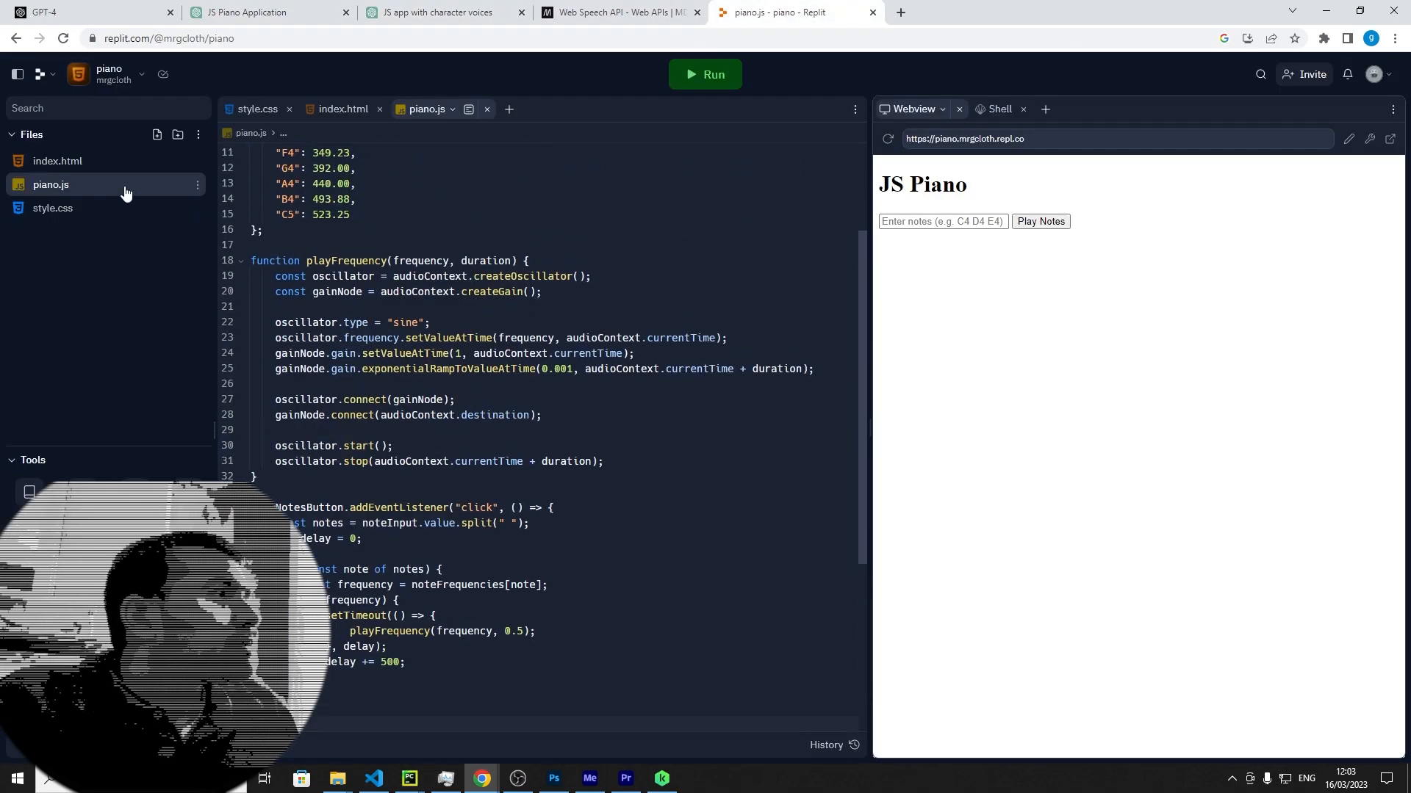
Restart the piano app, enter C5 in the note box, and play it
left_click(705, 74)
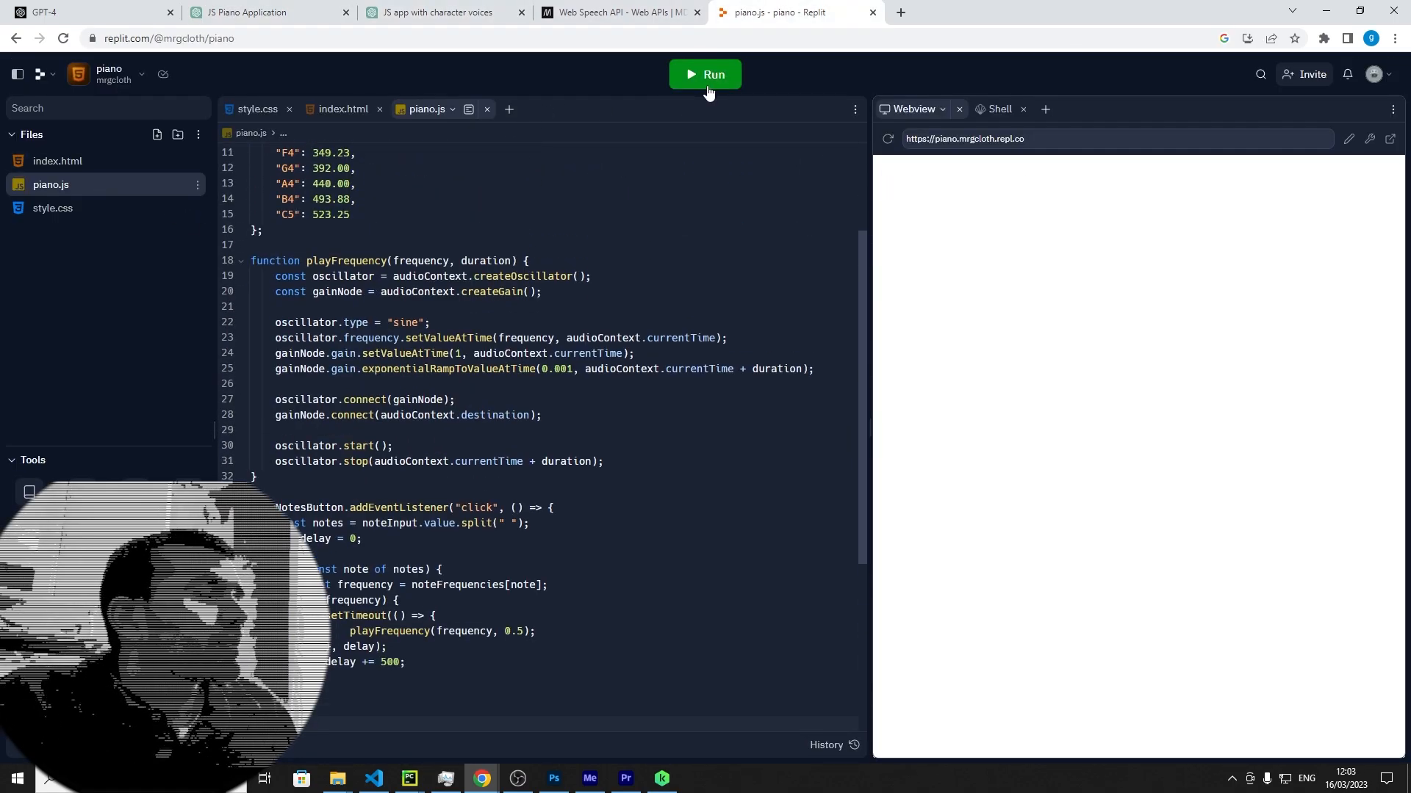
left_click(705, 73)
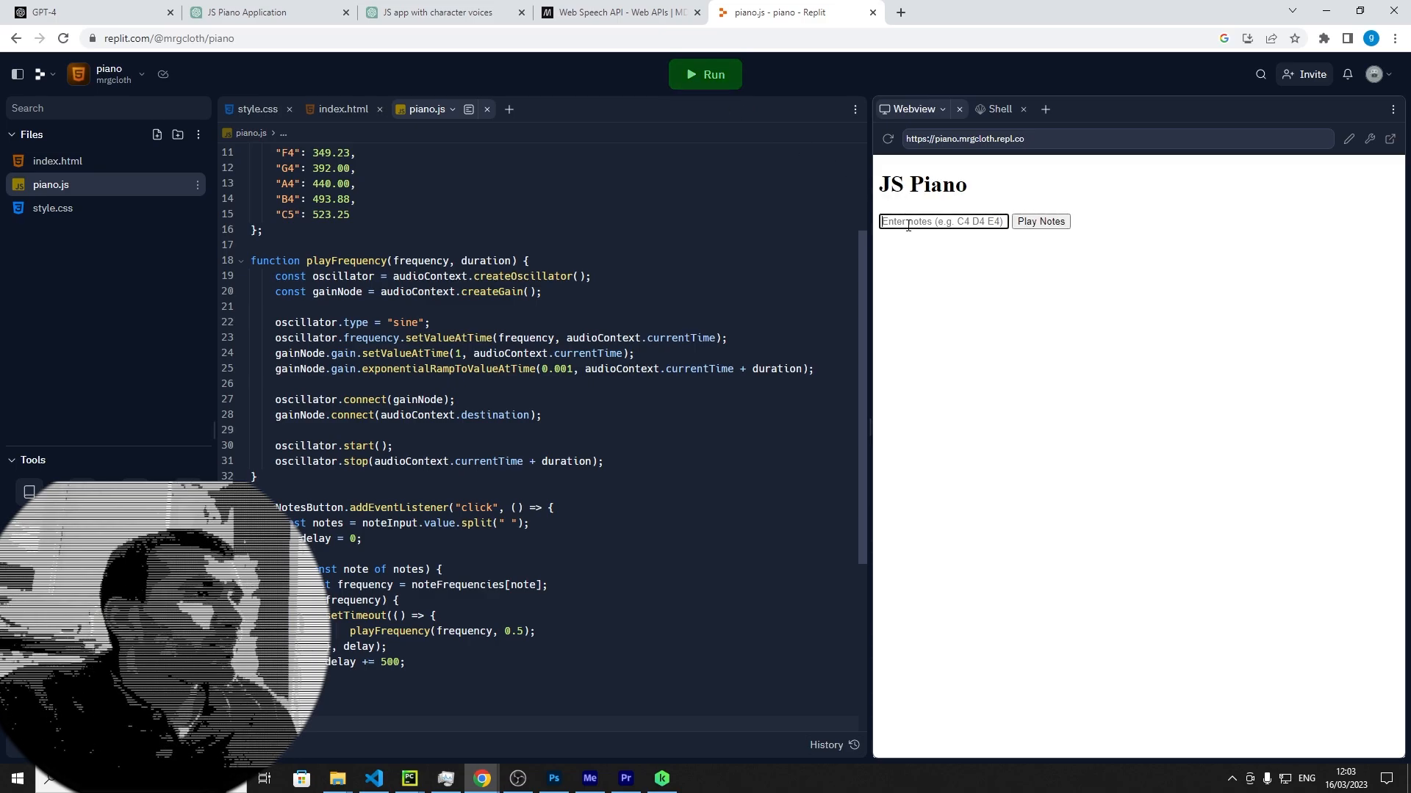
type("C5")
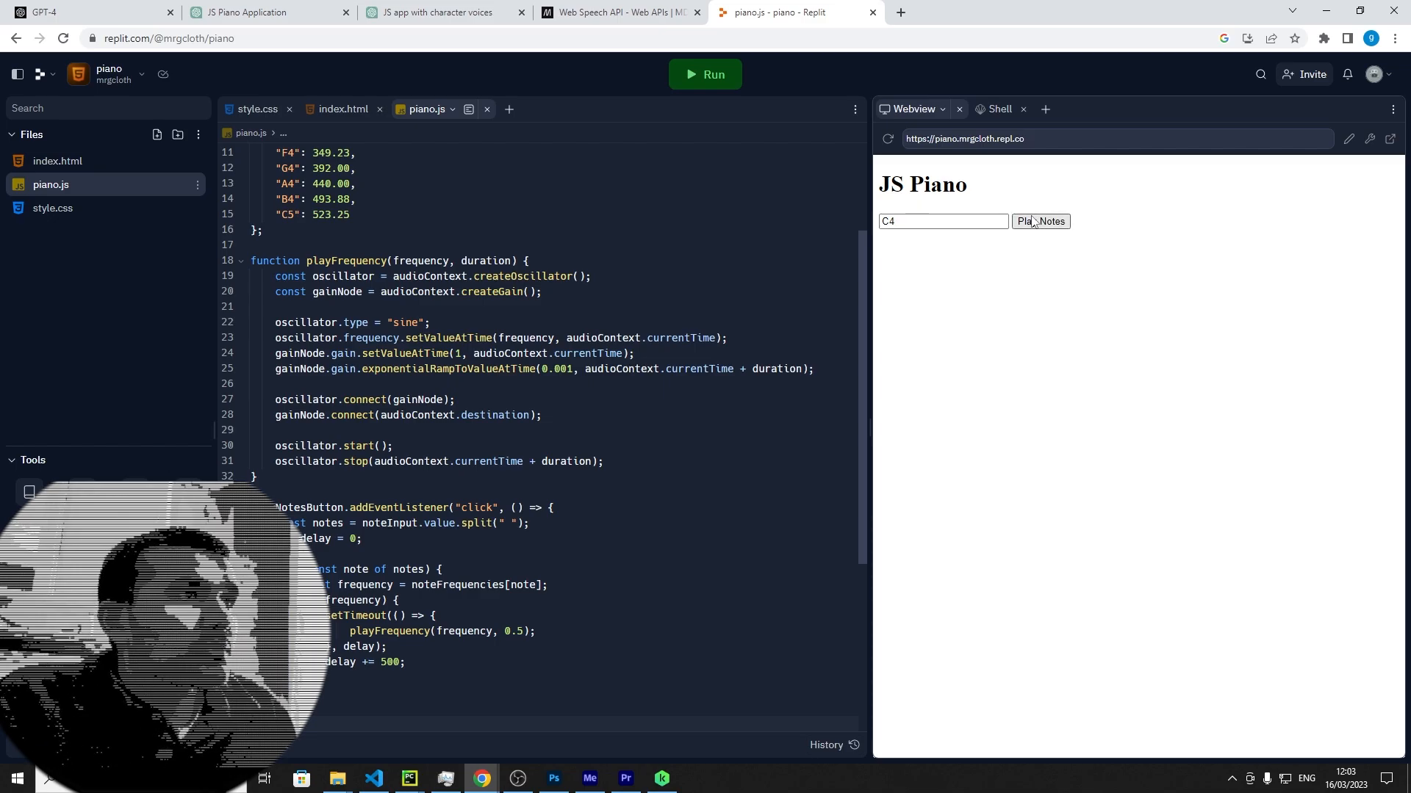
left_click(978, 222)
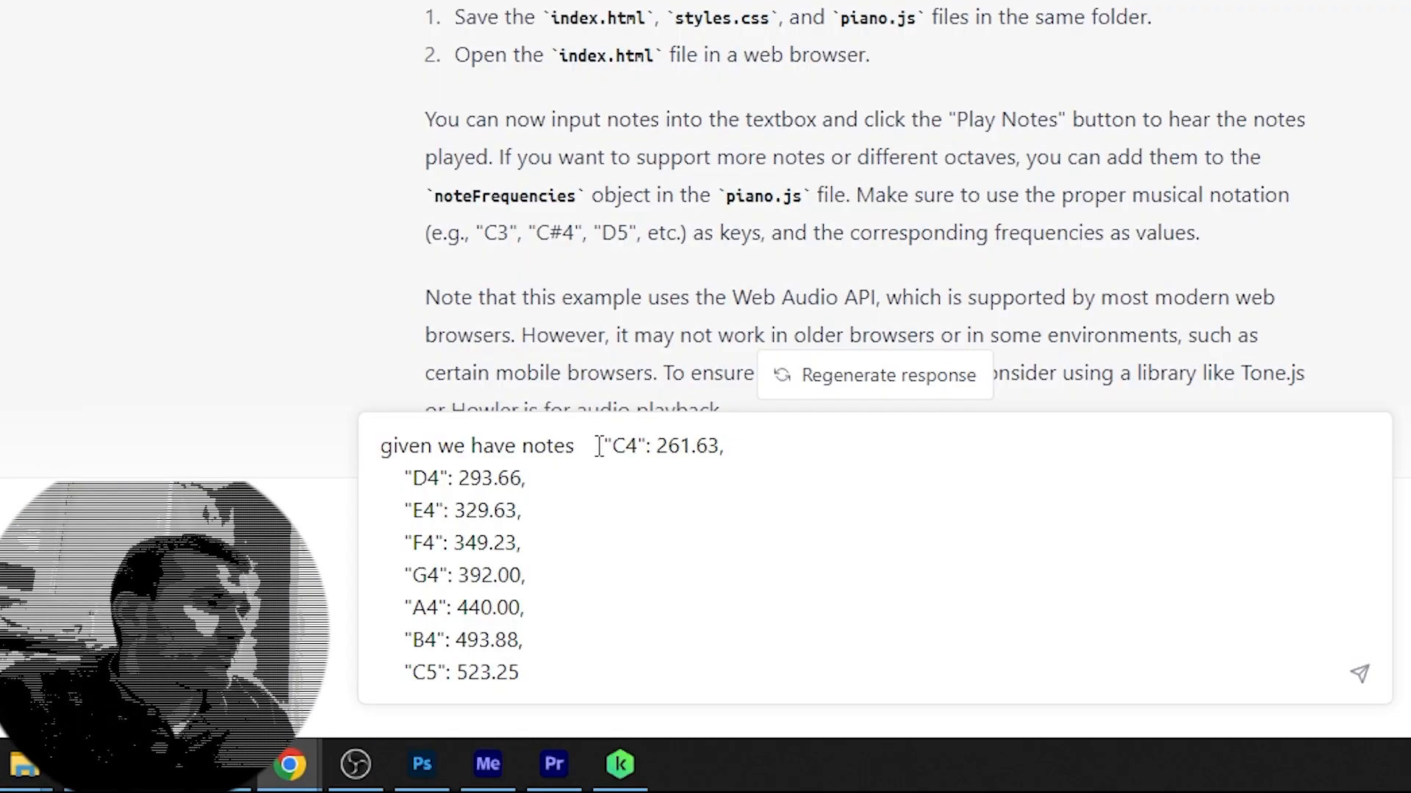
Rewrite the prompt to explain note numbers and ask ChatGPT to string notes into a sequence
left_click_drag(601, 445, 517, 672)
type("a pairing with")
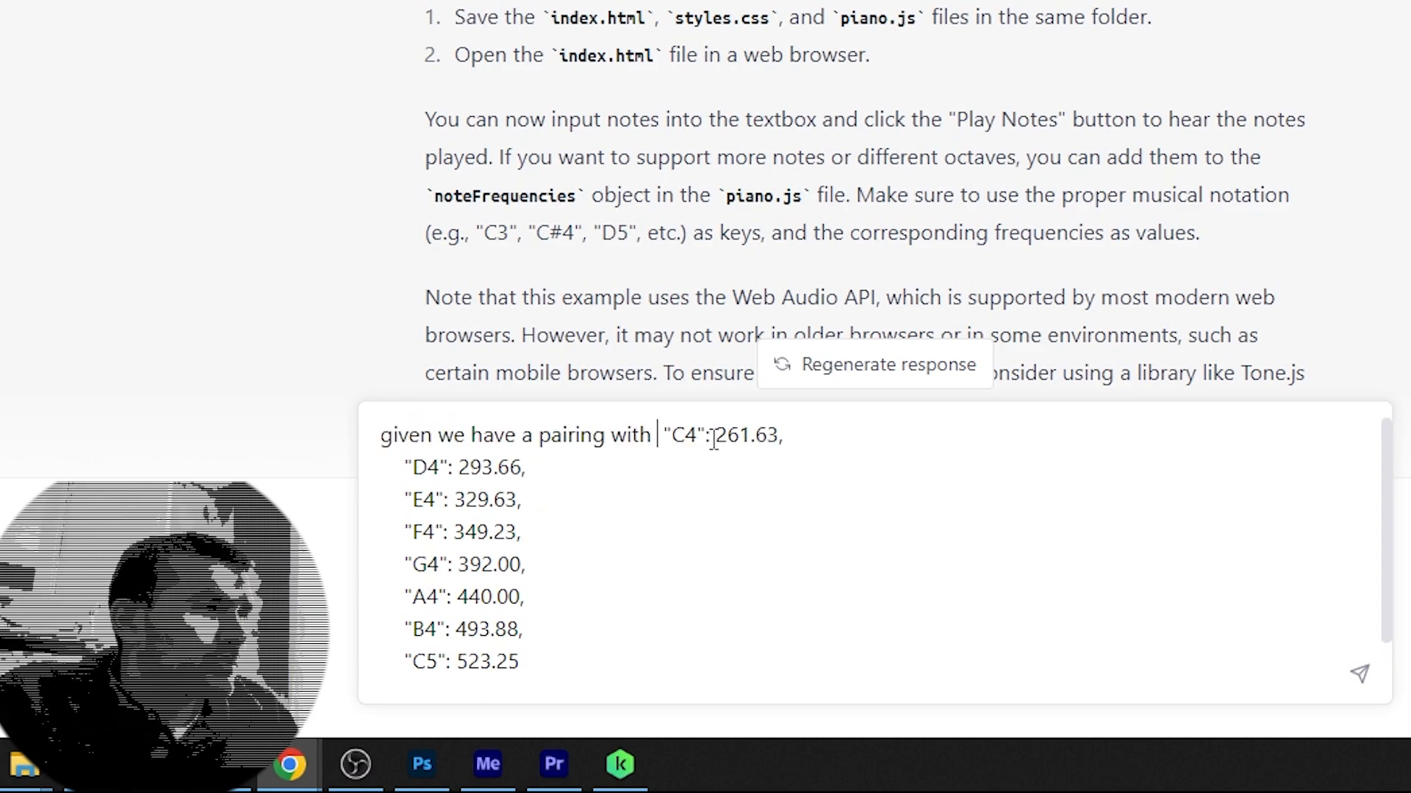
type("The number represents frequency could you")
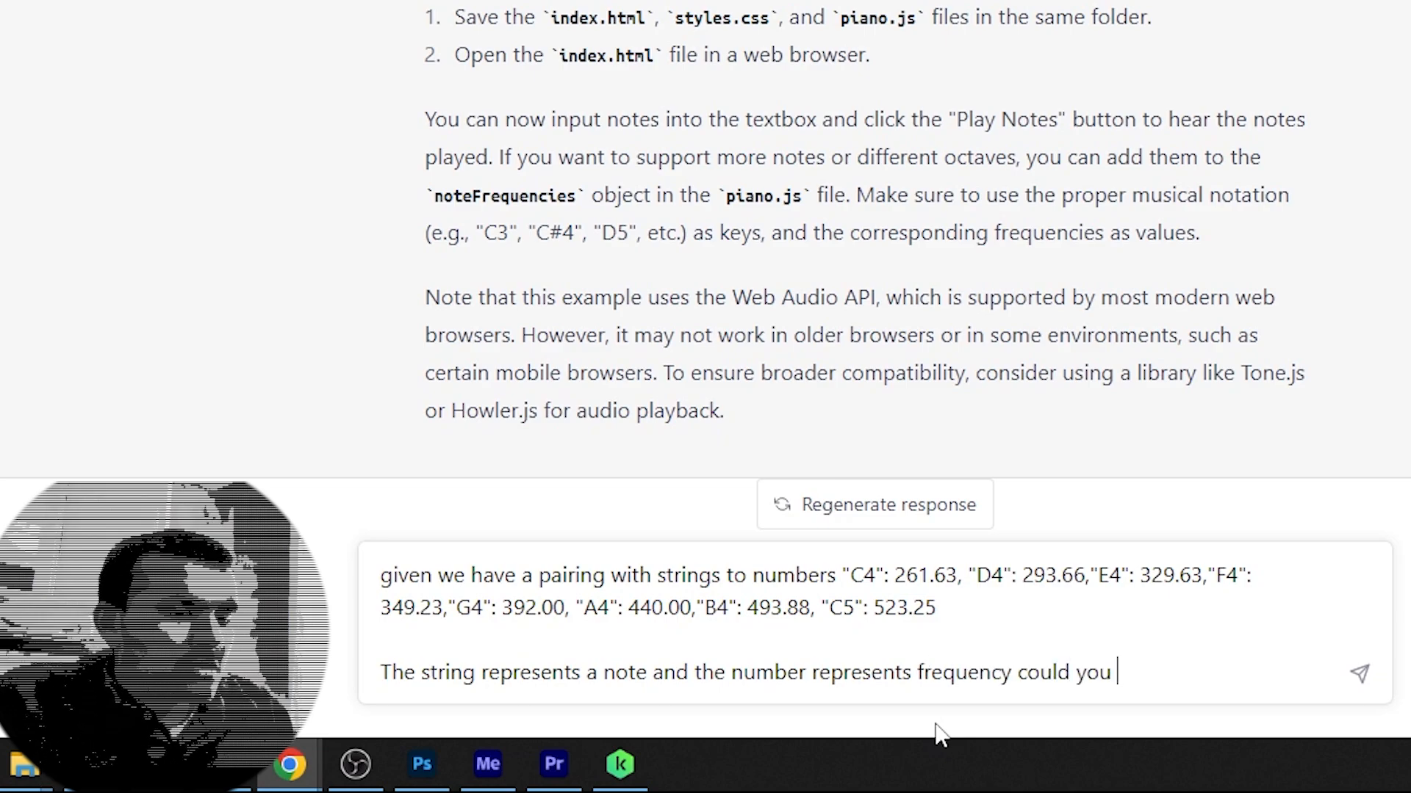
type("put the strings together in a sequence")
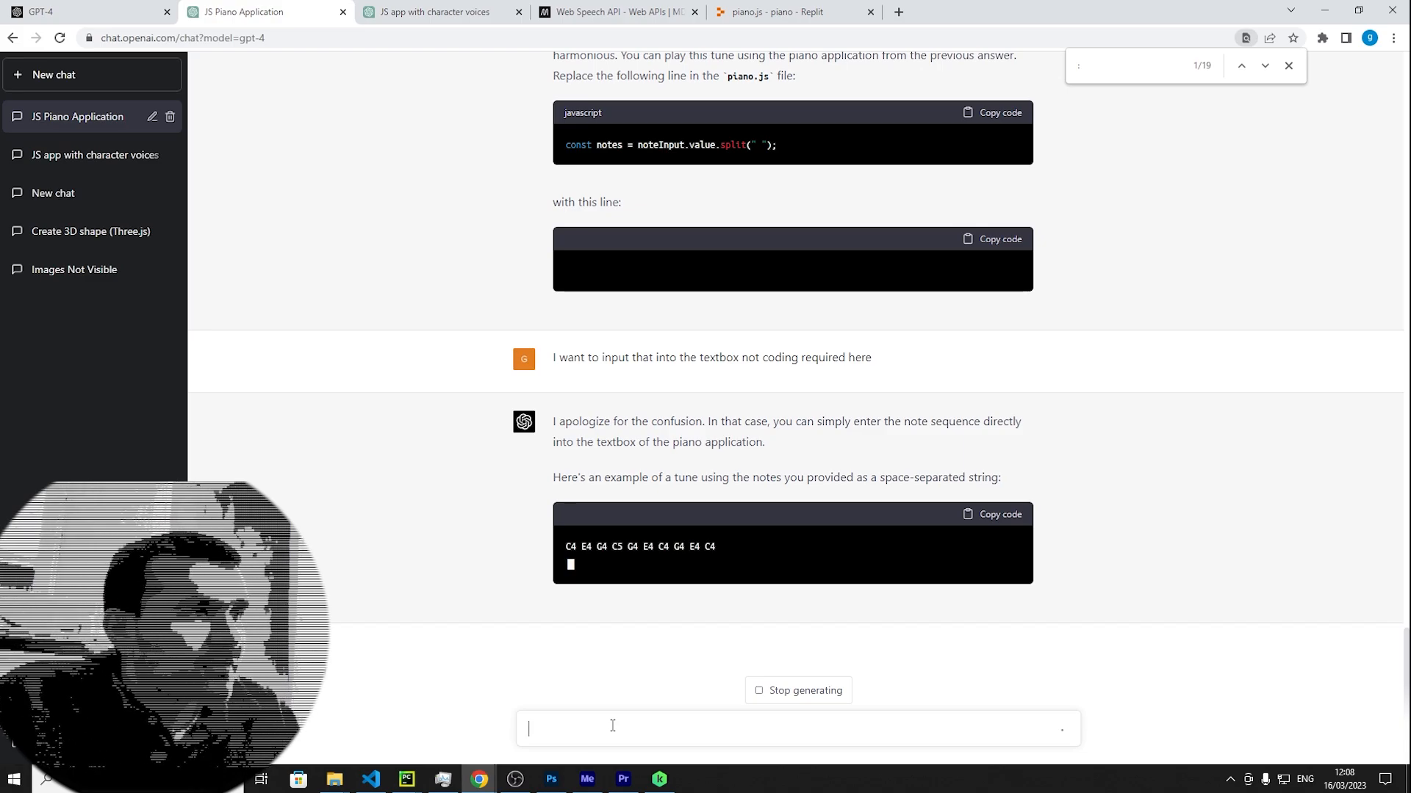
Find the C major arpeggio in ChatGPT's reply and play it in the piano app
scroll("down", 3)
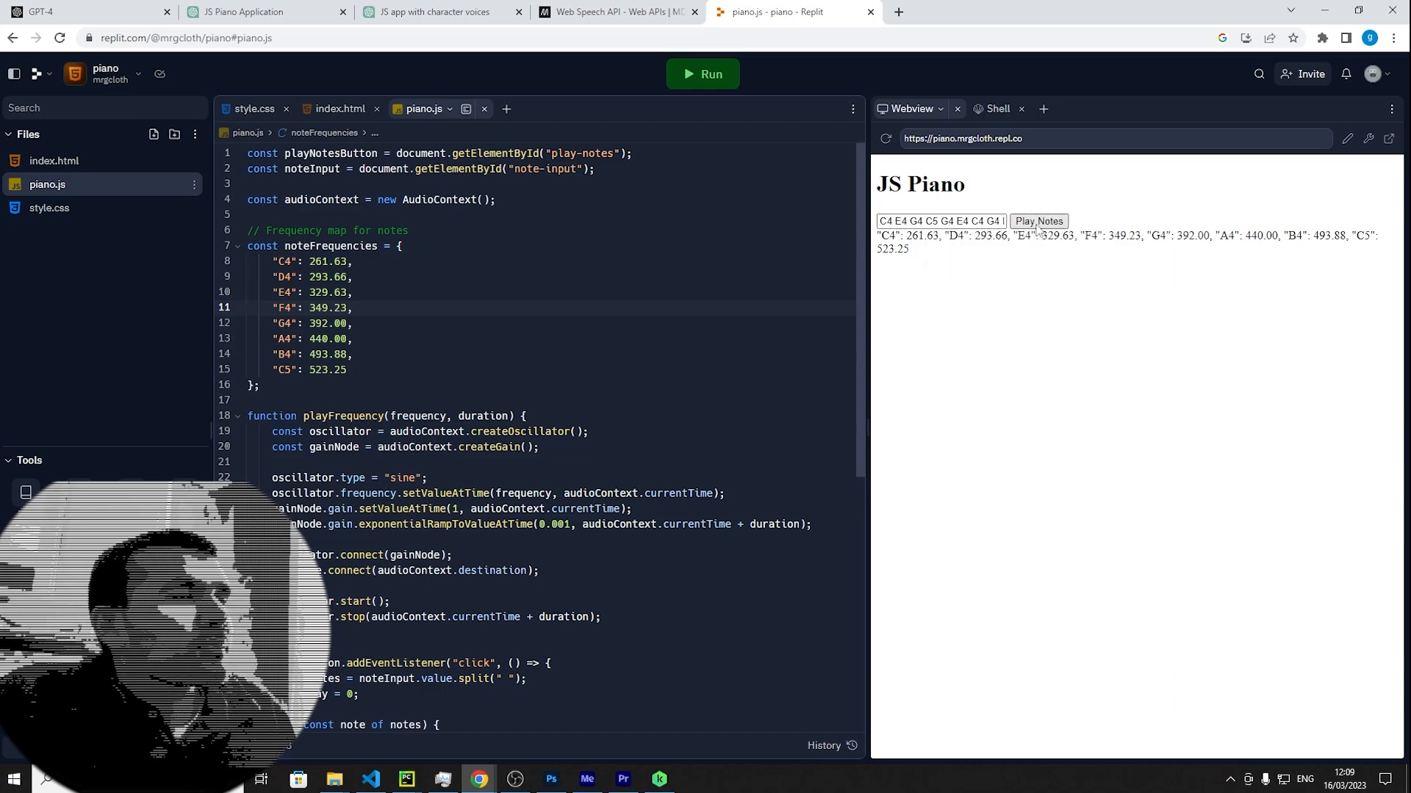
left_click(1038, 222)
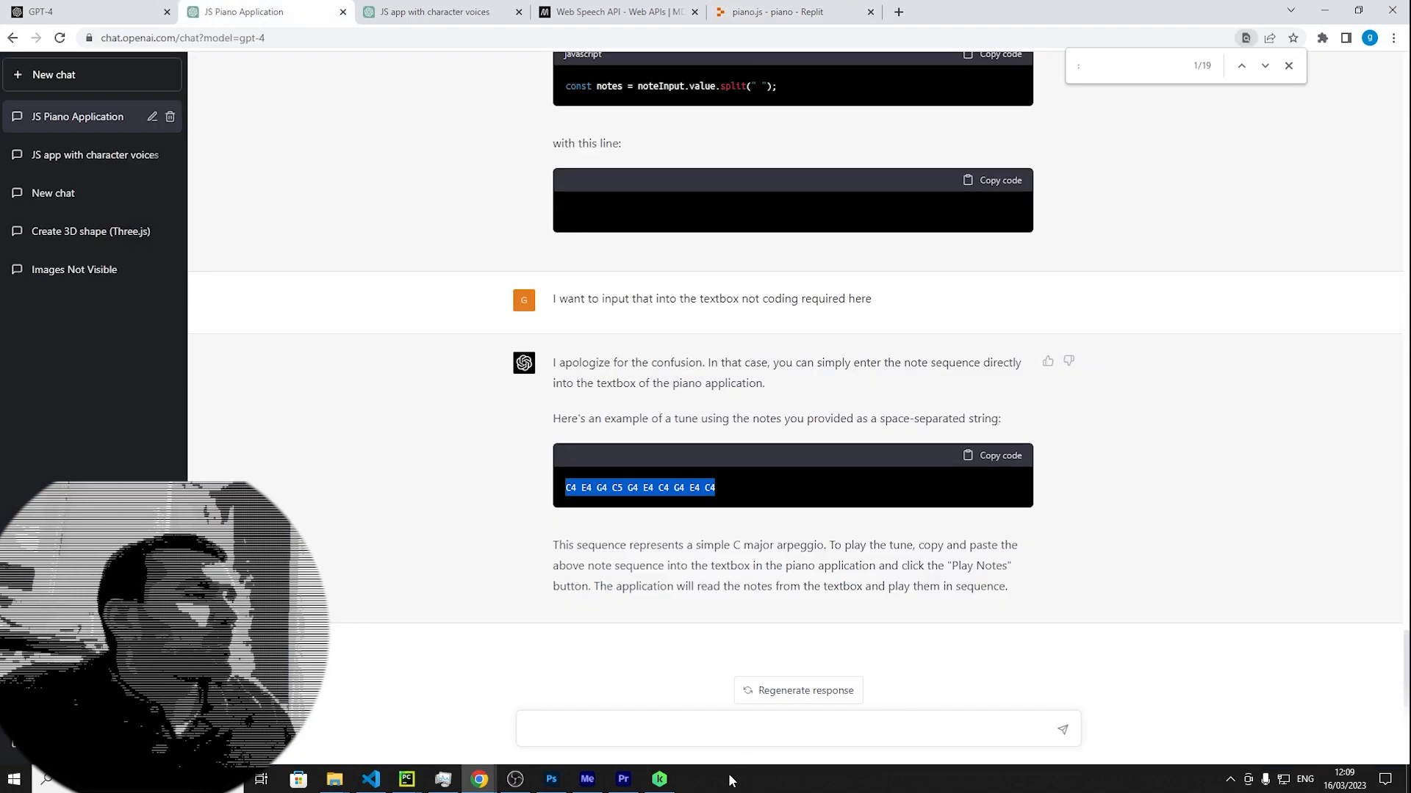
Ask ChatGPT to build a 'GPT-4 Special' tune and copy its note sequence
left_click(662, 722)
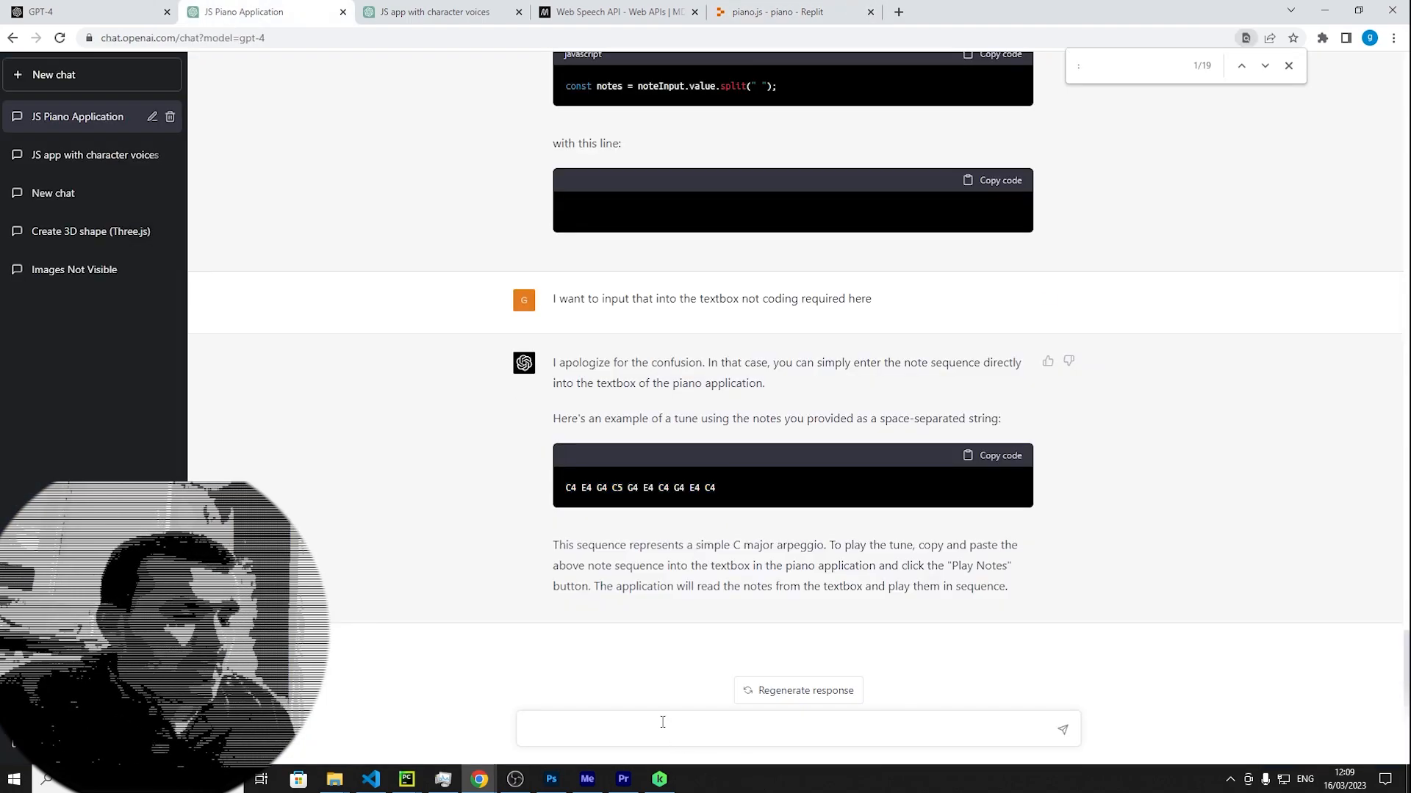
type("could you")
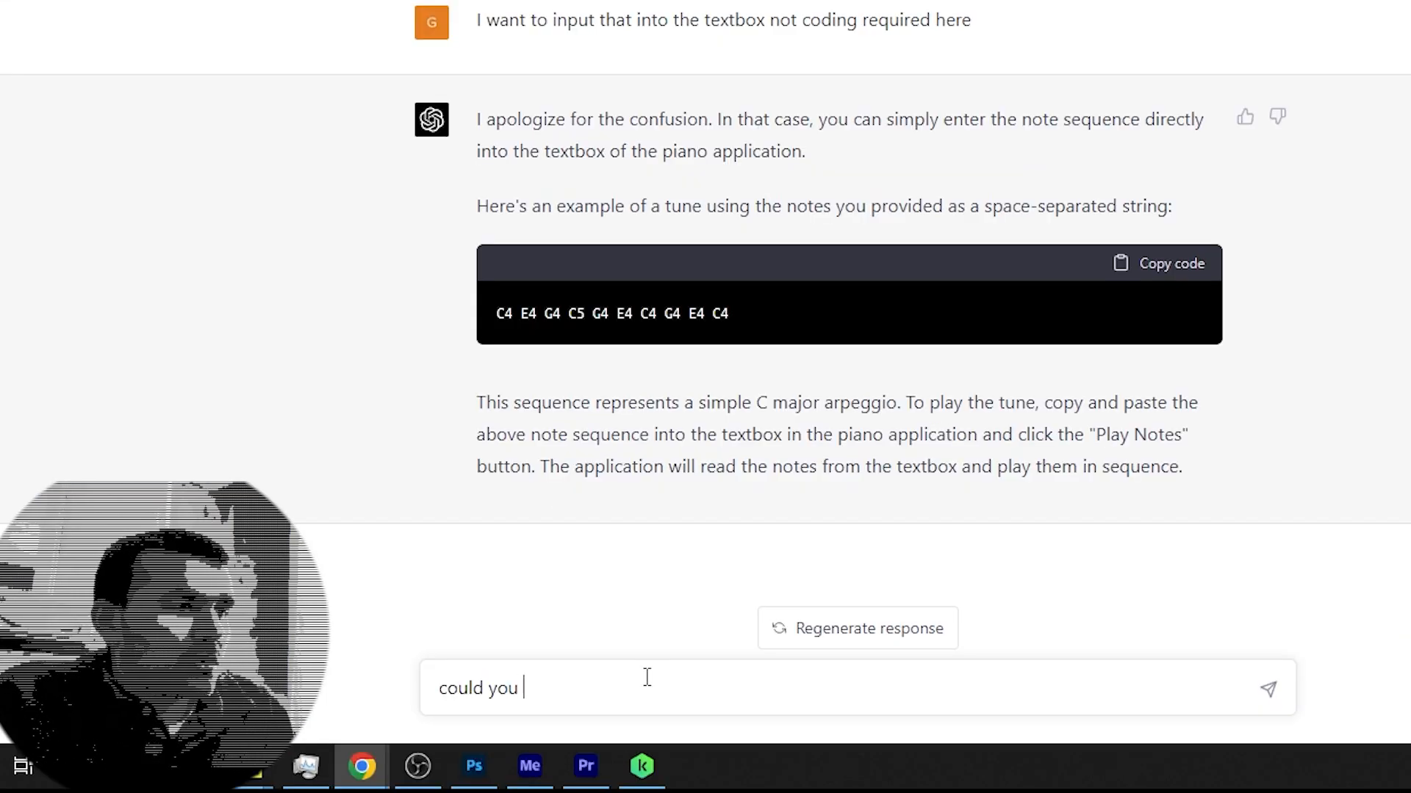
type("build your own sequence and called it")
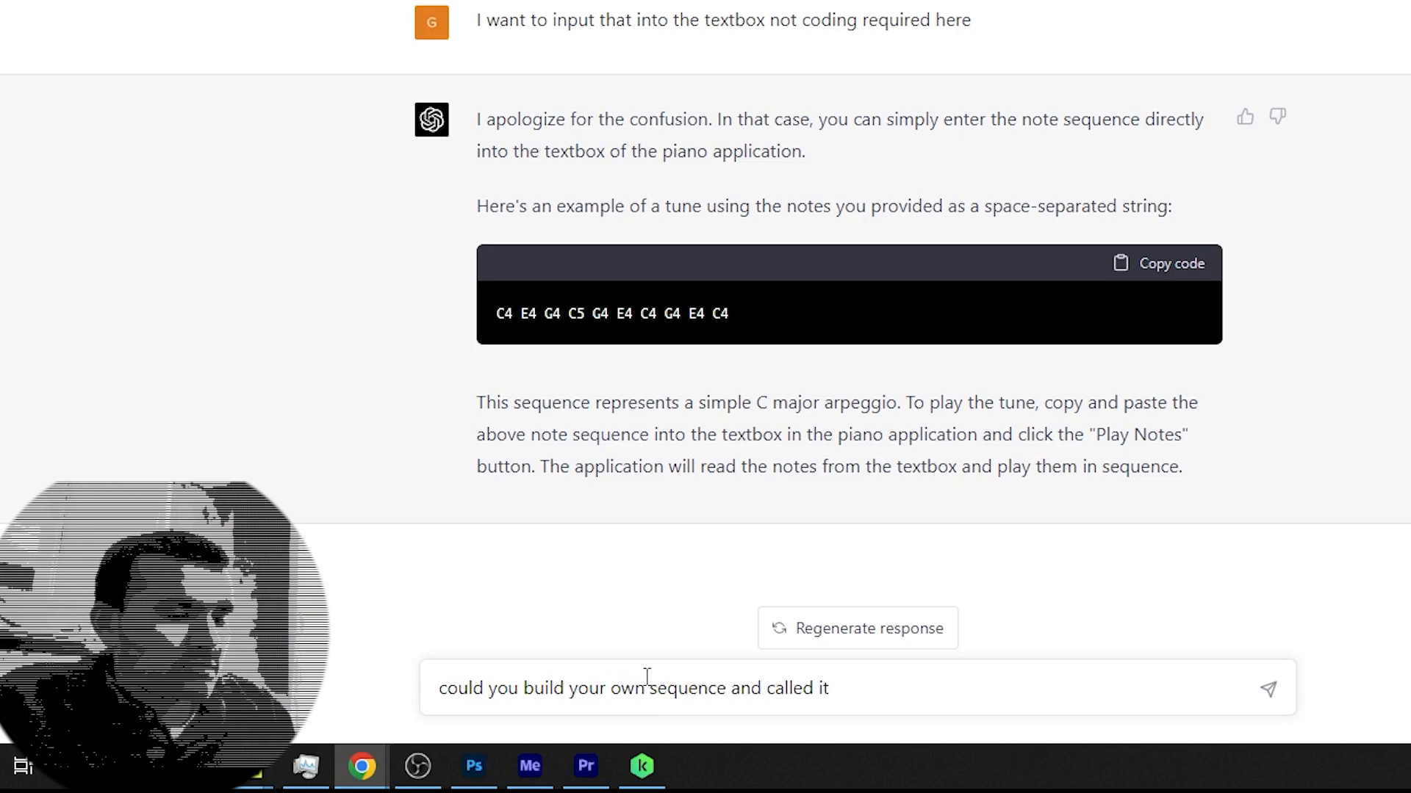
type("gpt-4")
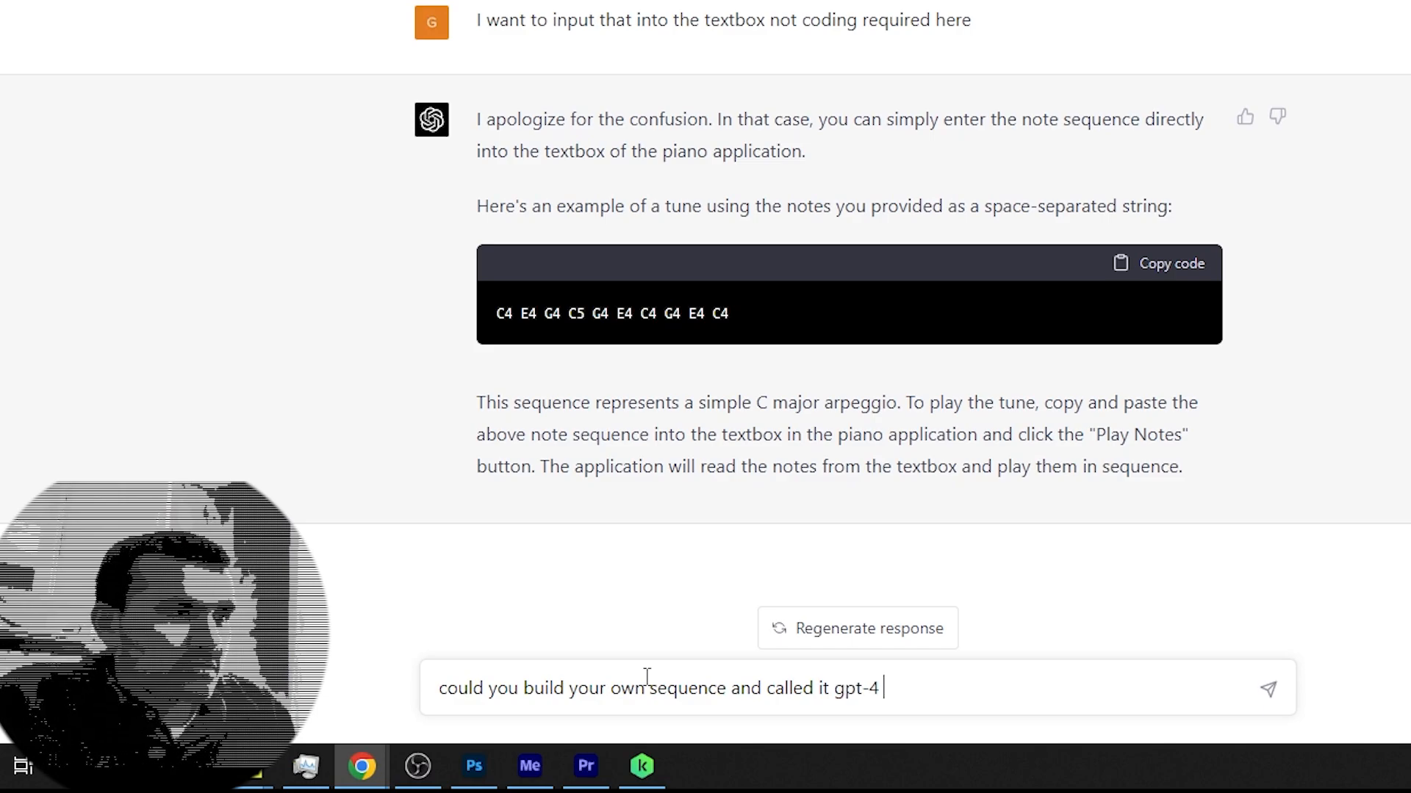
type("spe")
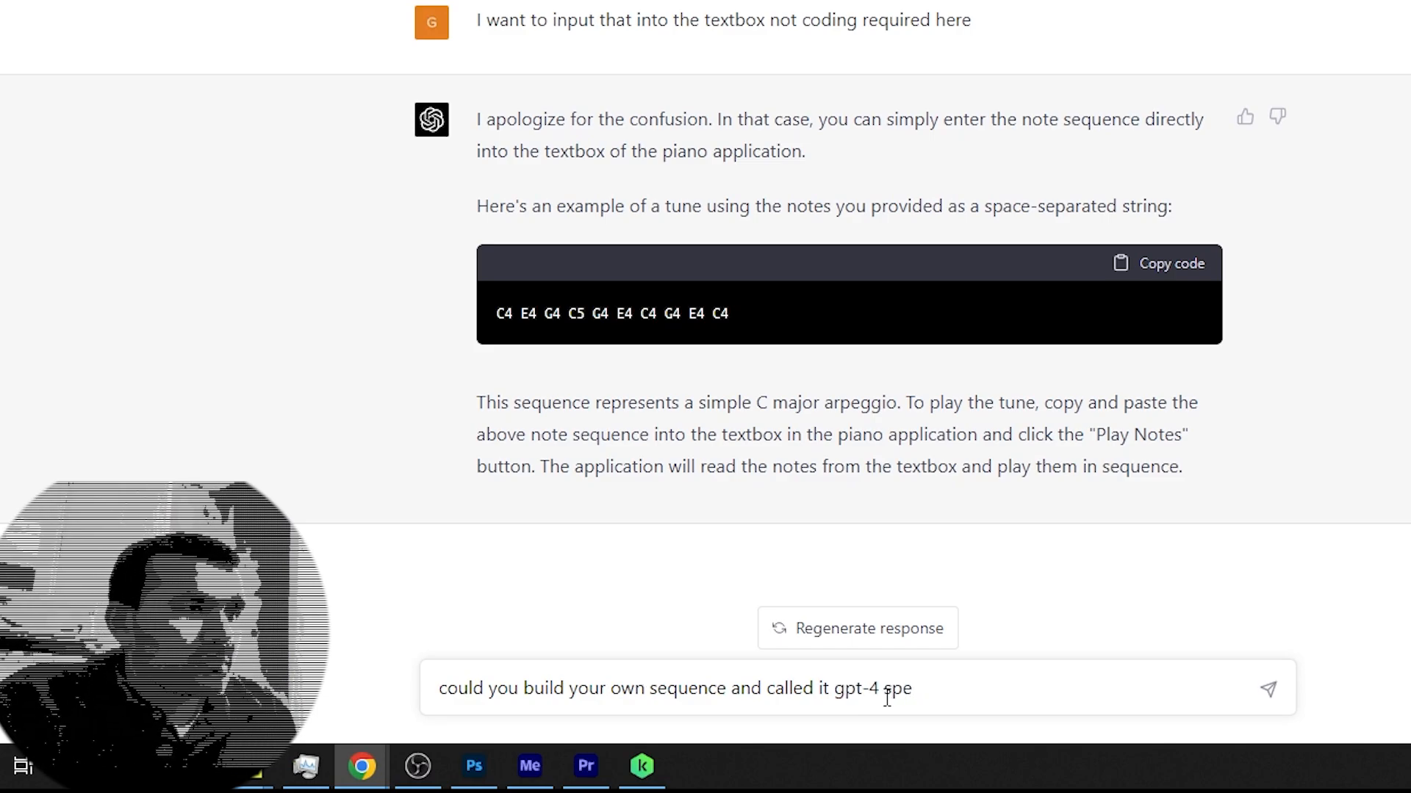
key("Enter")
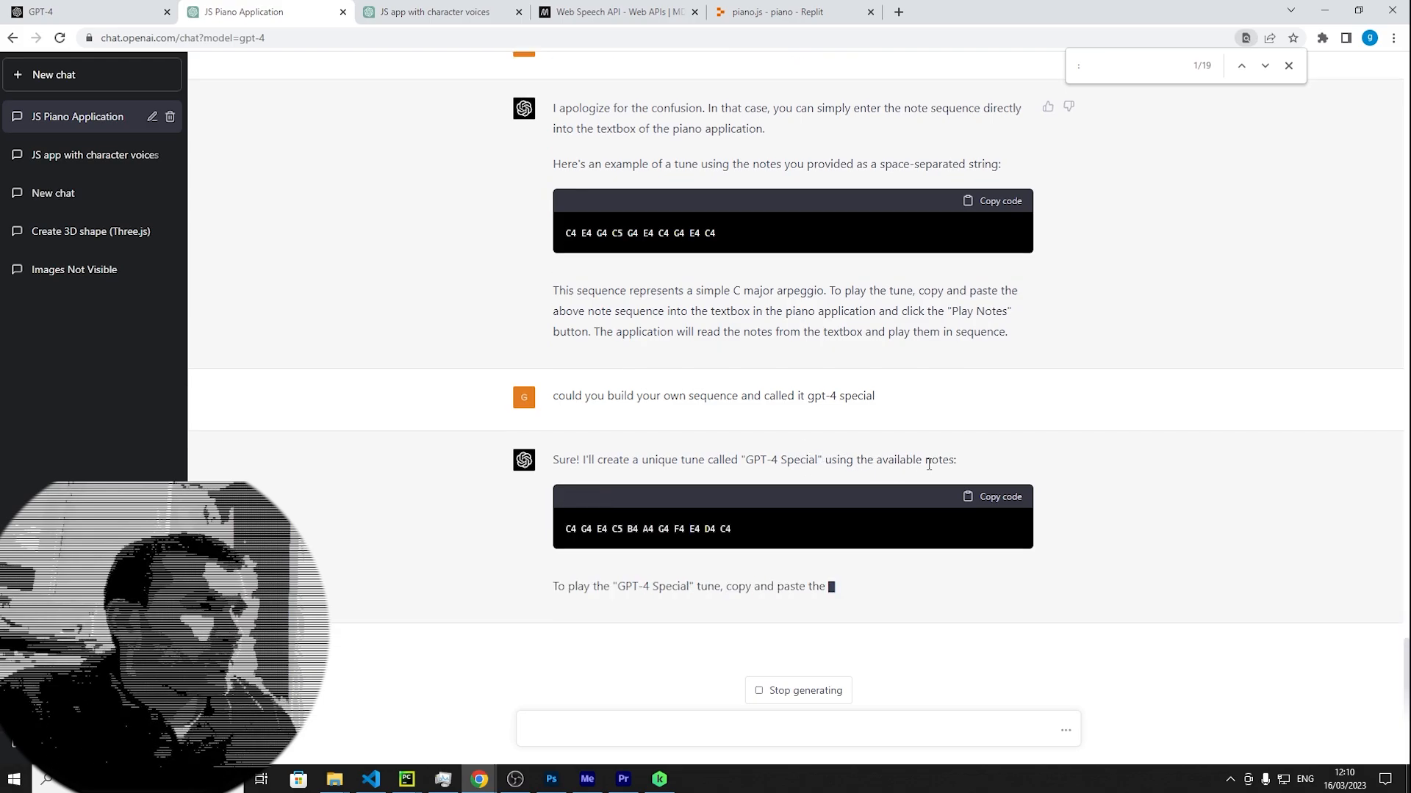
left_click(790, 12)
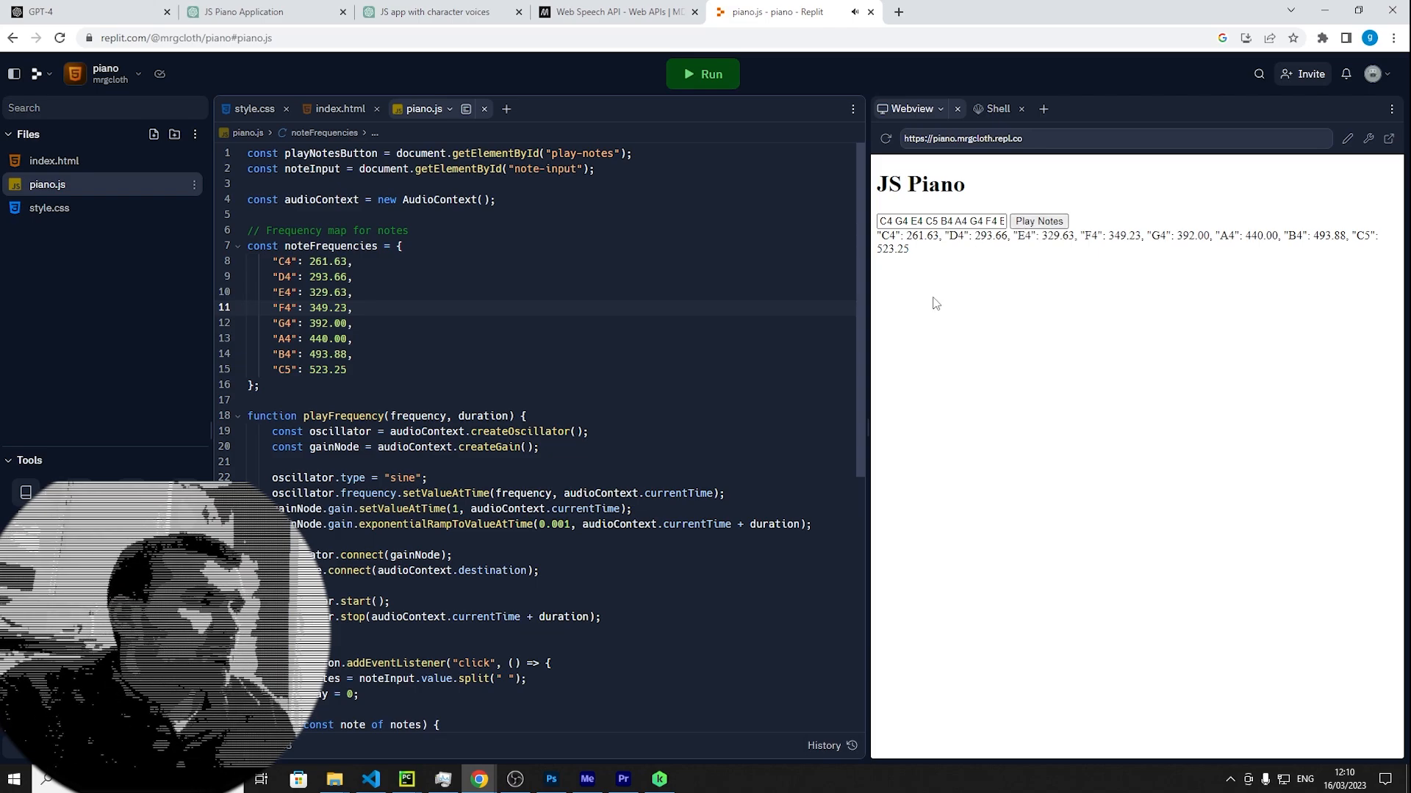
Scroll through the reply containing the faster, more complex 'GPT-4 Special 2' sequence
scroll("down", 3)
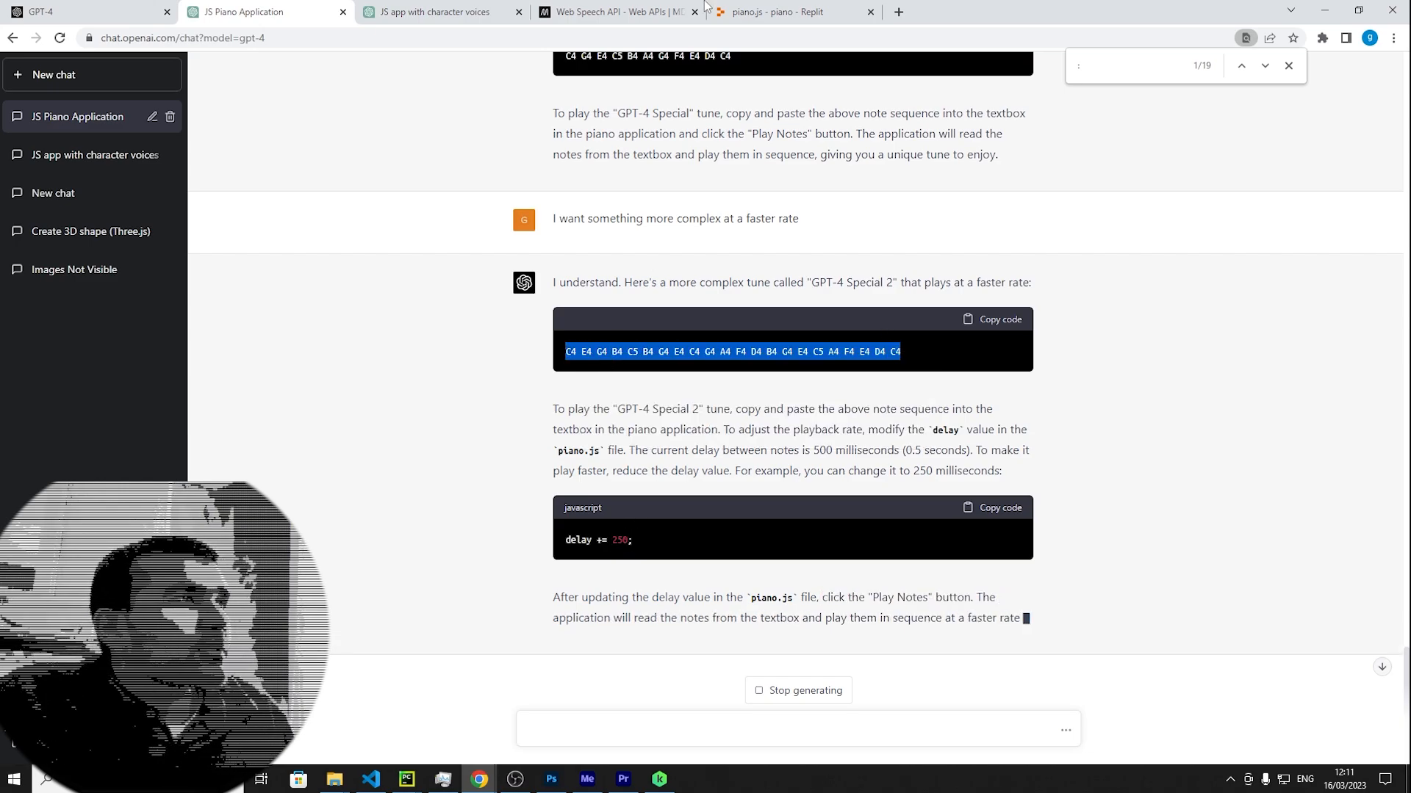
Set the note delay increment on line 42 to 250 and play the Special 2 sequence
left_click(779, 13)
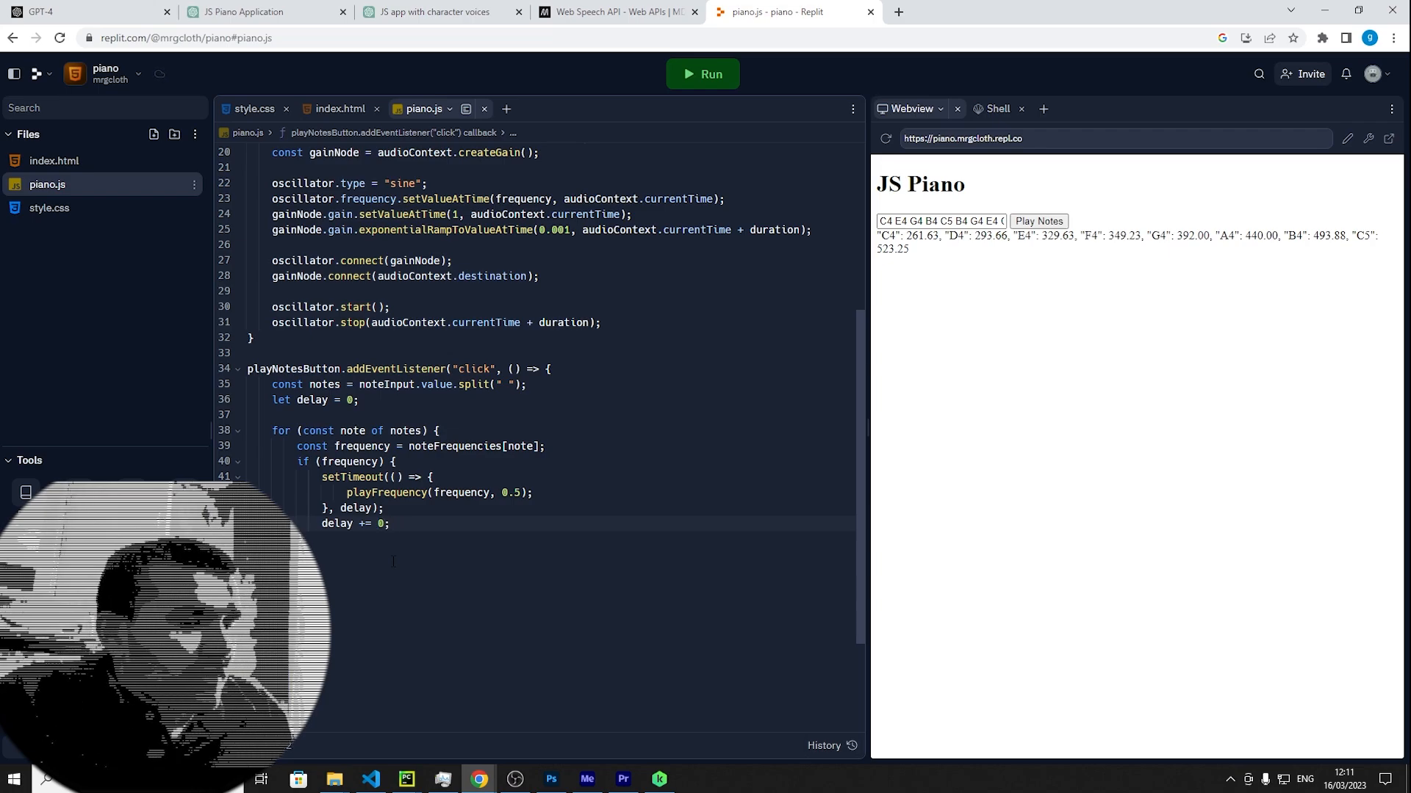
type("25")
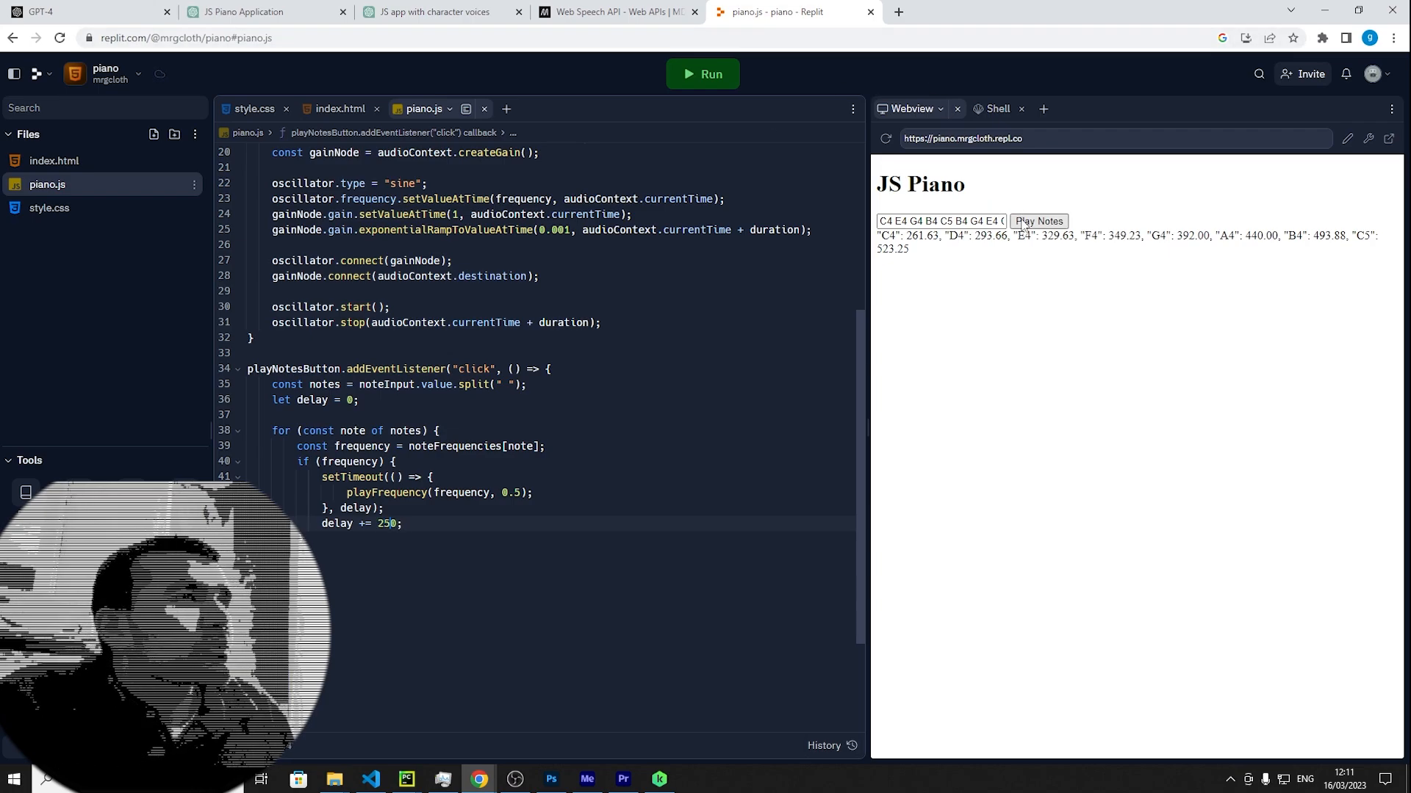
left_click(1038, 221)
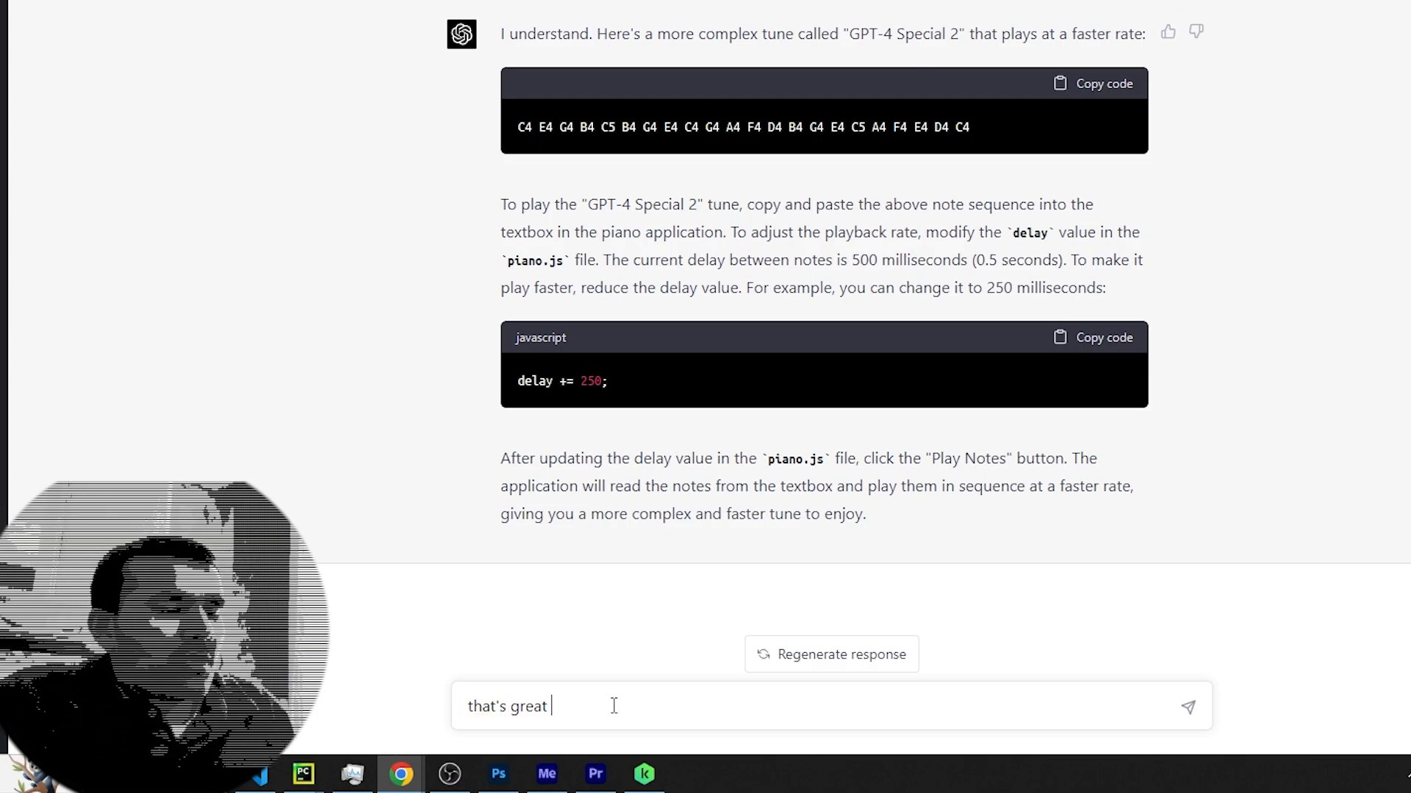
Request a more complex 100-note tune at lightning speed and scroll to the 'GPT-4 Special 3' reply
type("well")
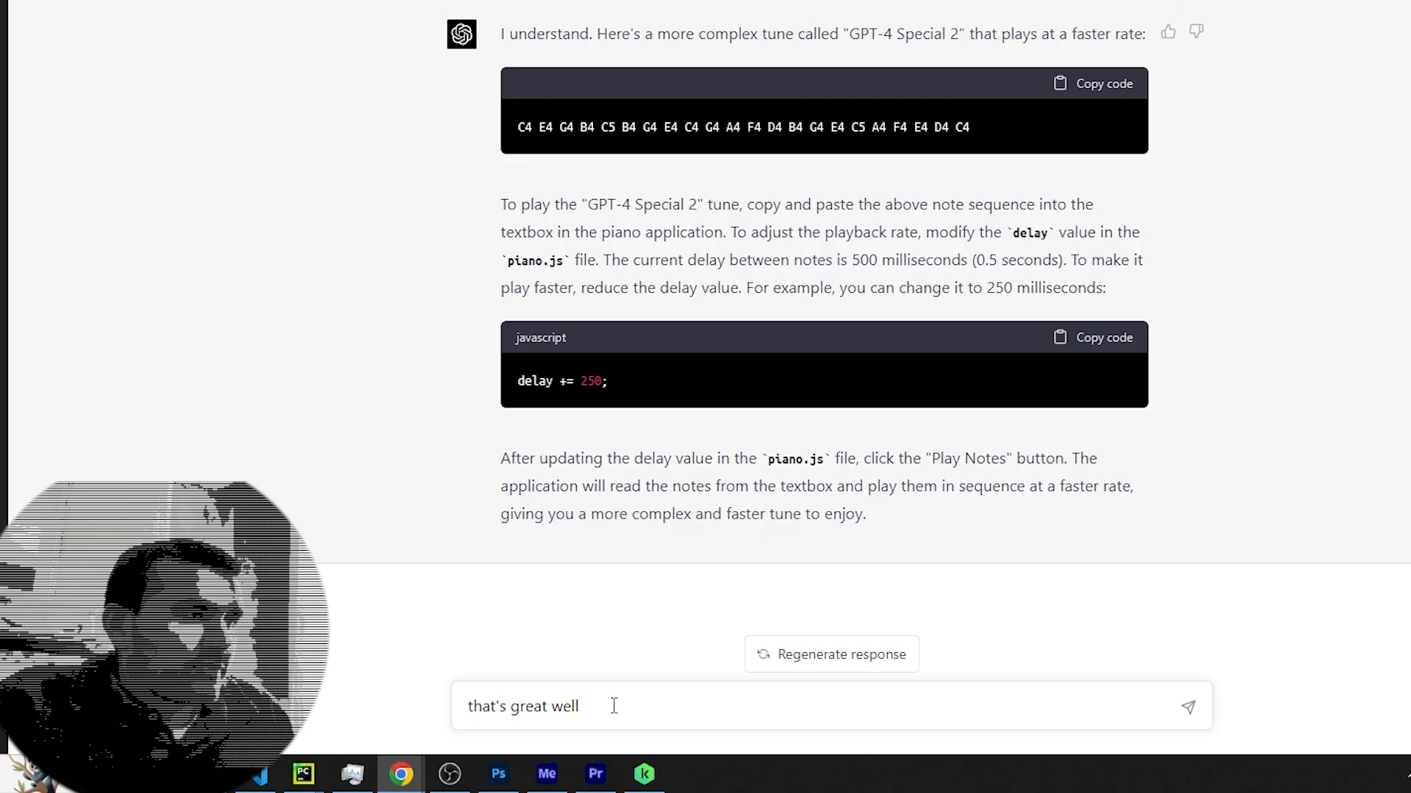
type("done,")
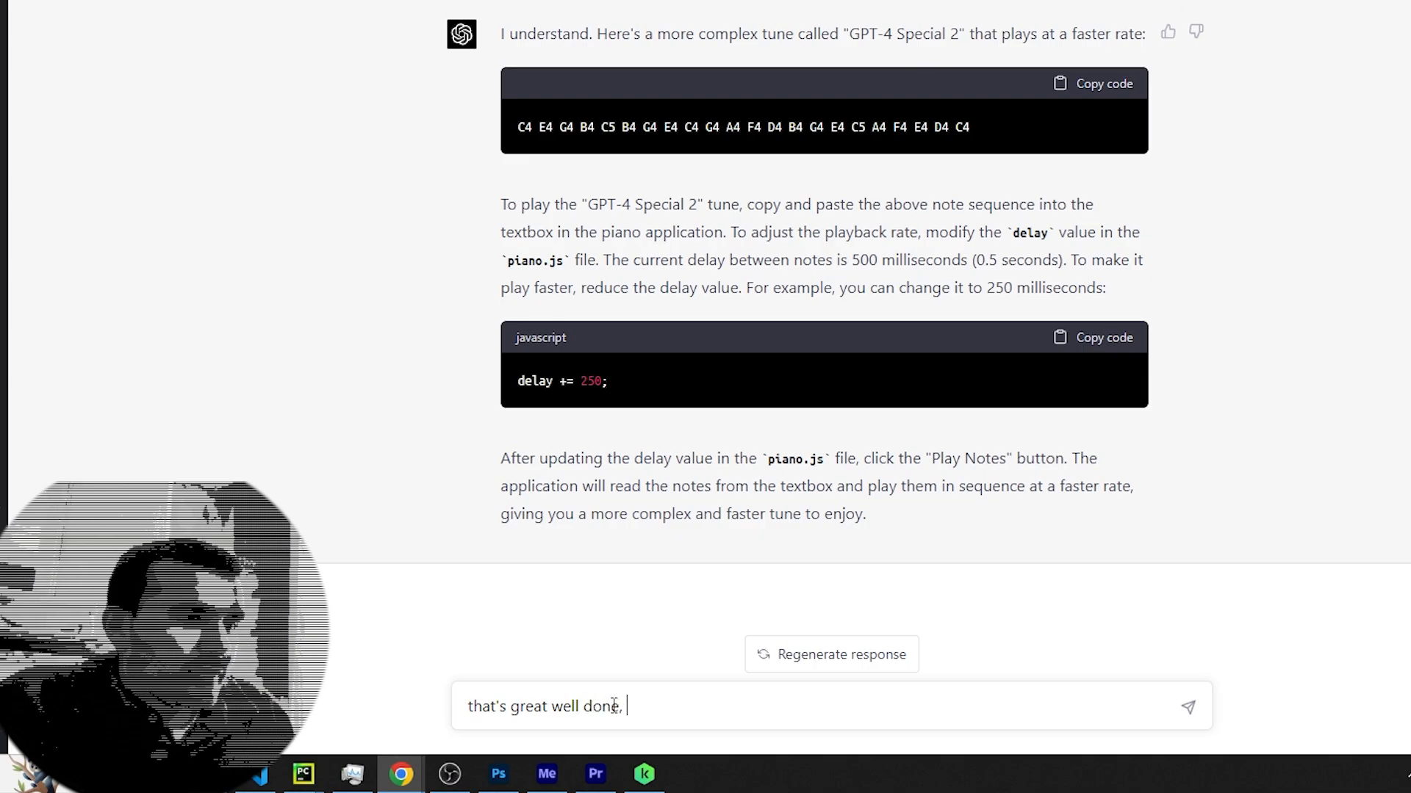
type("but I need more speed ands")
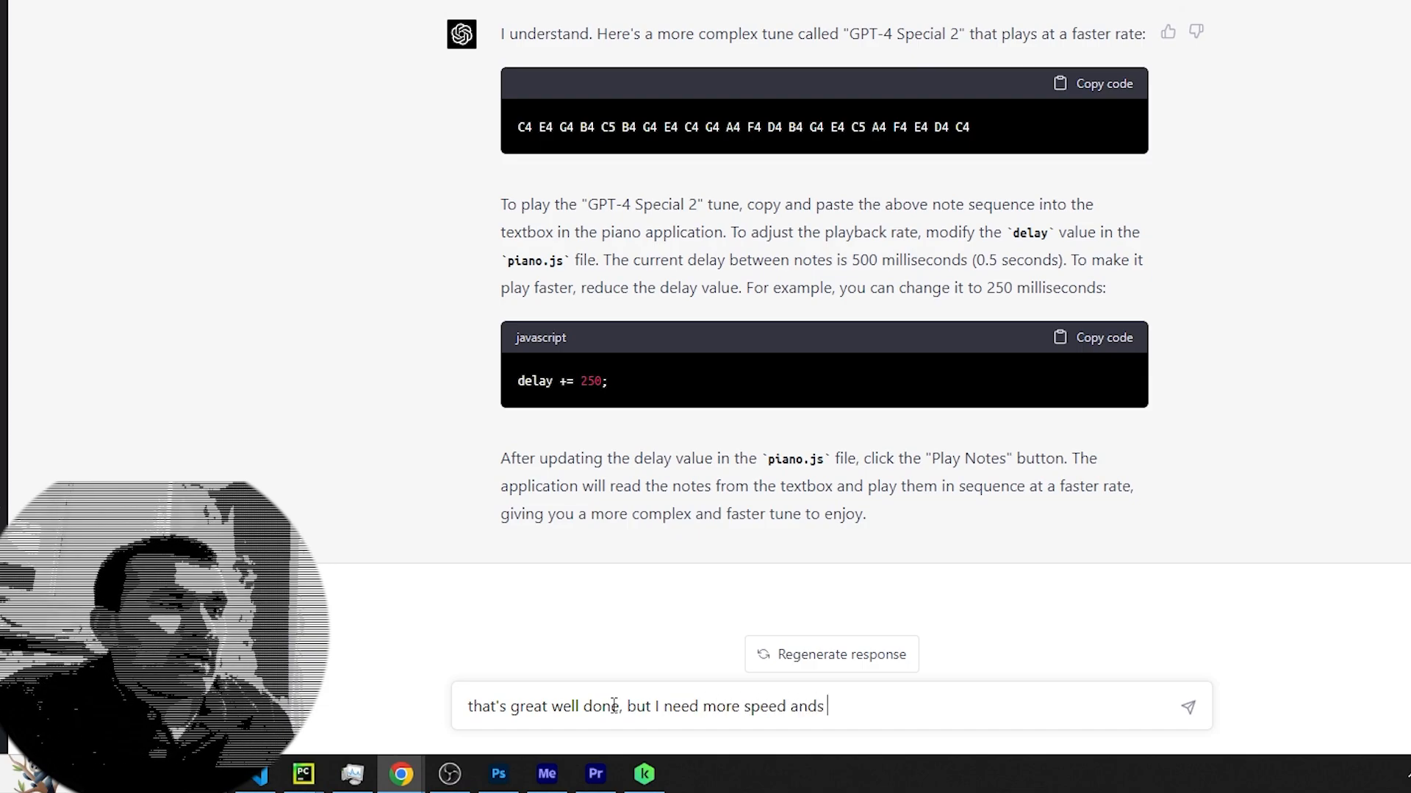
key("Backspace")
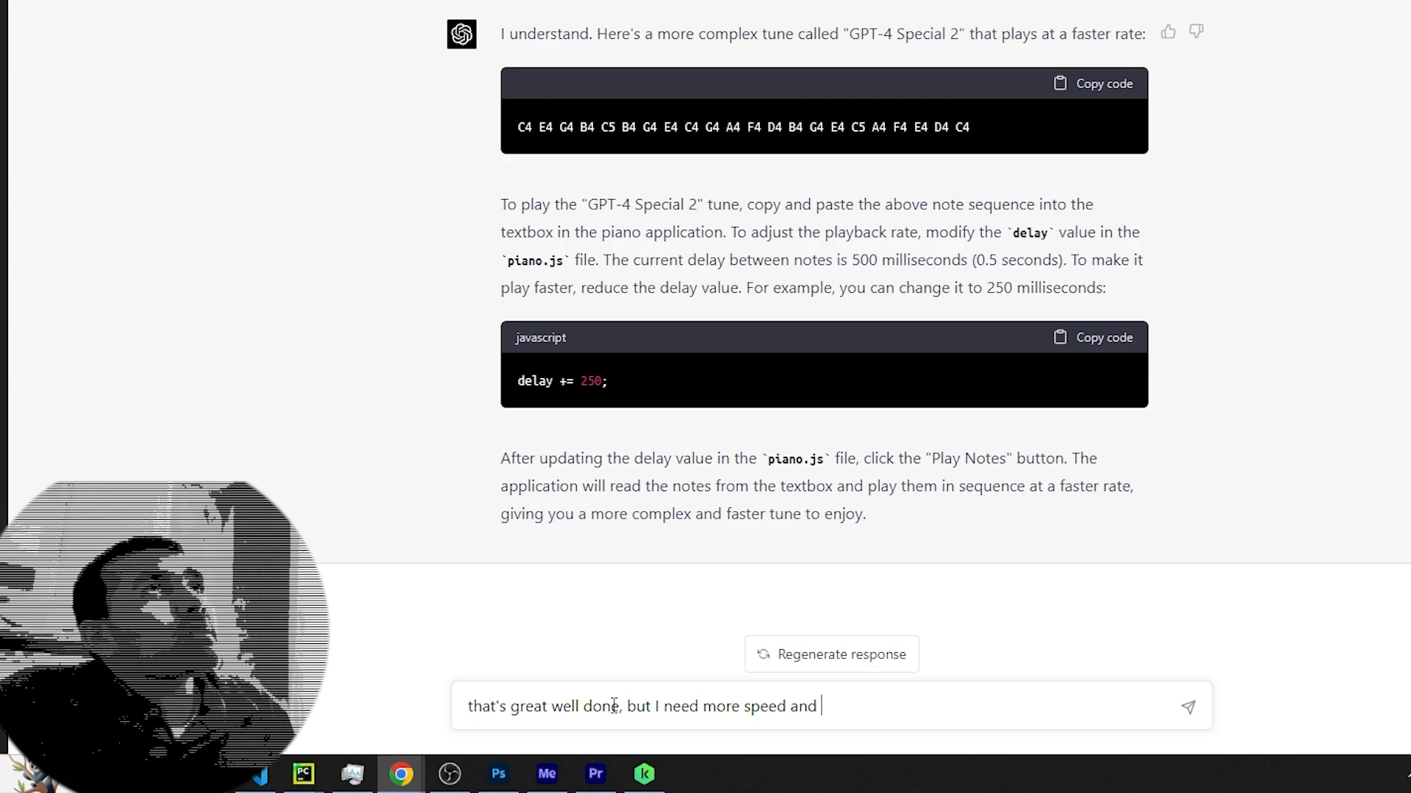
type("more complte")
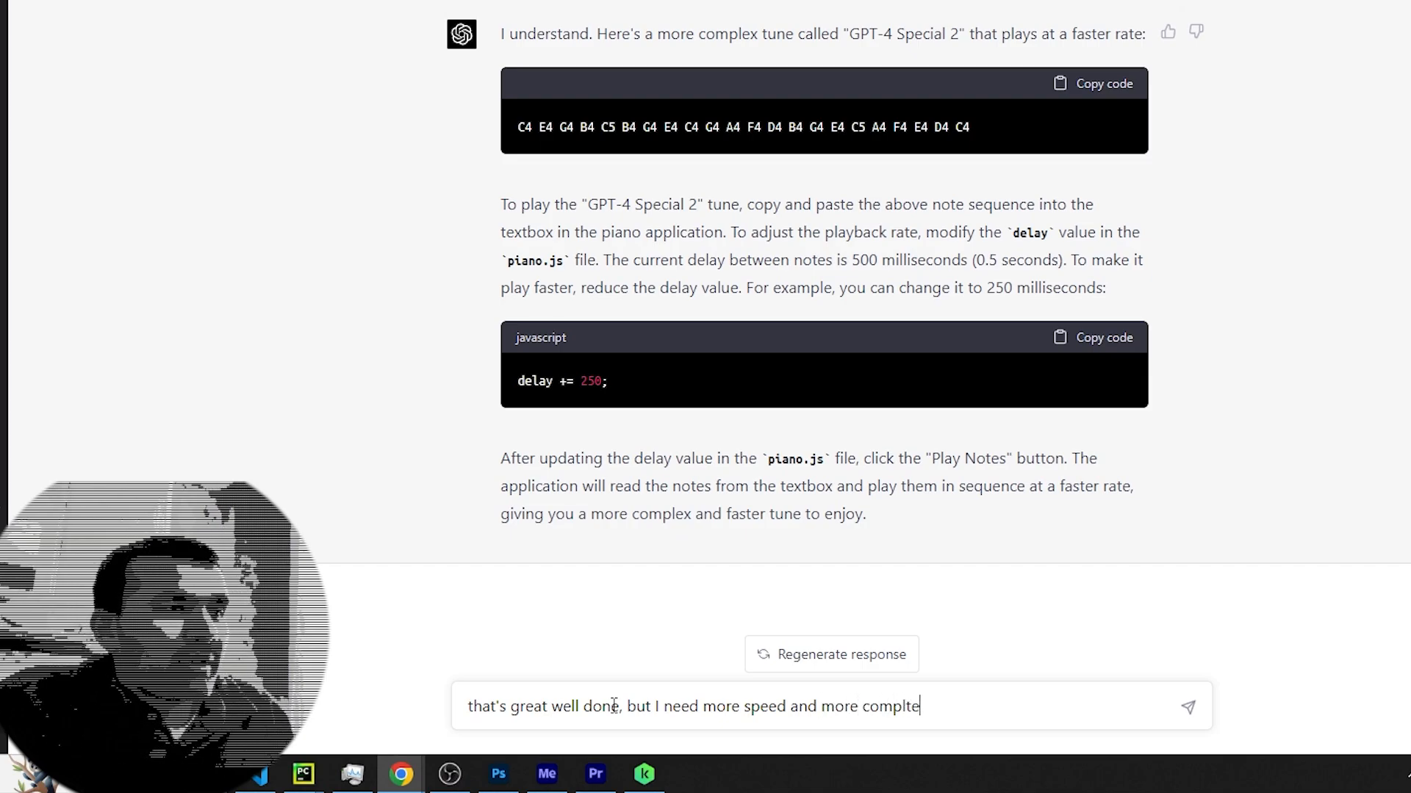
type("complex")
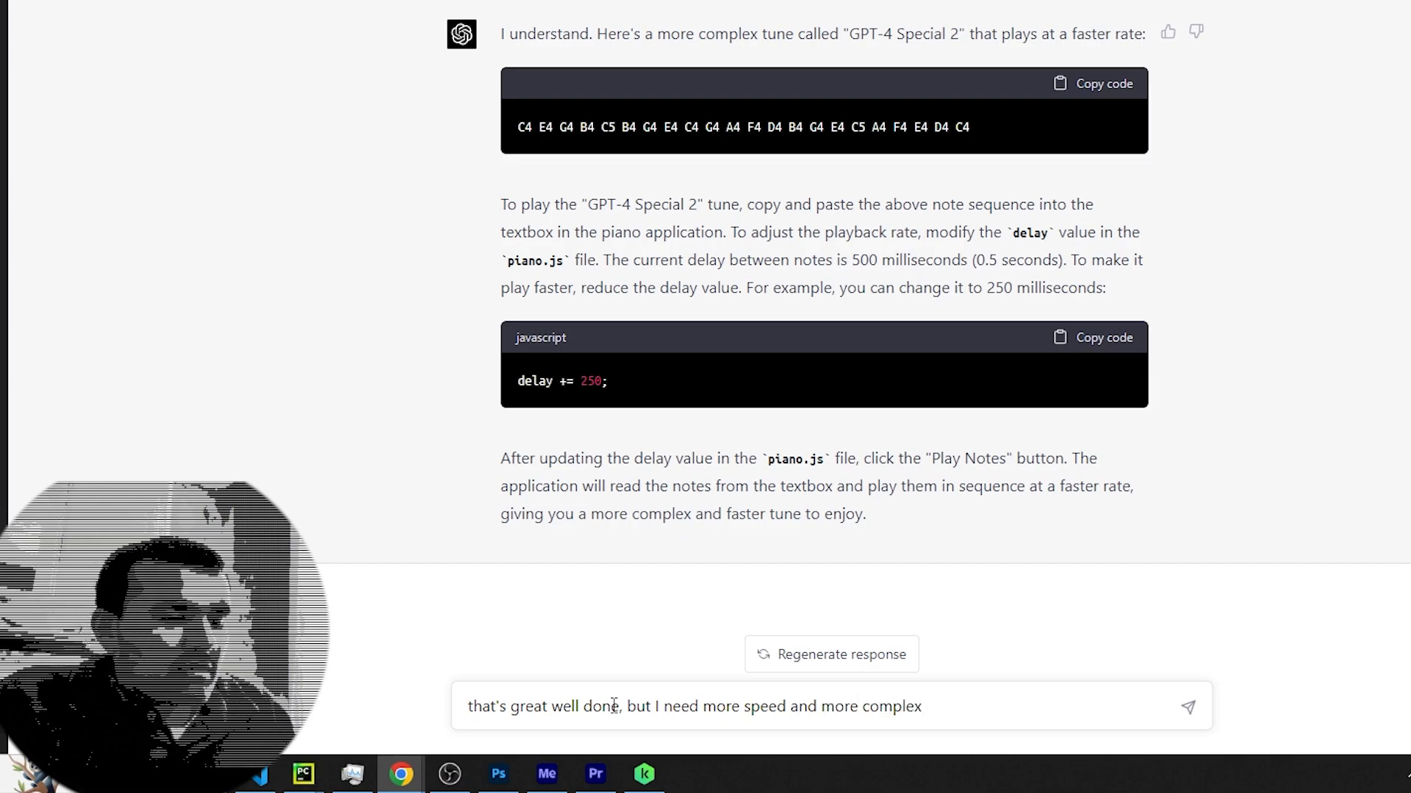
type("give")
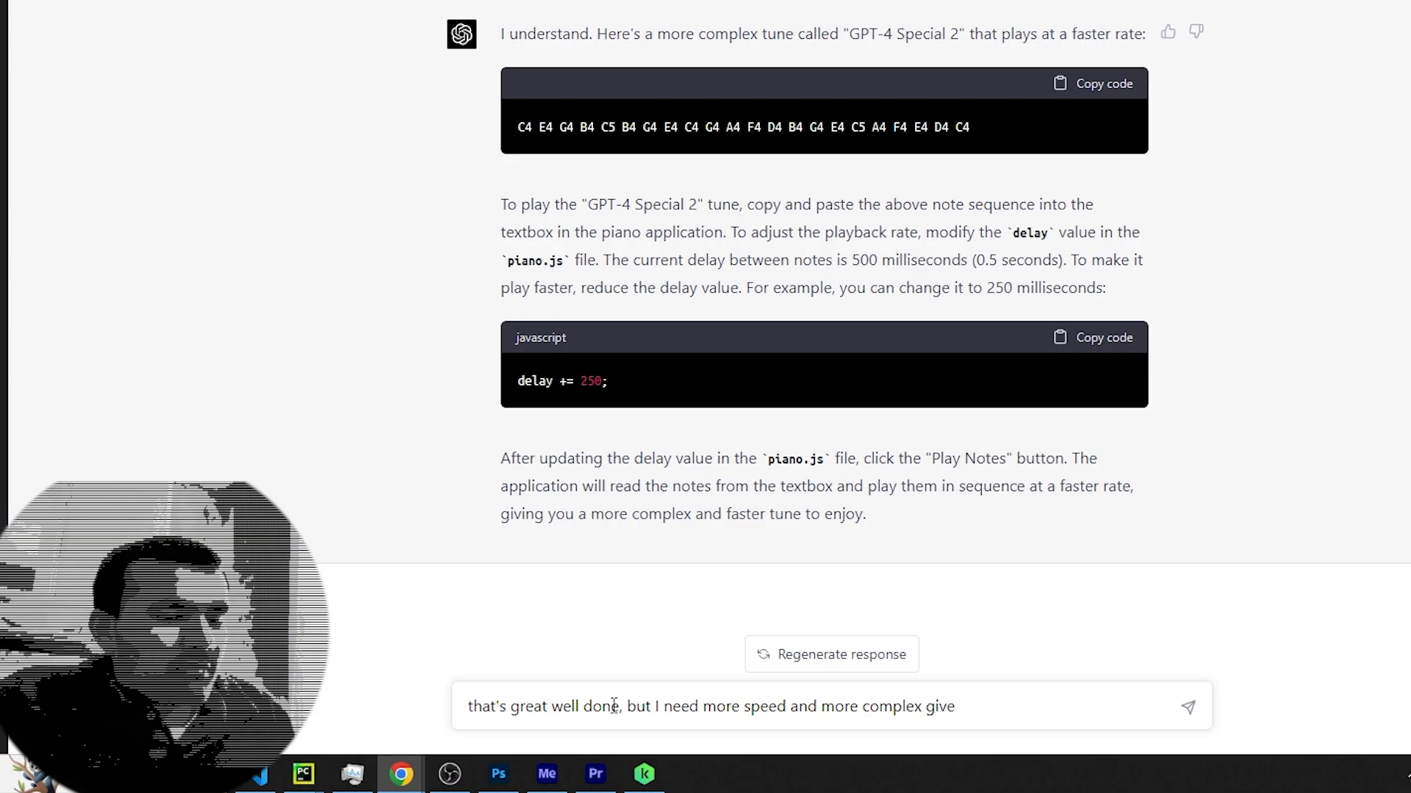
type("me")
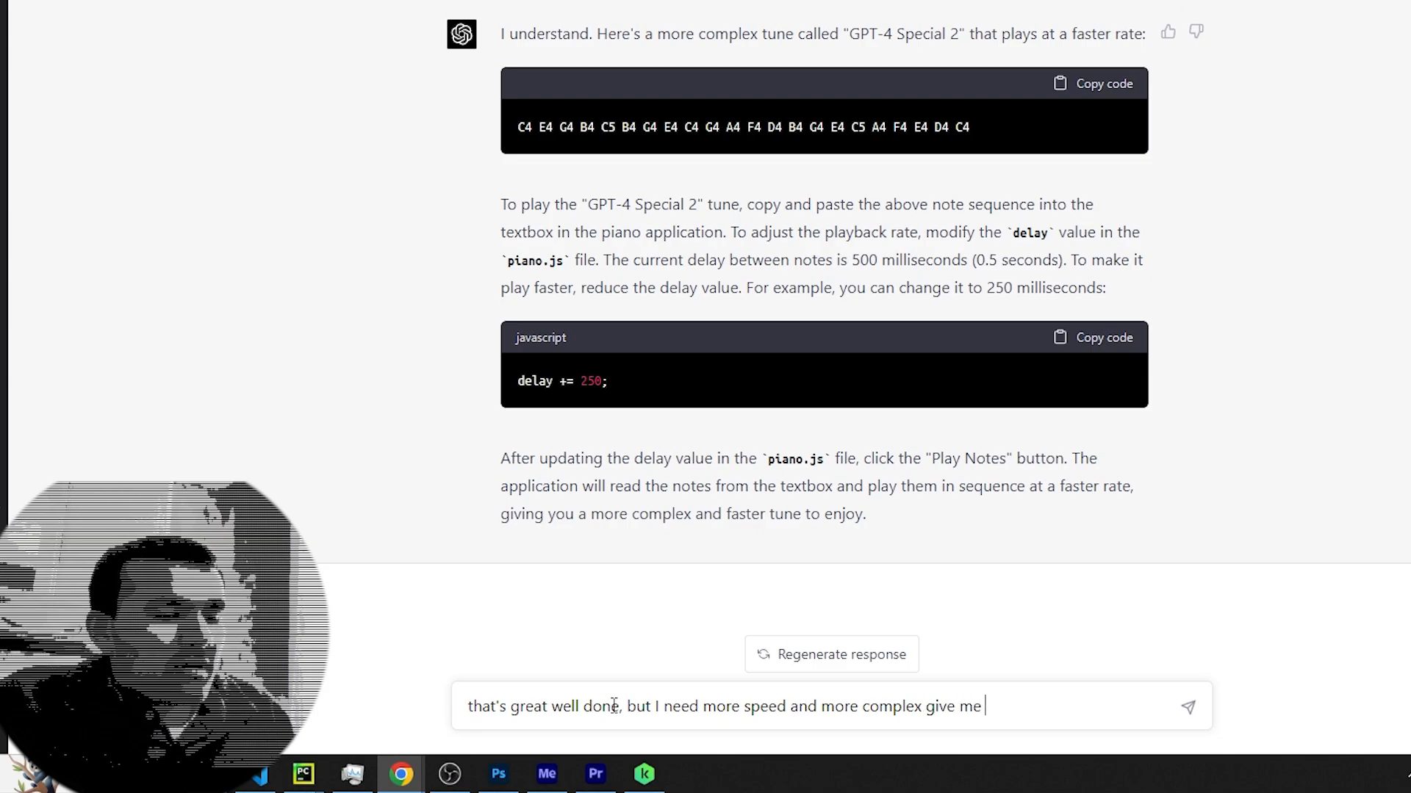
type("100 notes and")
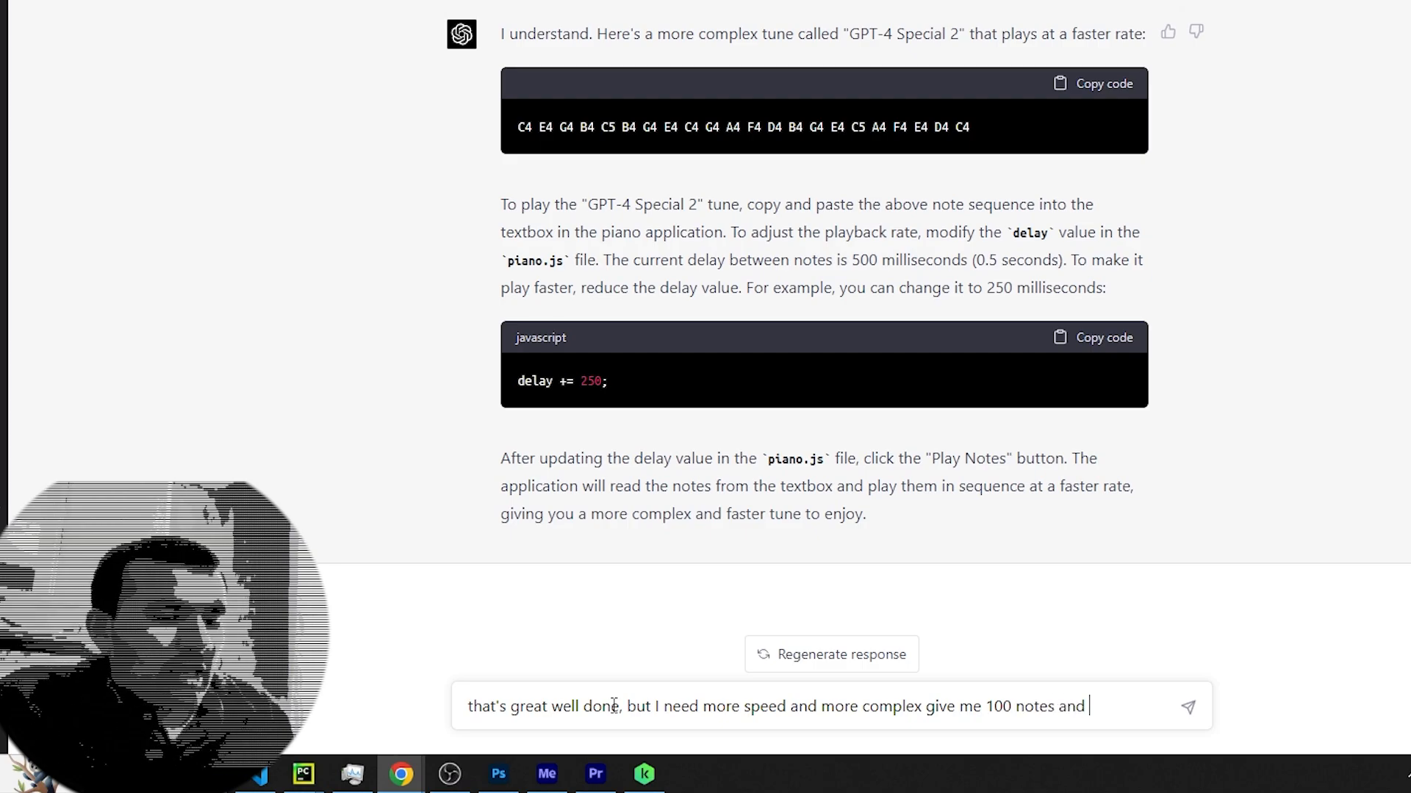
type("light faste")
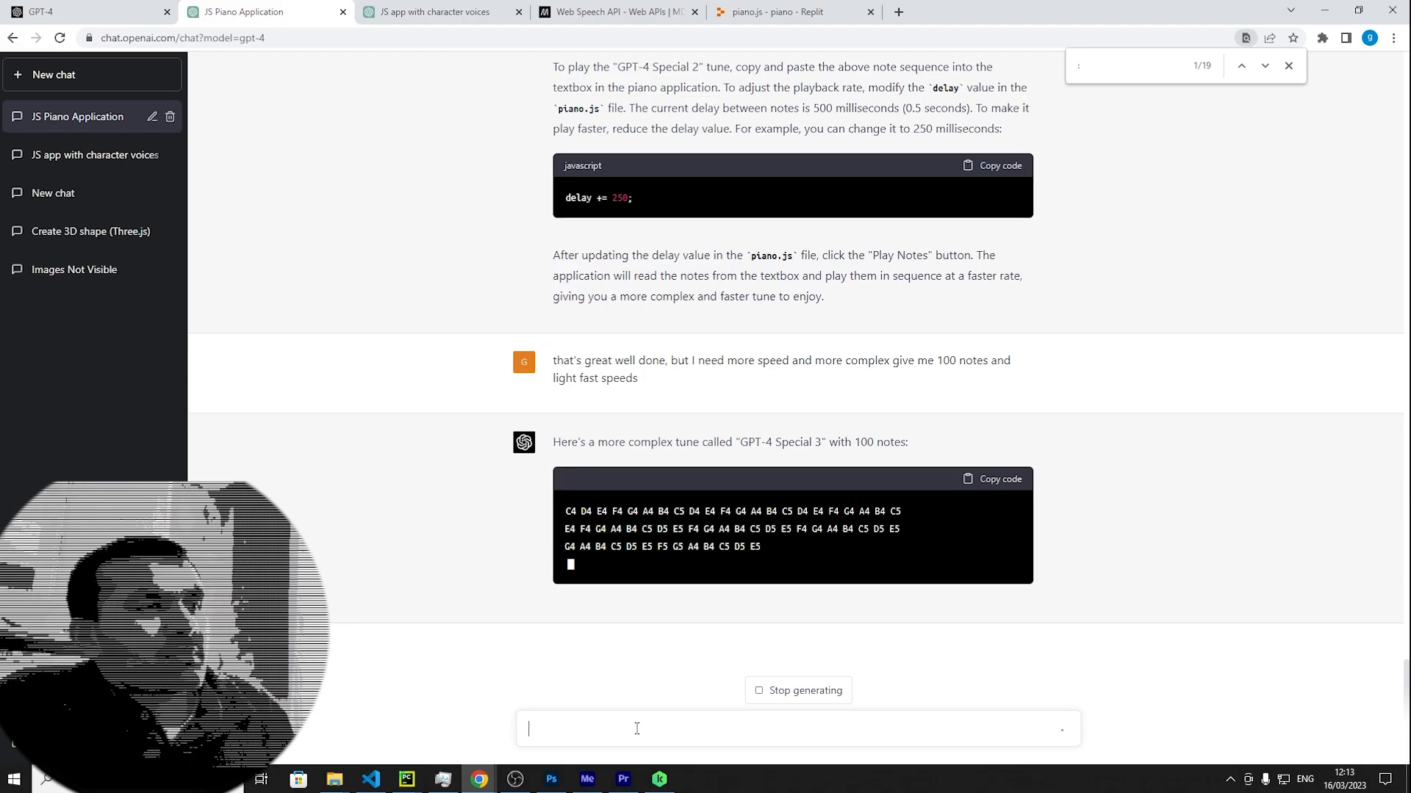
scroll("down", 3)
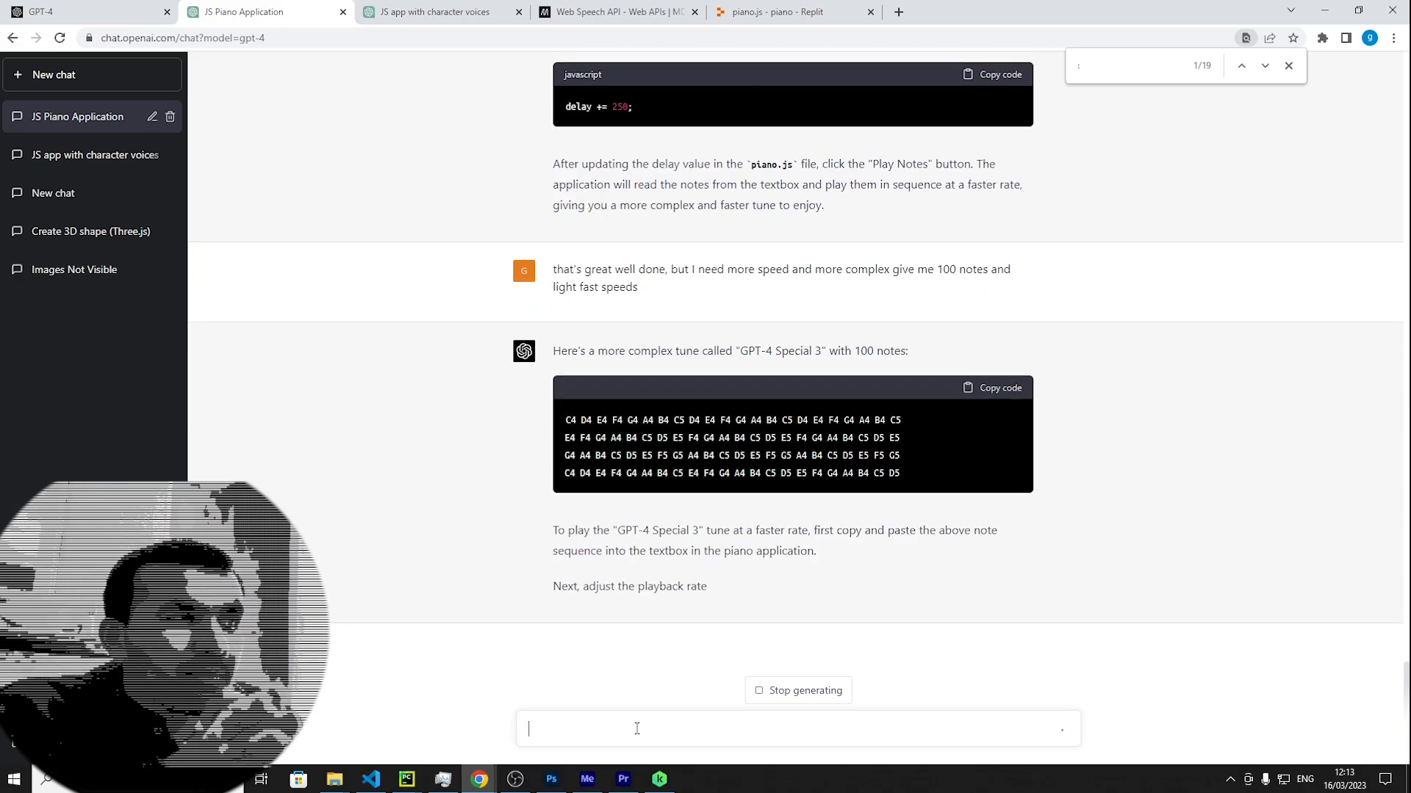
scroll("down", 3)
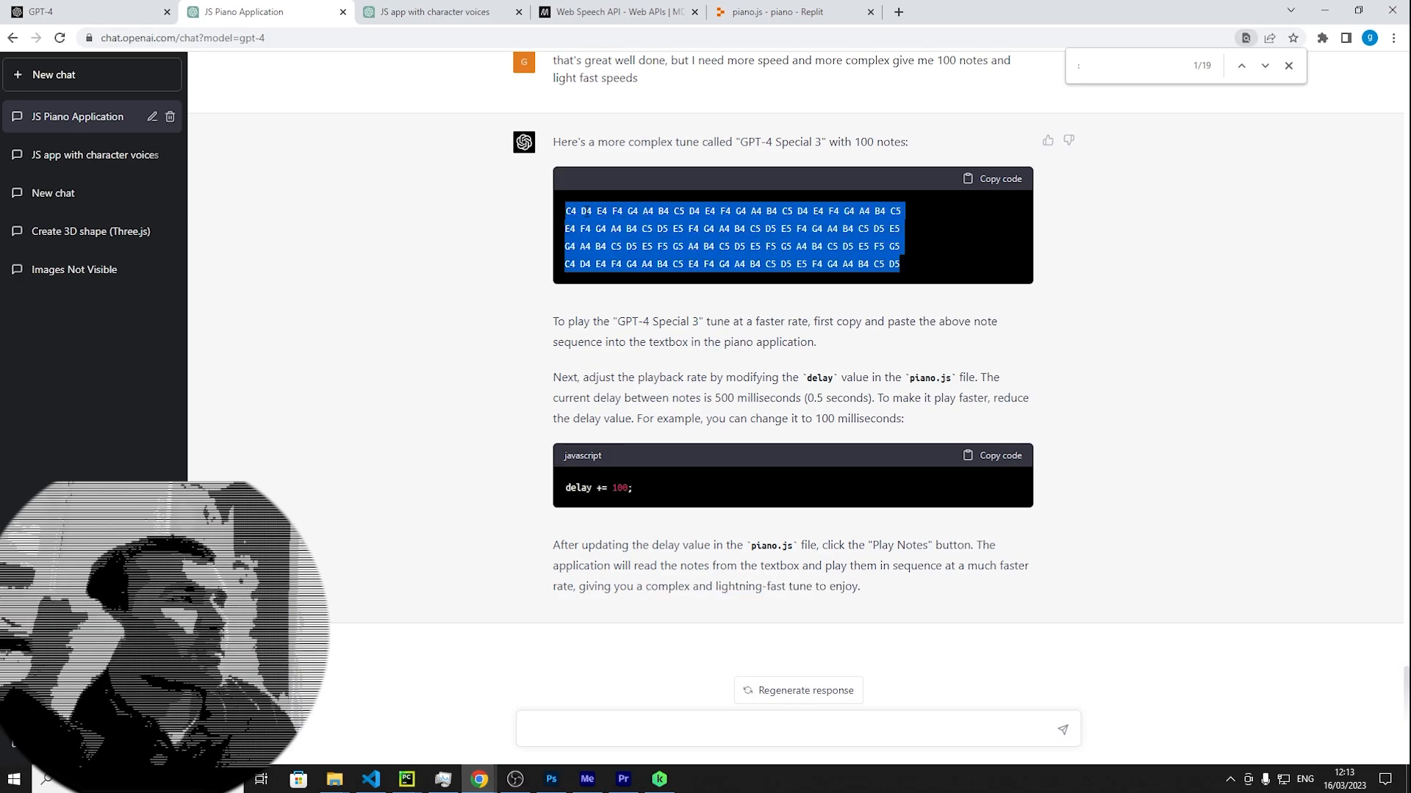
Return to the piano project and play the pasted note sequence
left_click(418, 11)
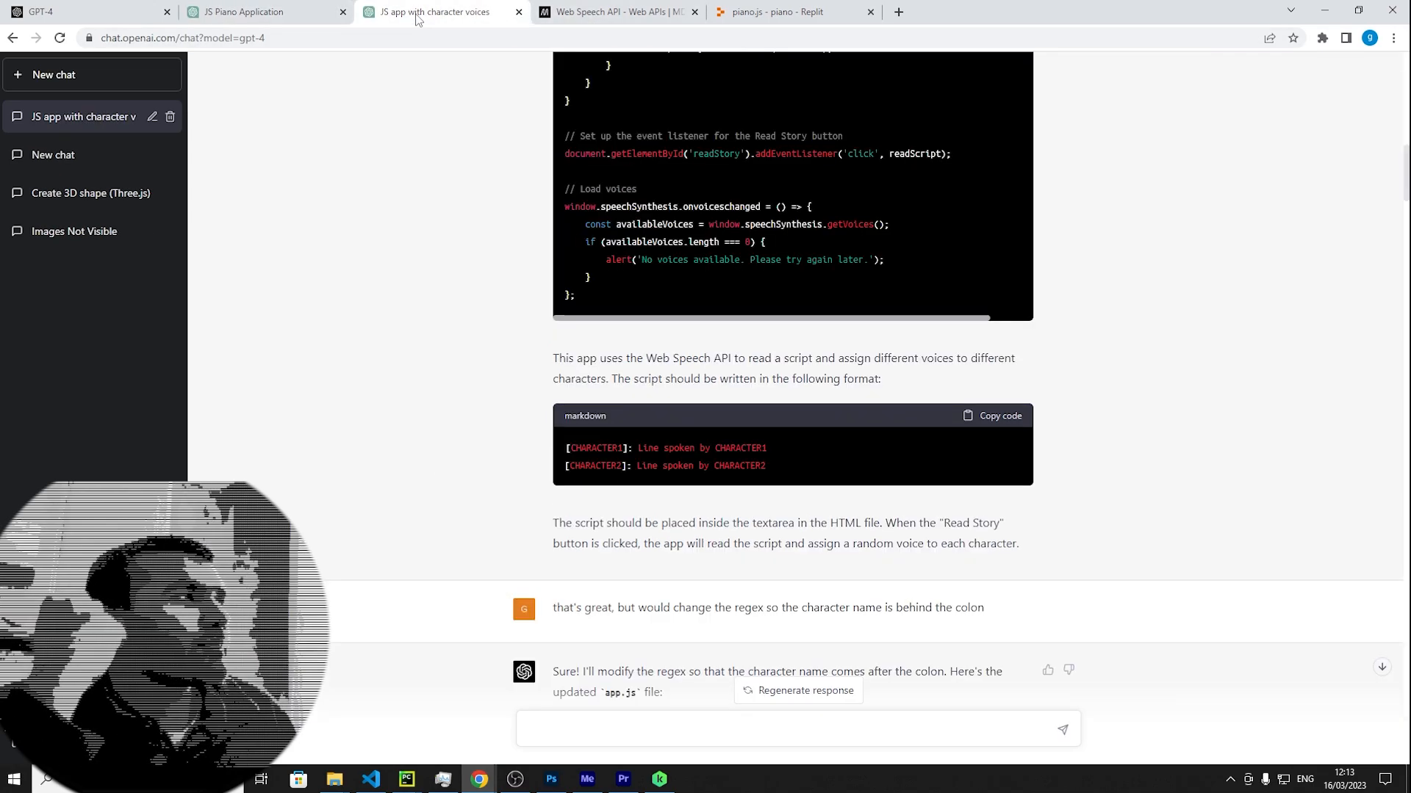
left_click(791, 12)
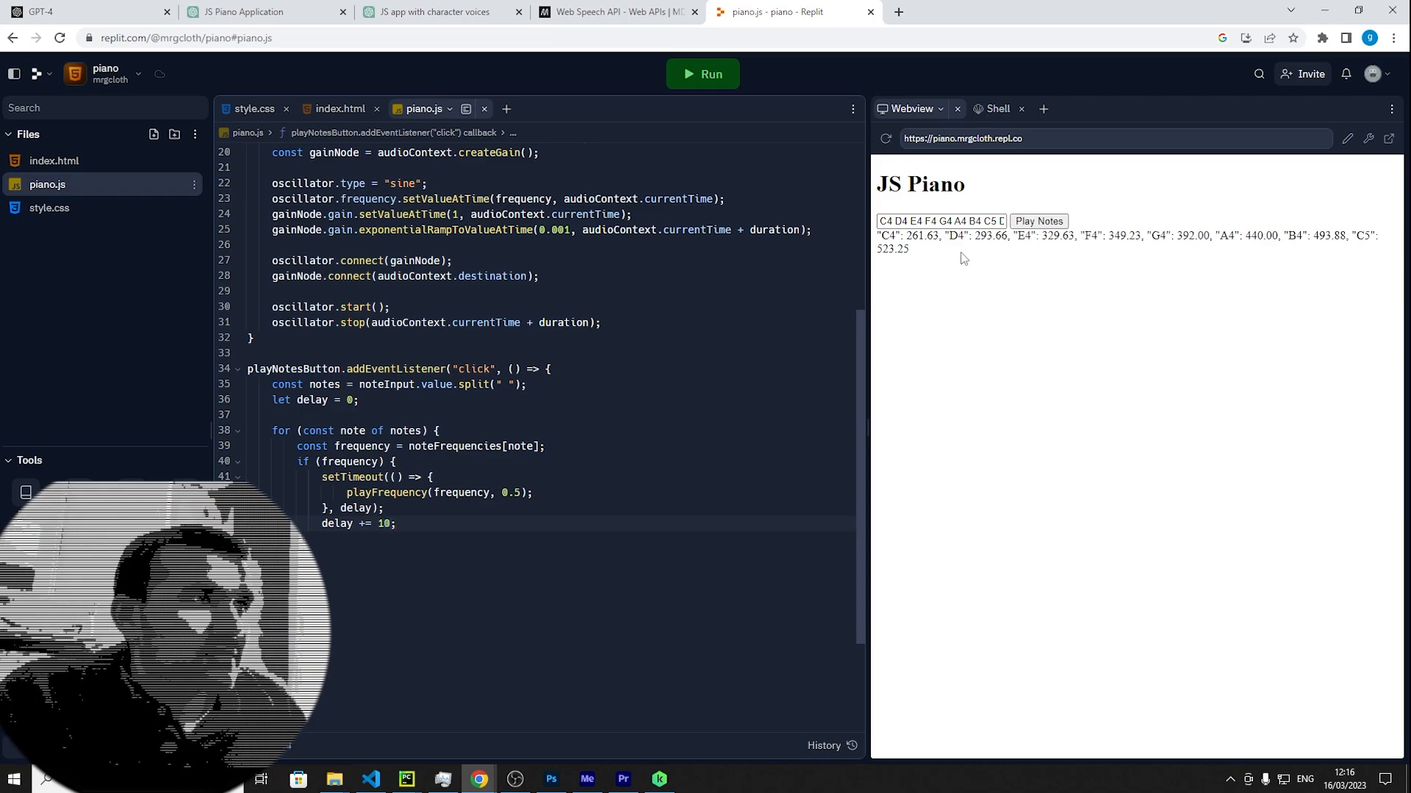
left_click(1038, 221)
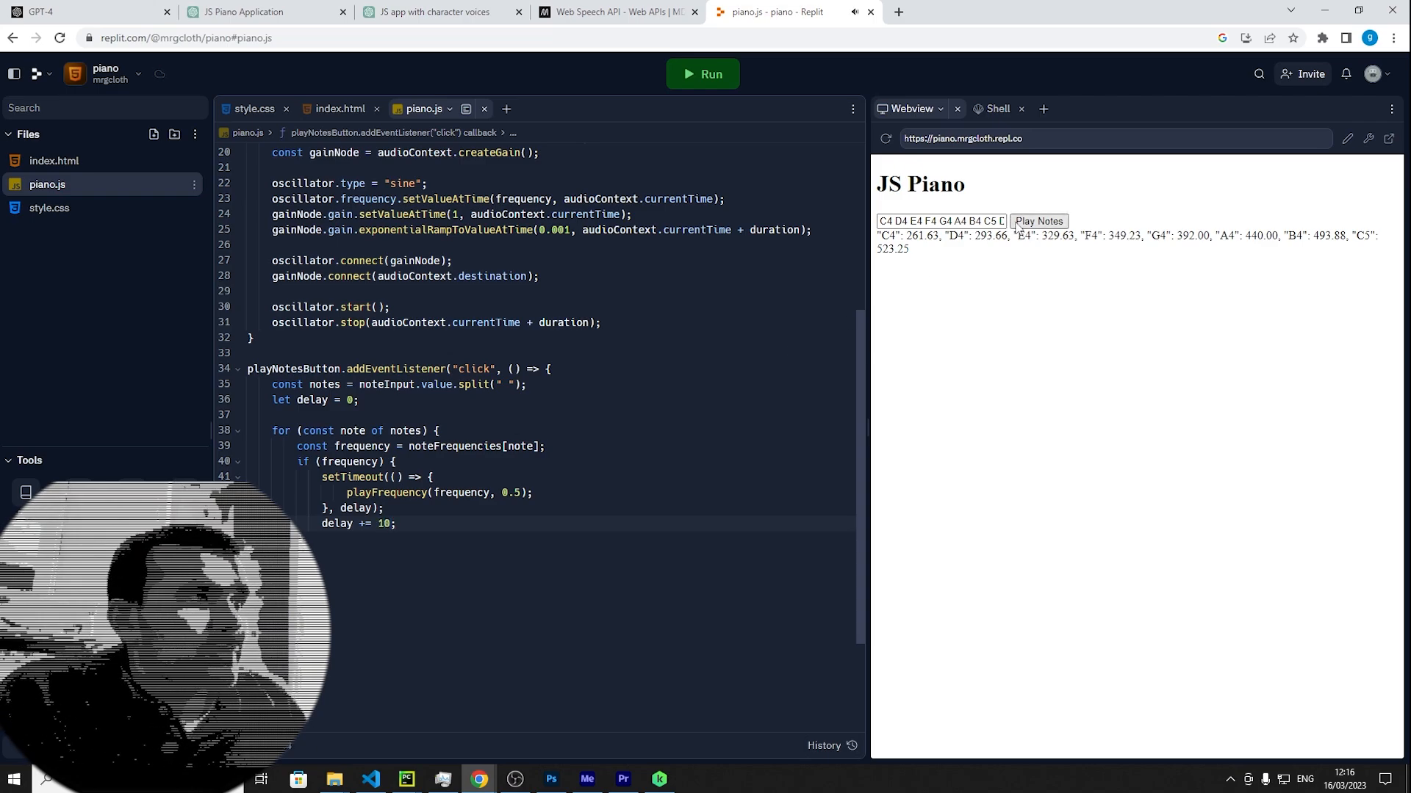
Restart the app with the new delay, replay the 100-note tune, then play the C4-to-C5 scale
left_click(703, 74)
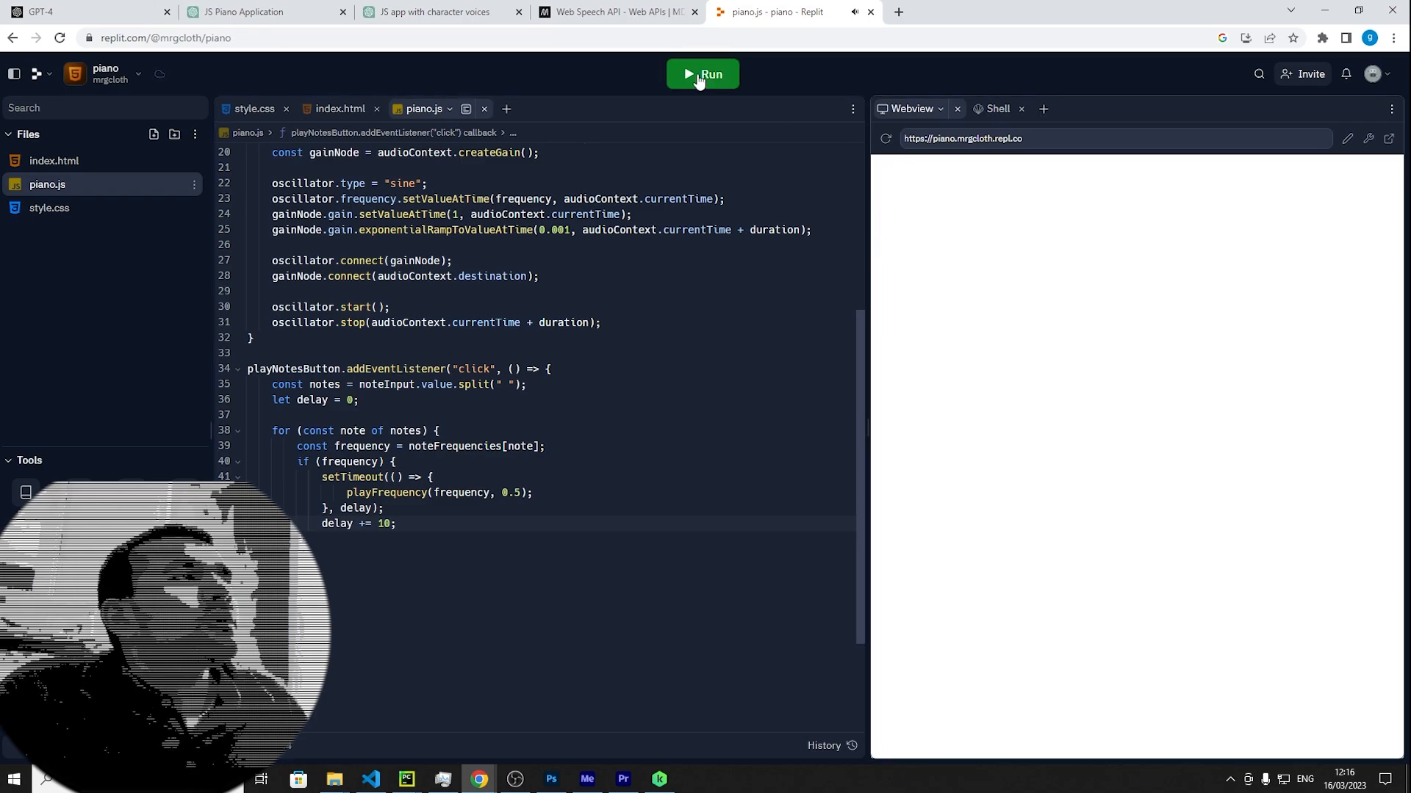
left_click(701, 74)
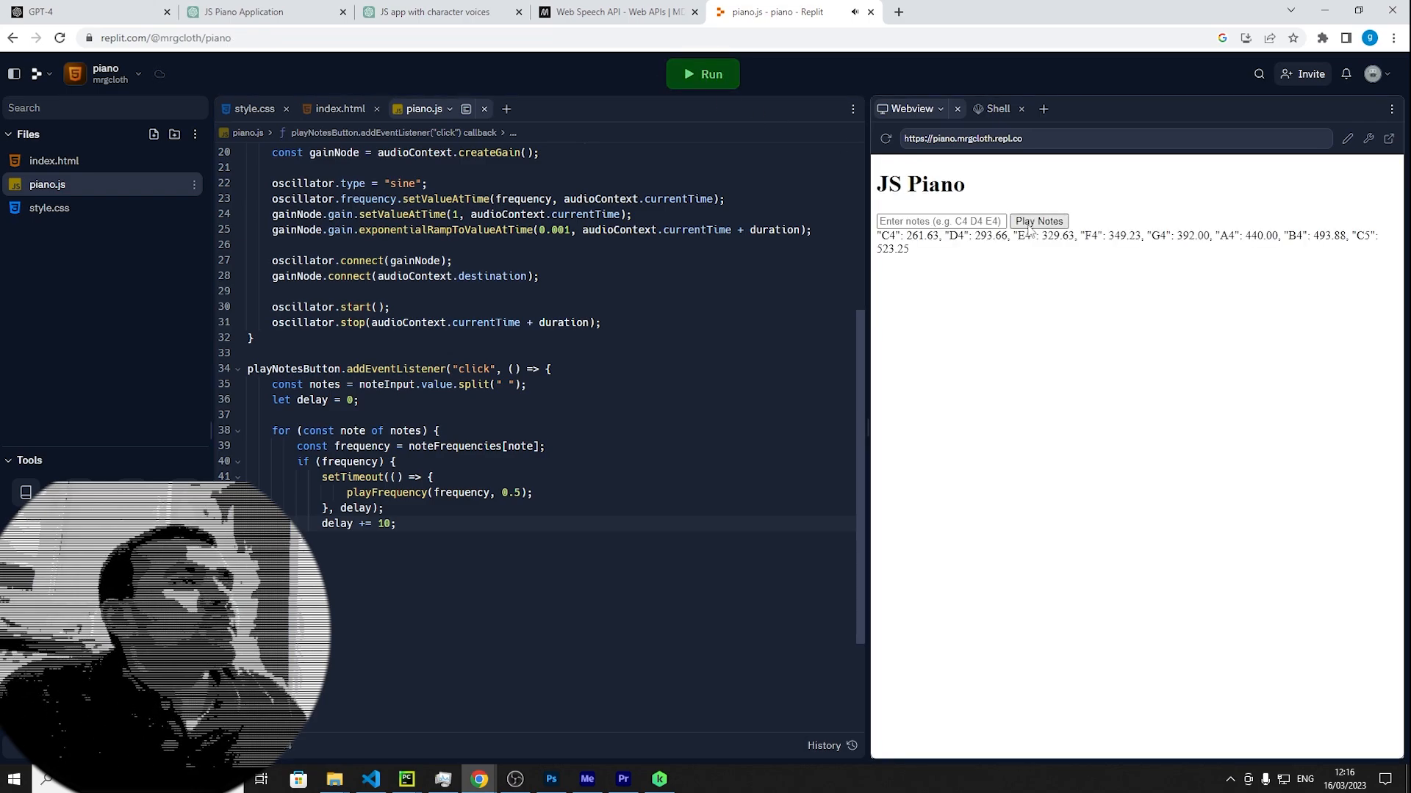
left_click(940, 221)
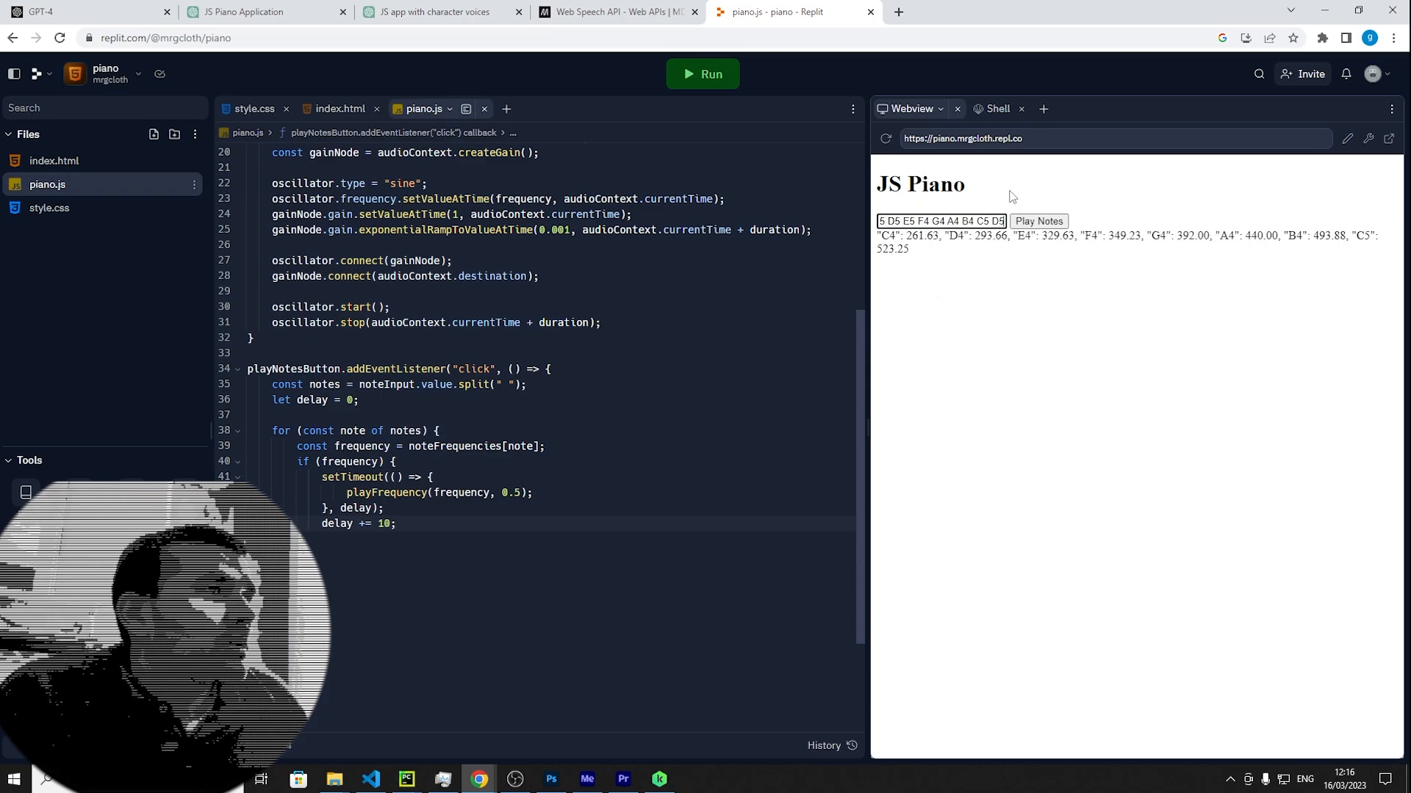
left_click(1038, 221)
type("0")
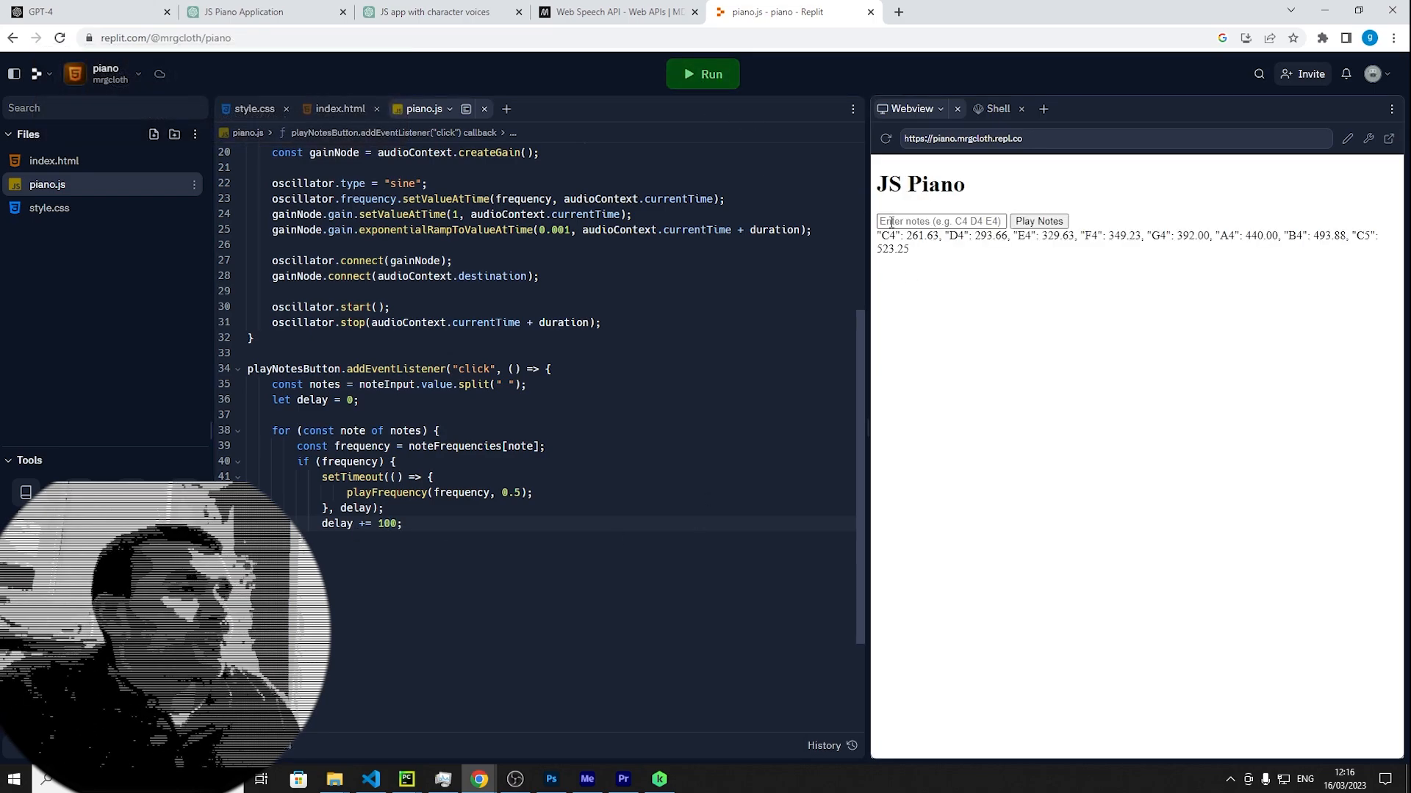
type("C4 D4 E4 F4 G4 A4 B4 C5")
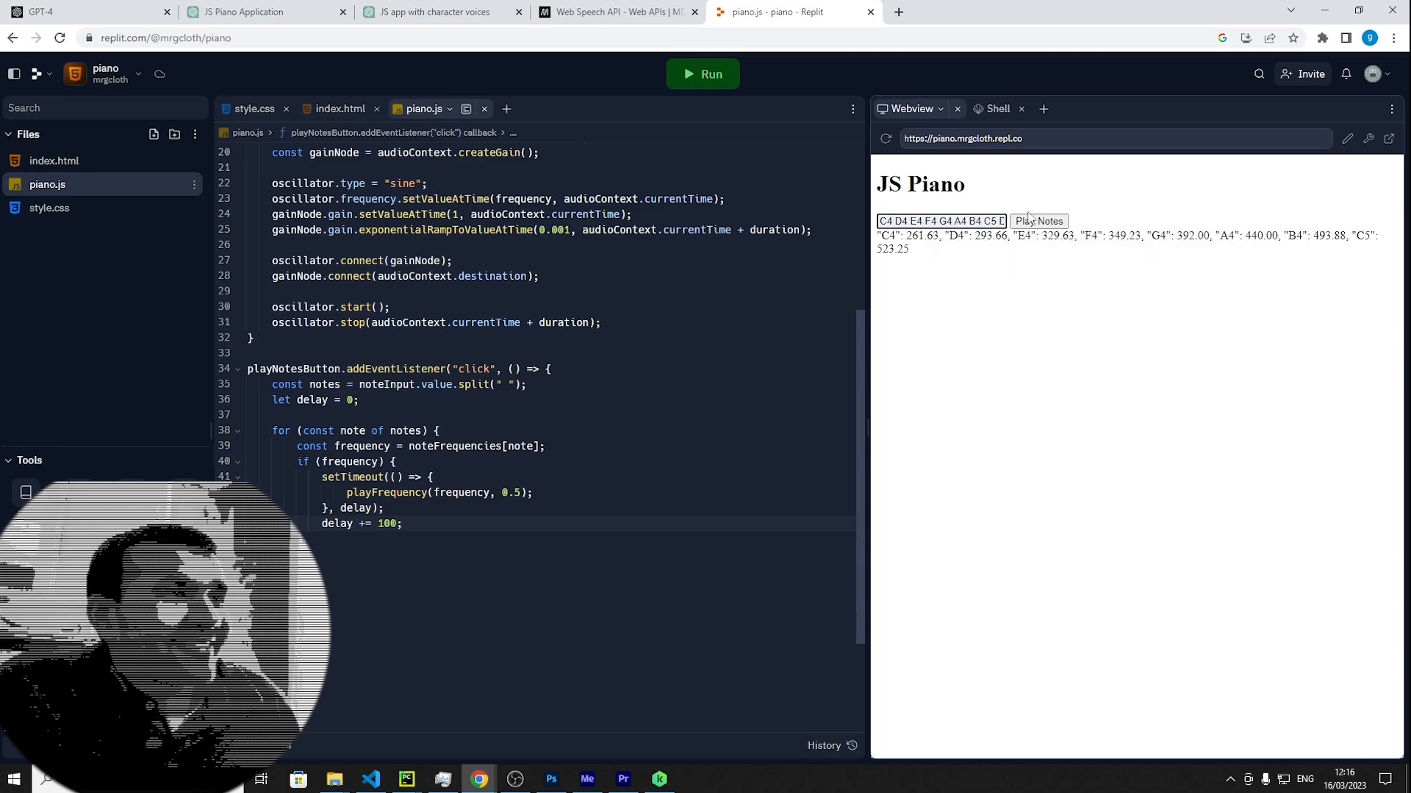
left_click(1038, 220)
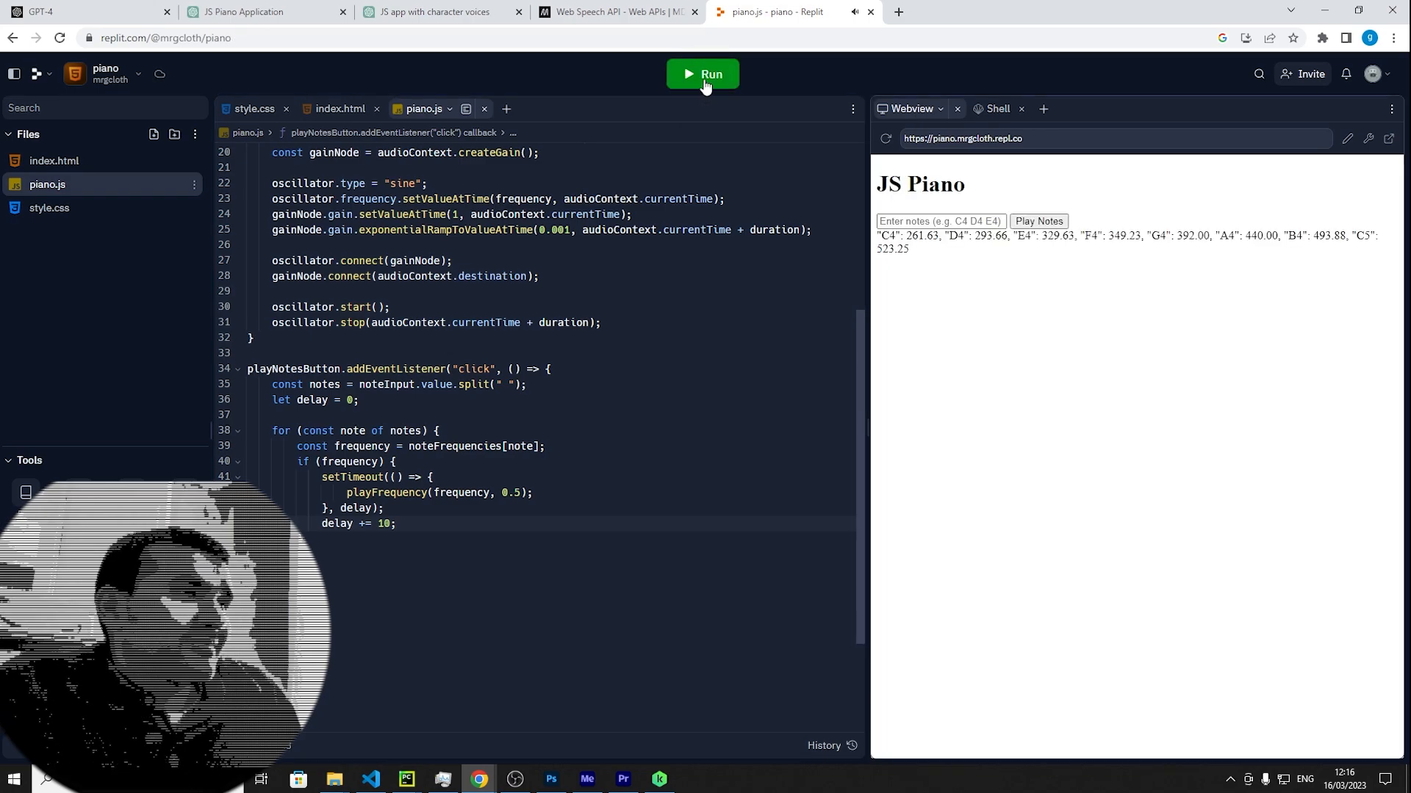
Enter the C4 D4 E4 F4 G4 A4 B4 C5 scale and edit the note delay value
type("C4 D4 E4 F4 G4 A4 B4 C5 D")
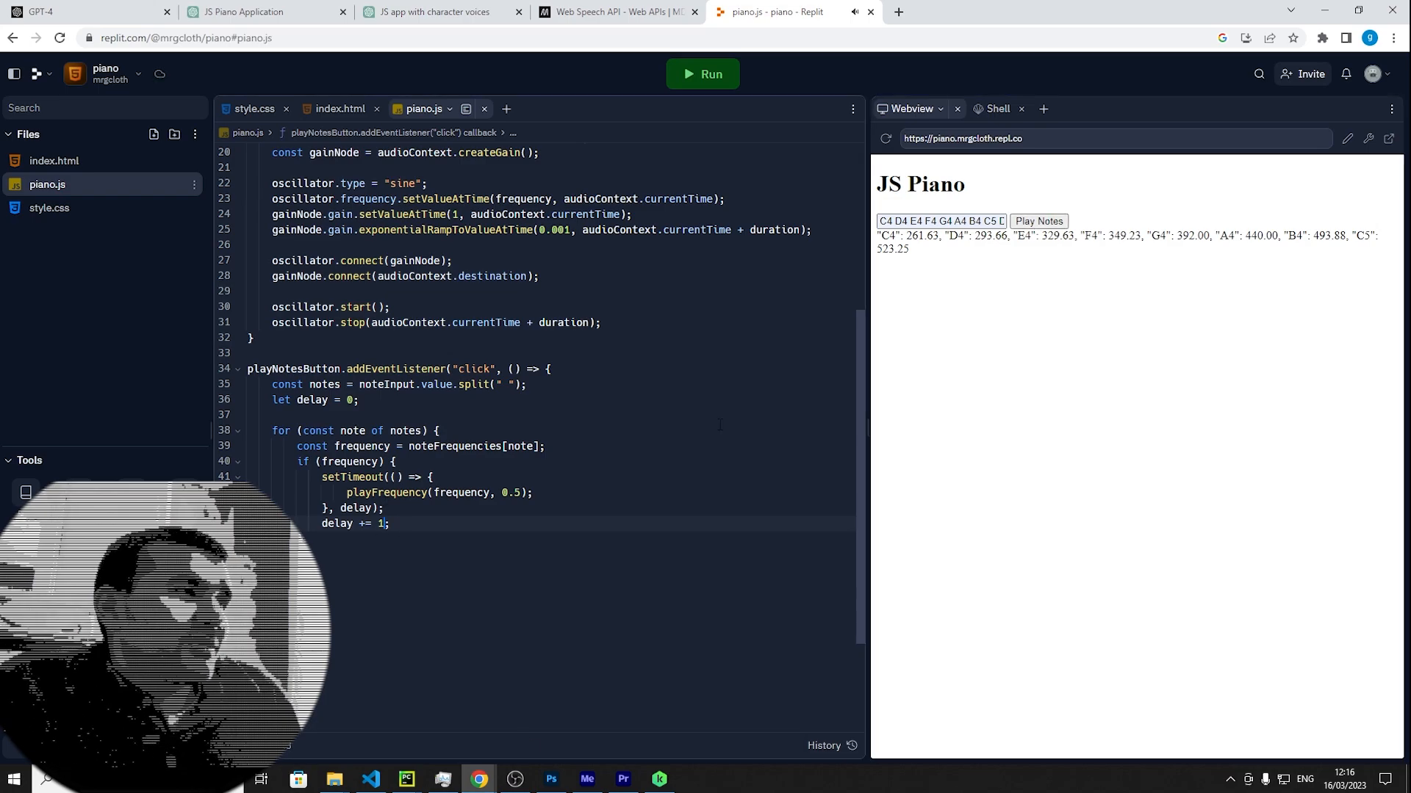
left_click(702, 73)
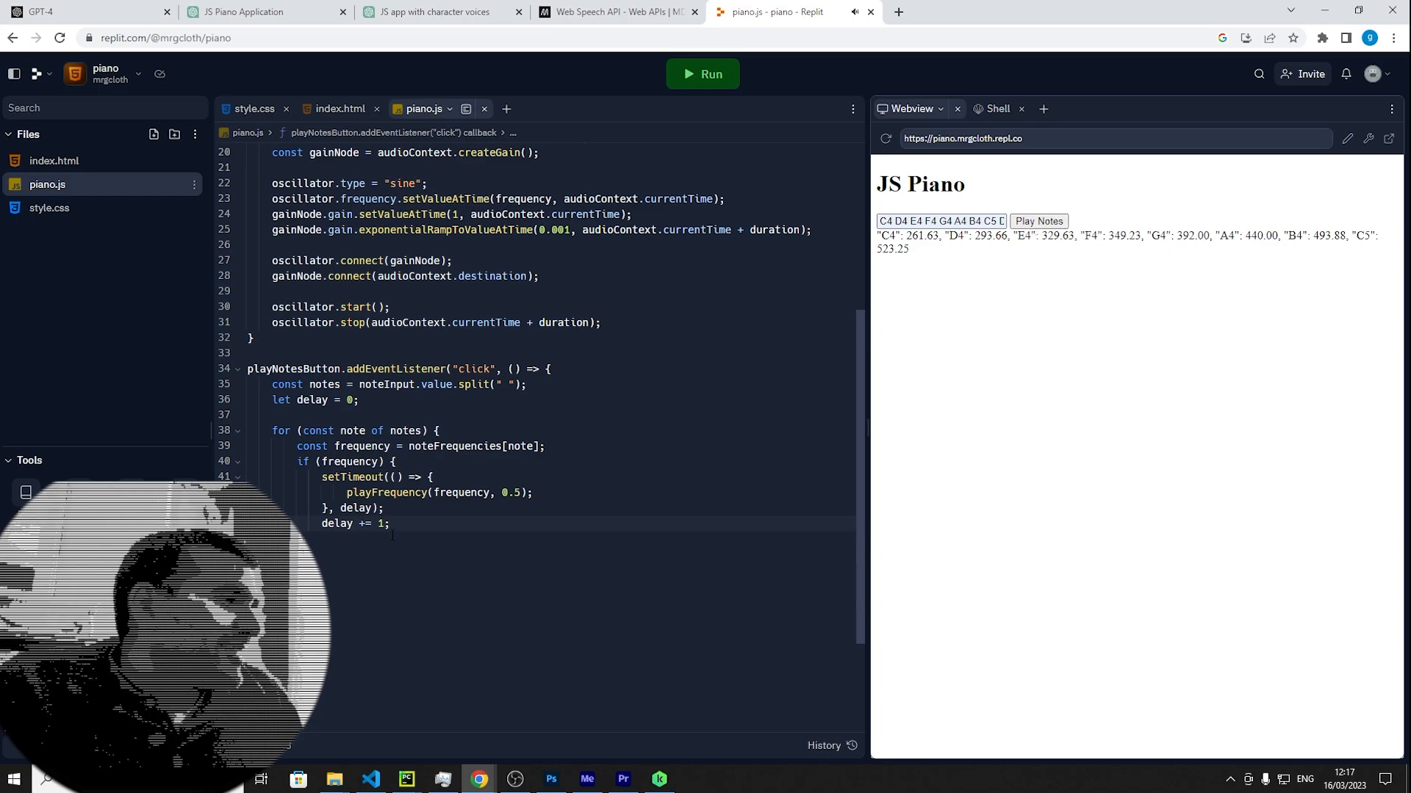
type("00")
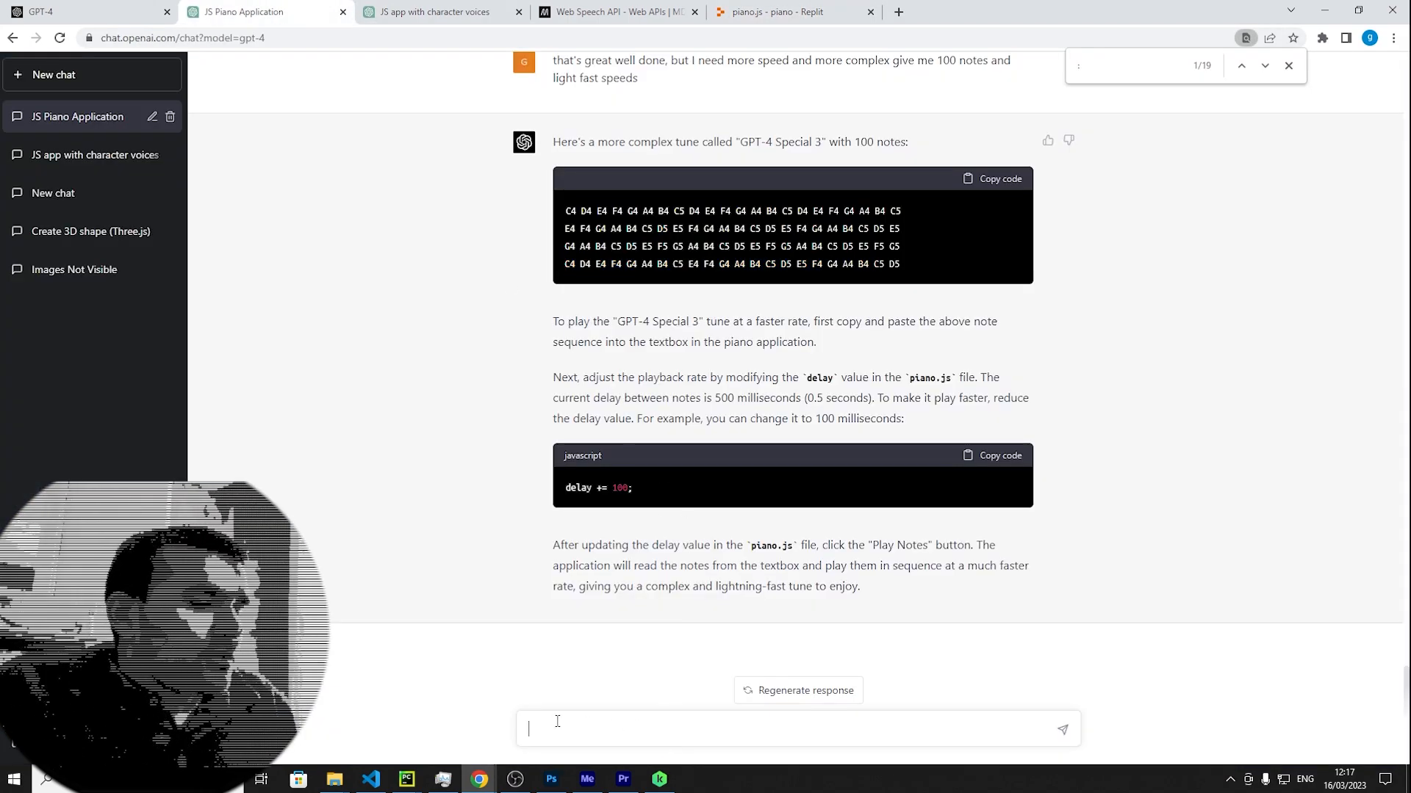
Ask ChatGPT 'do you happen to know rush e'
type("do you happen to know")
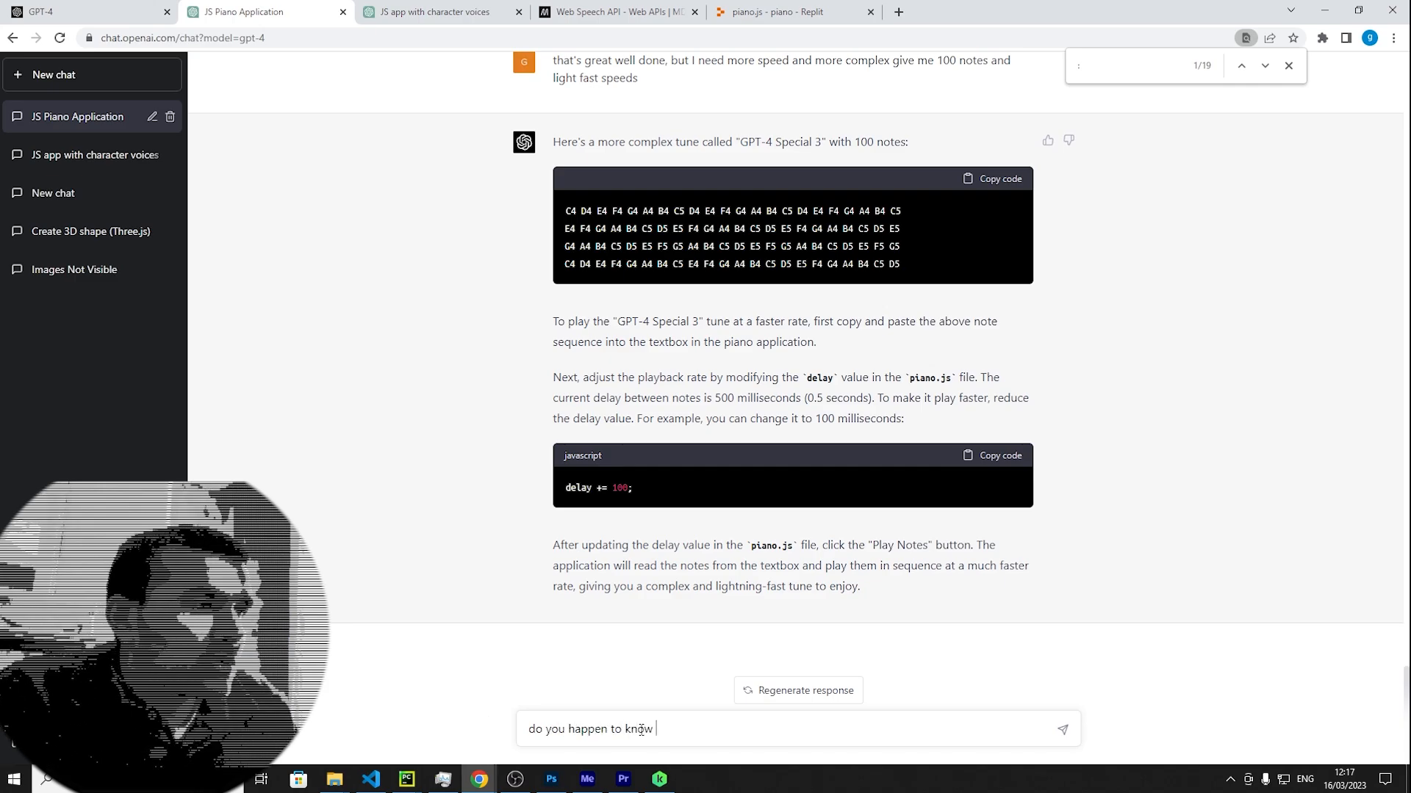
type("rush e")
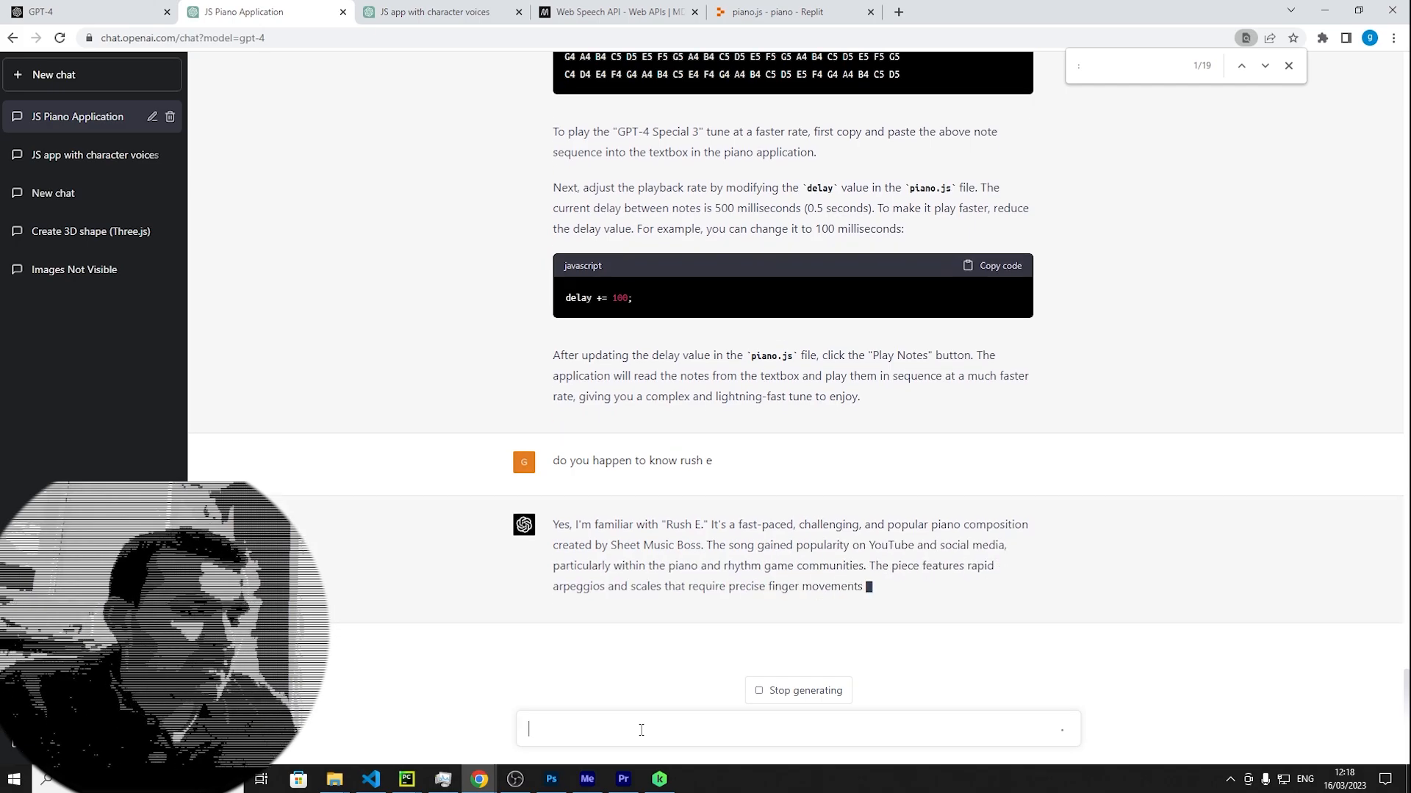
Ask ChatGPT for a Rush E note sequence and review its 75 ms delay advice
type("okay cool, I")
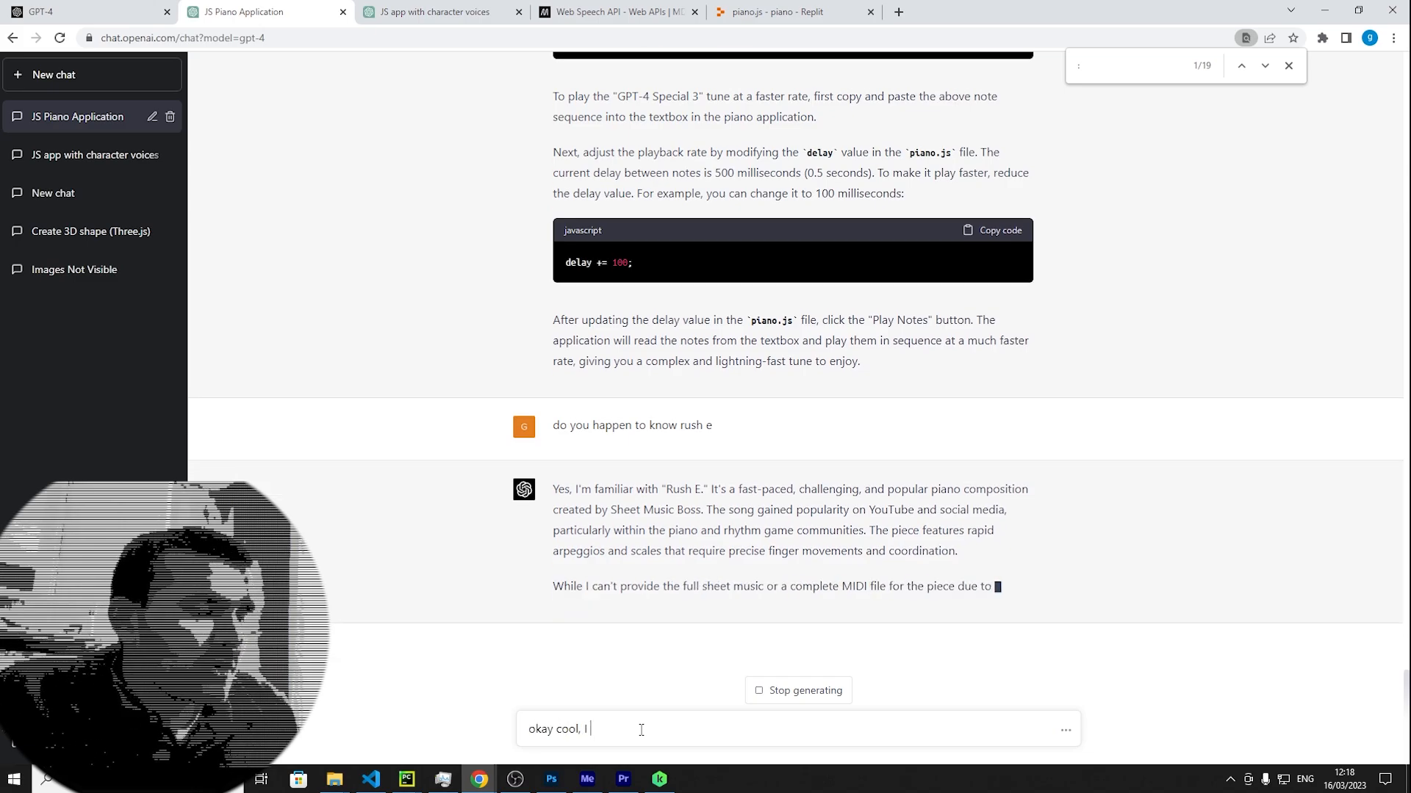
type("want this is k")
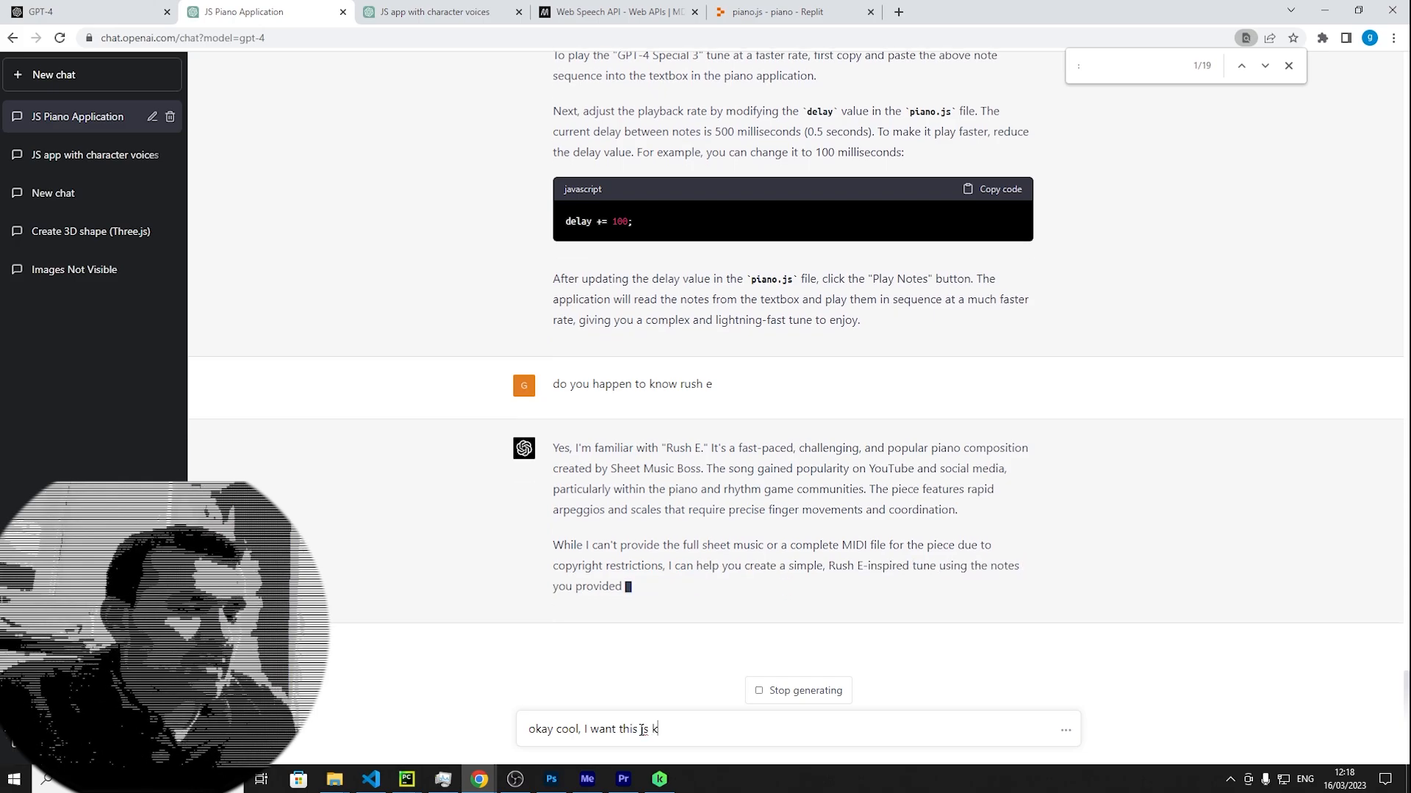
type("eyboard to")
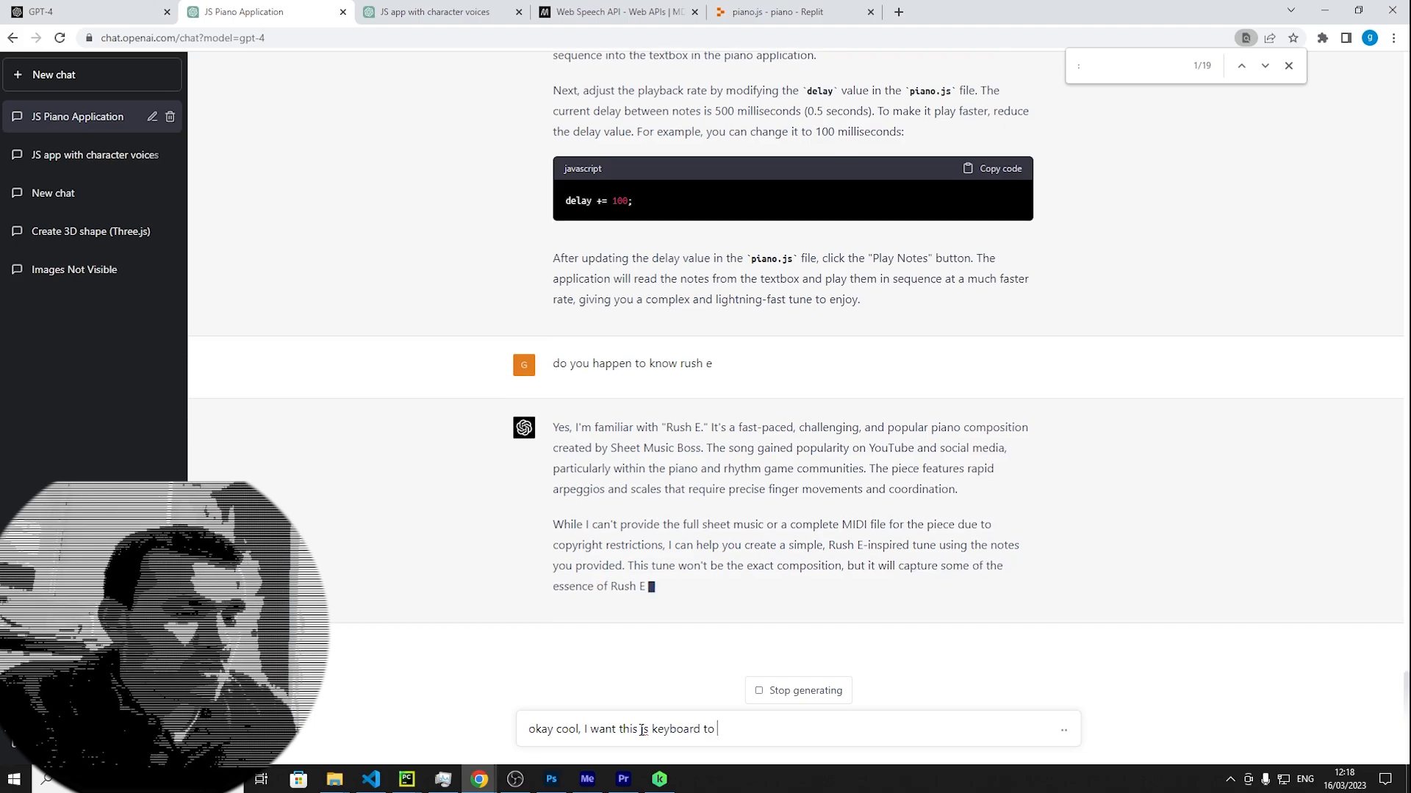
type("pla")
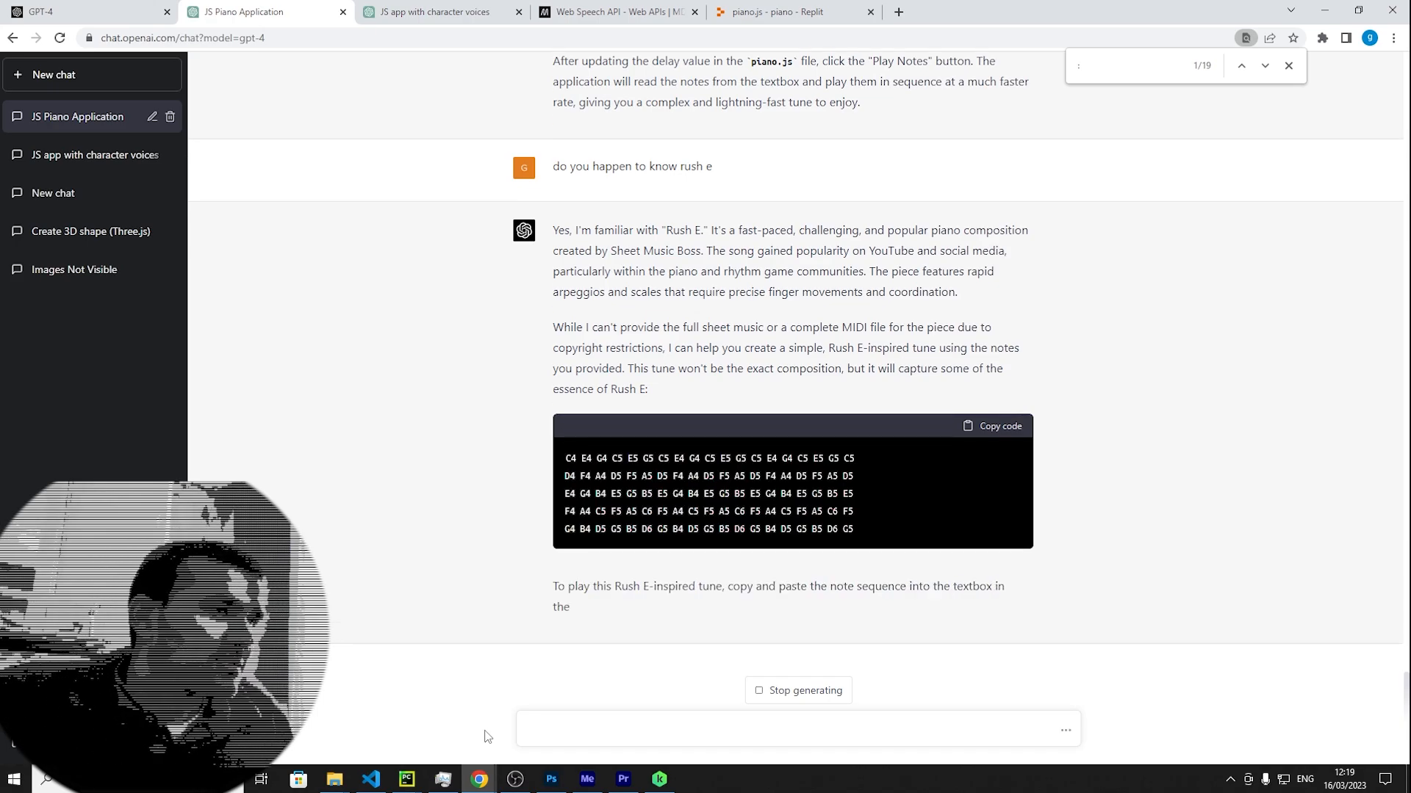
scroll("down", 3)
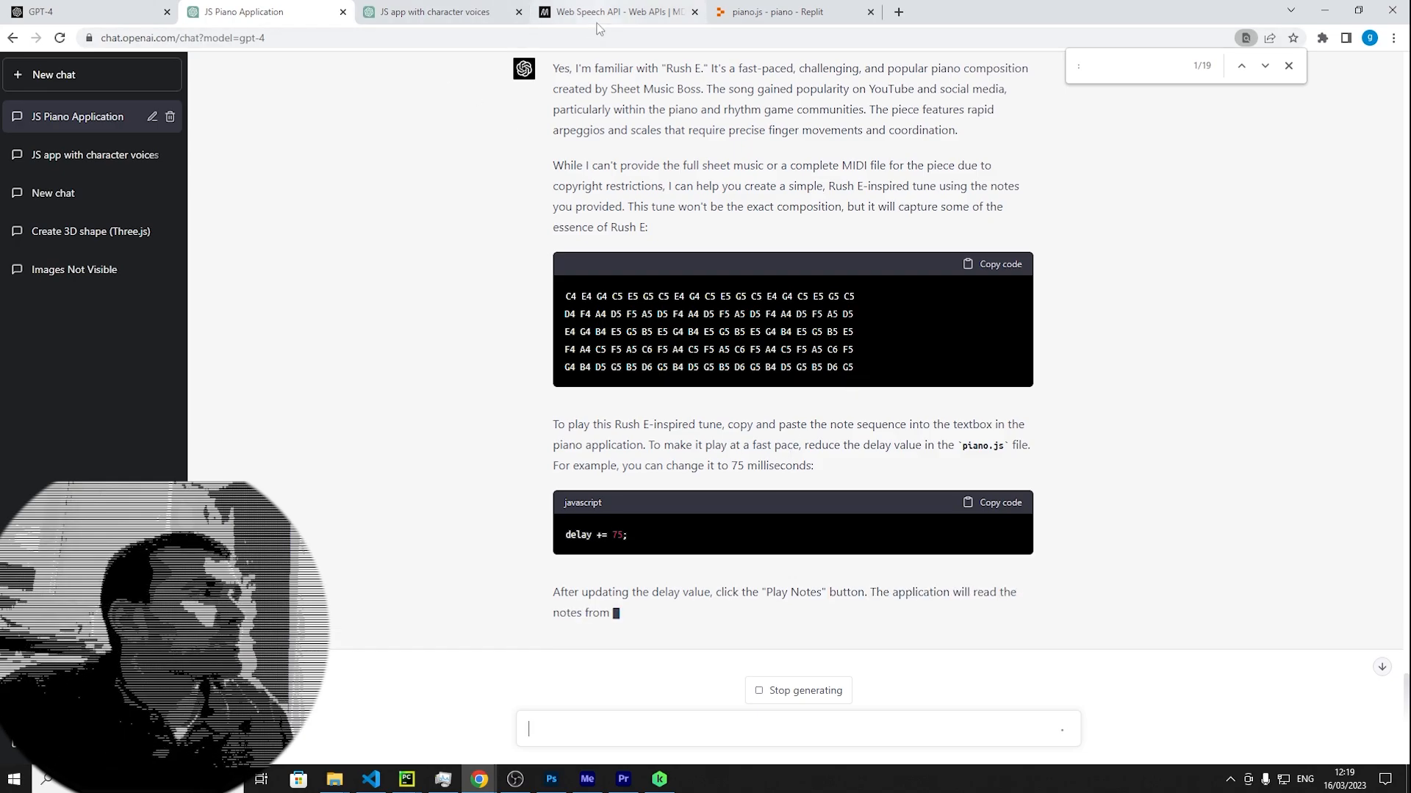
Set the delay to 75, restart the piano app, and load D6 G5 B4 D5 G5 B5 D6 G5
left_click(791, 12)
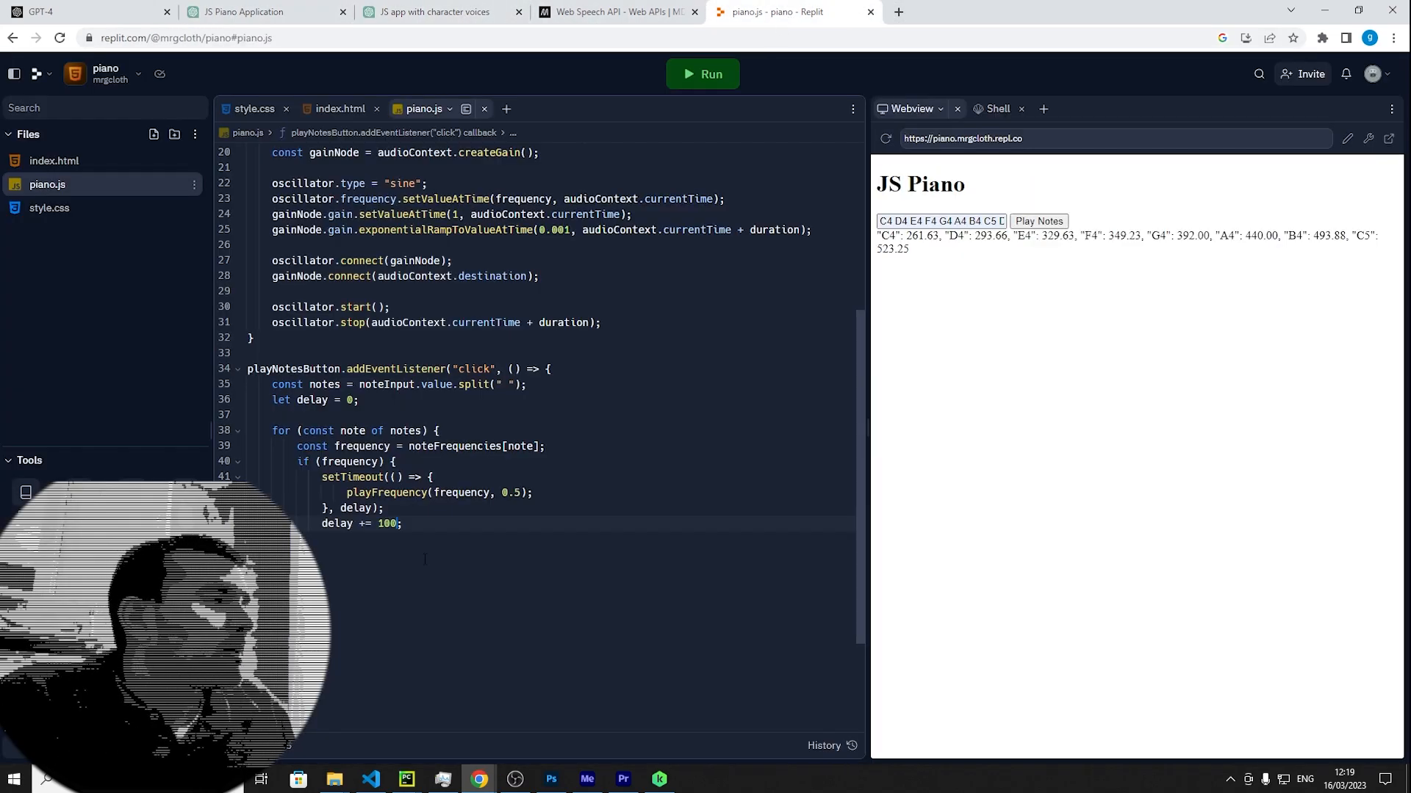
type("7")
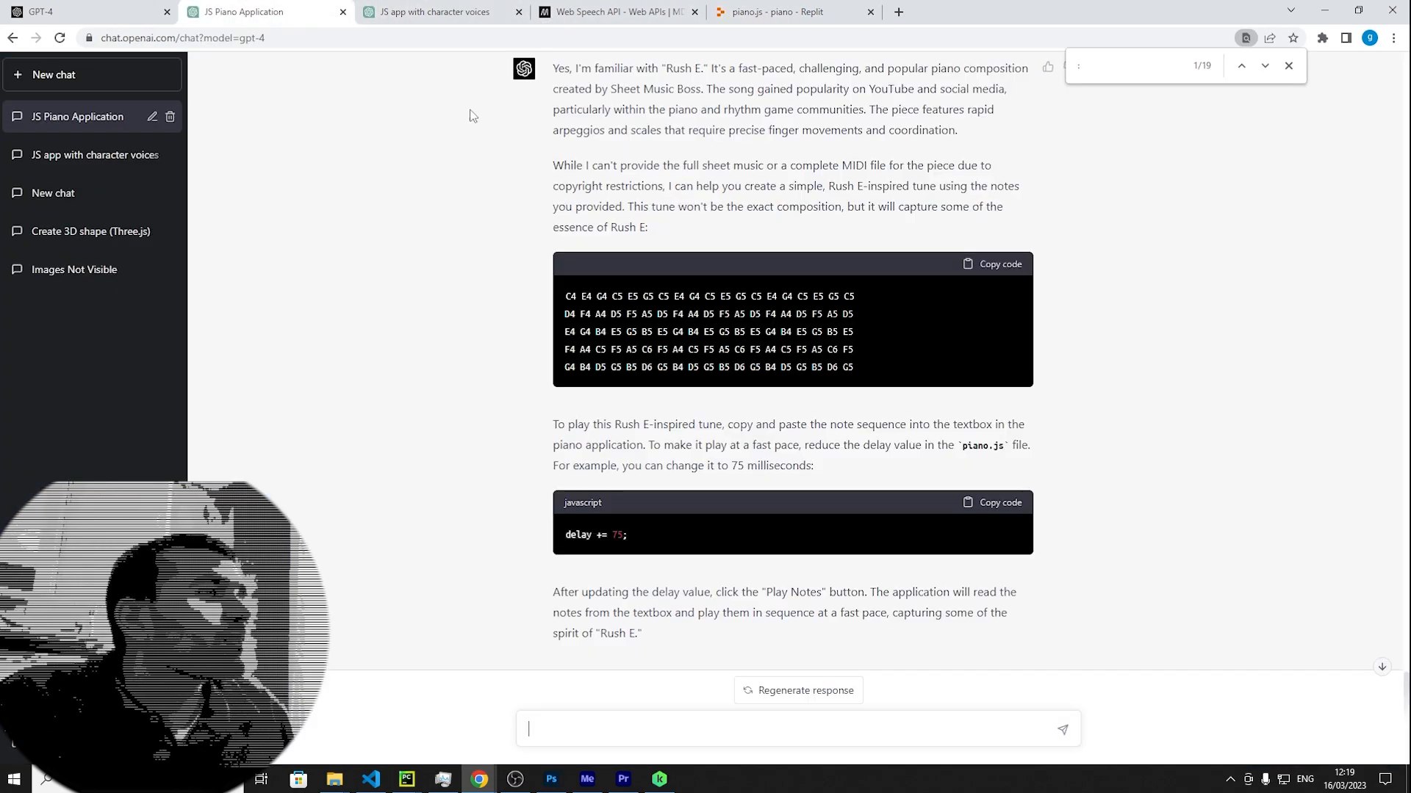
left_click_drag(570, 296, 852, 367)
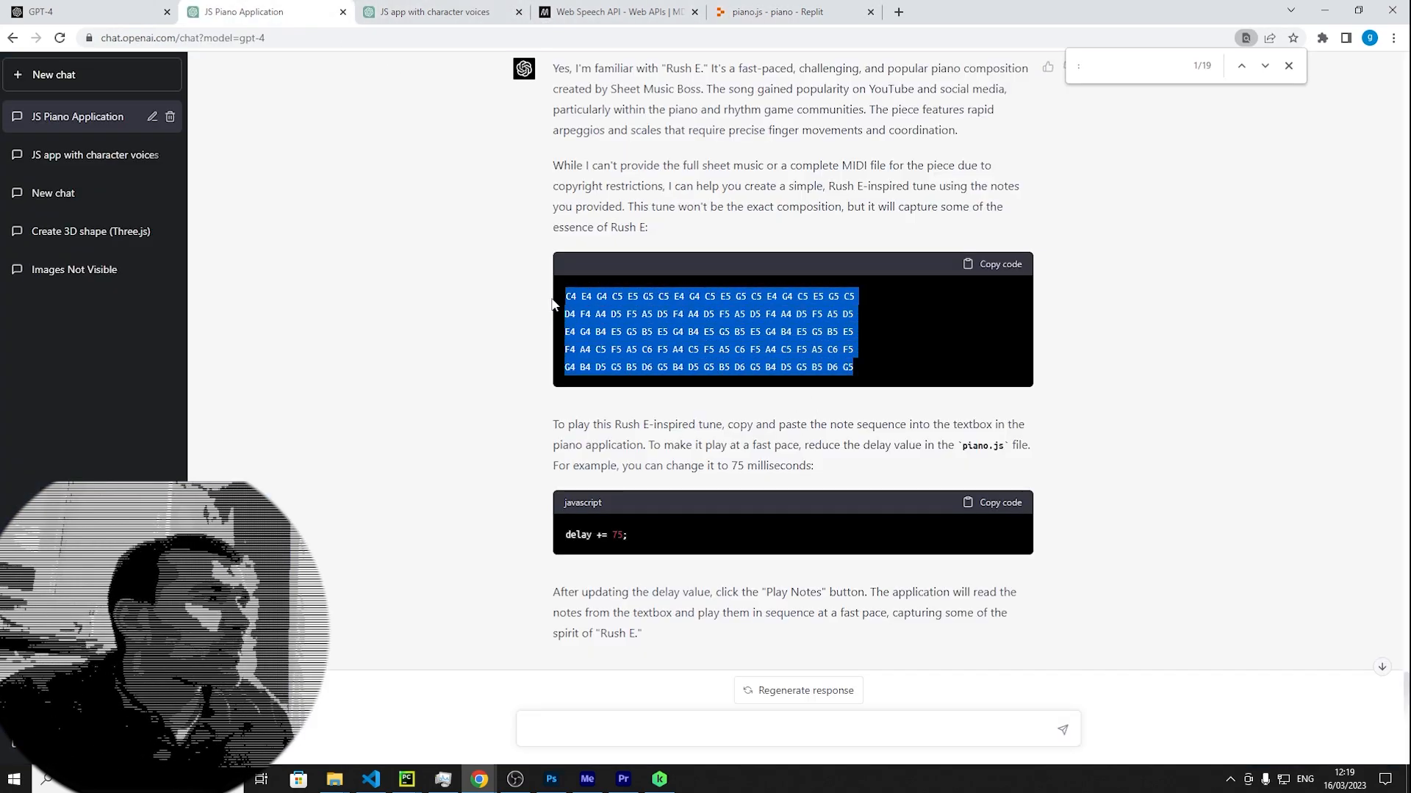
left_click(778, 12)
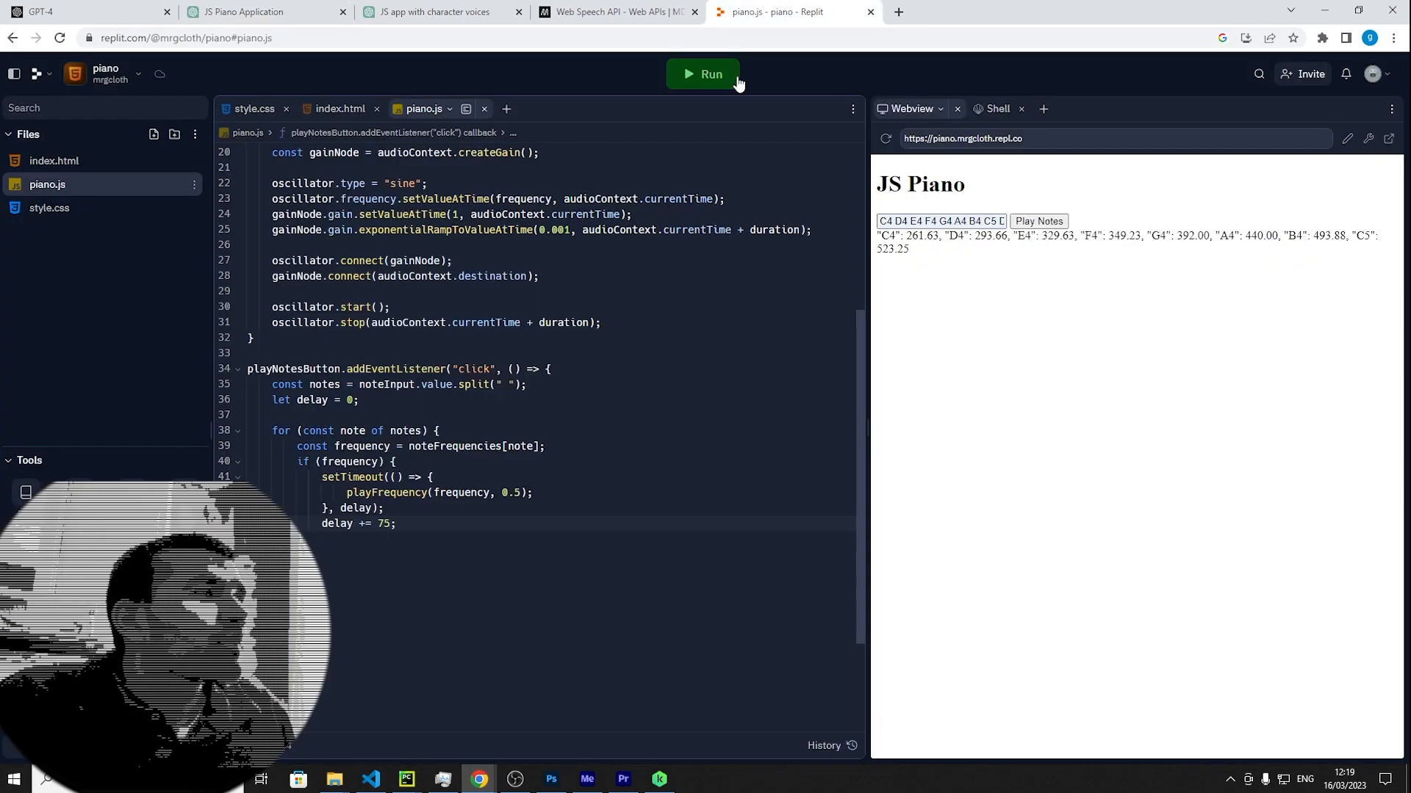
double_click(940, 221)
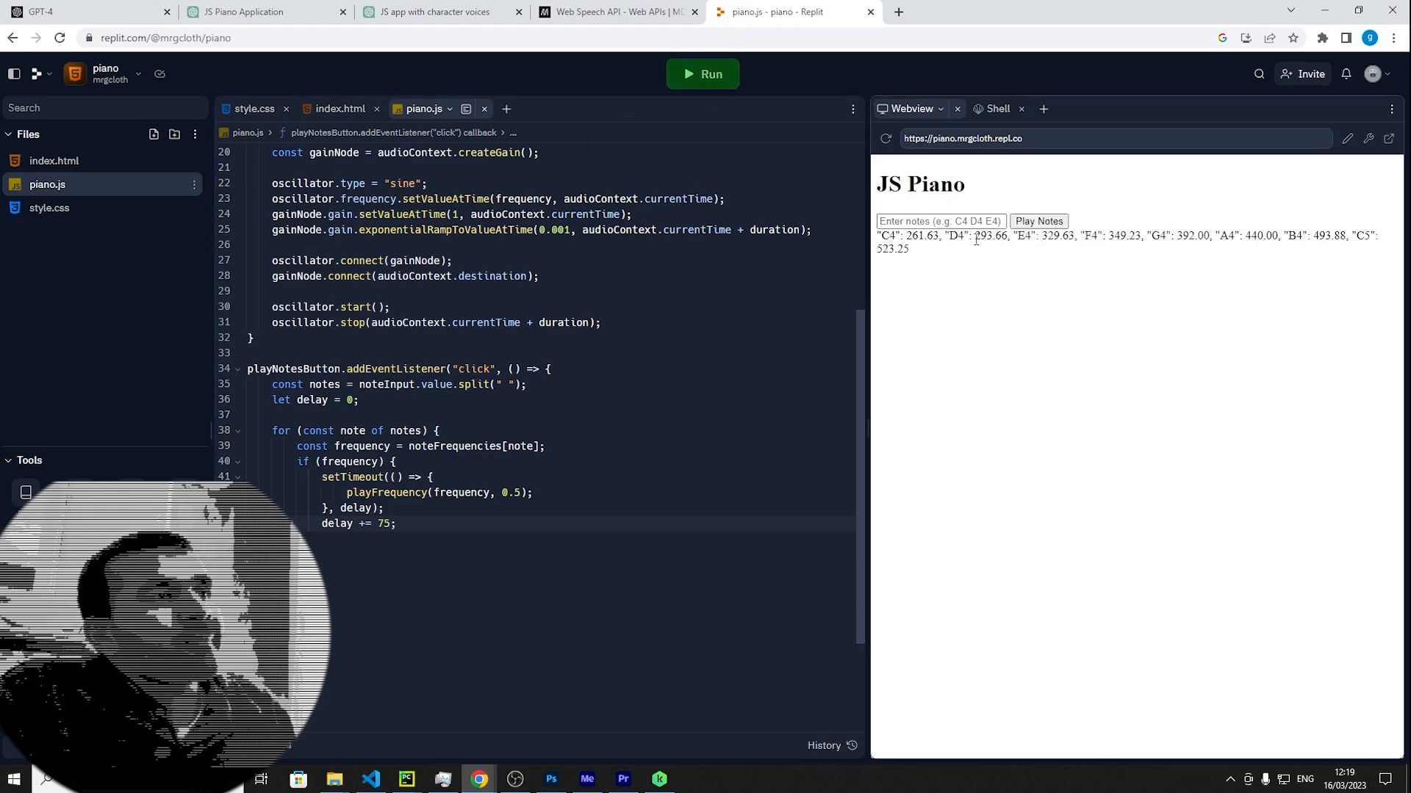
type("D6 G5 B4 D5 G5 B5 D6 G5")
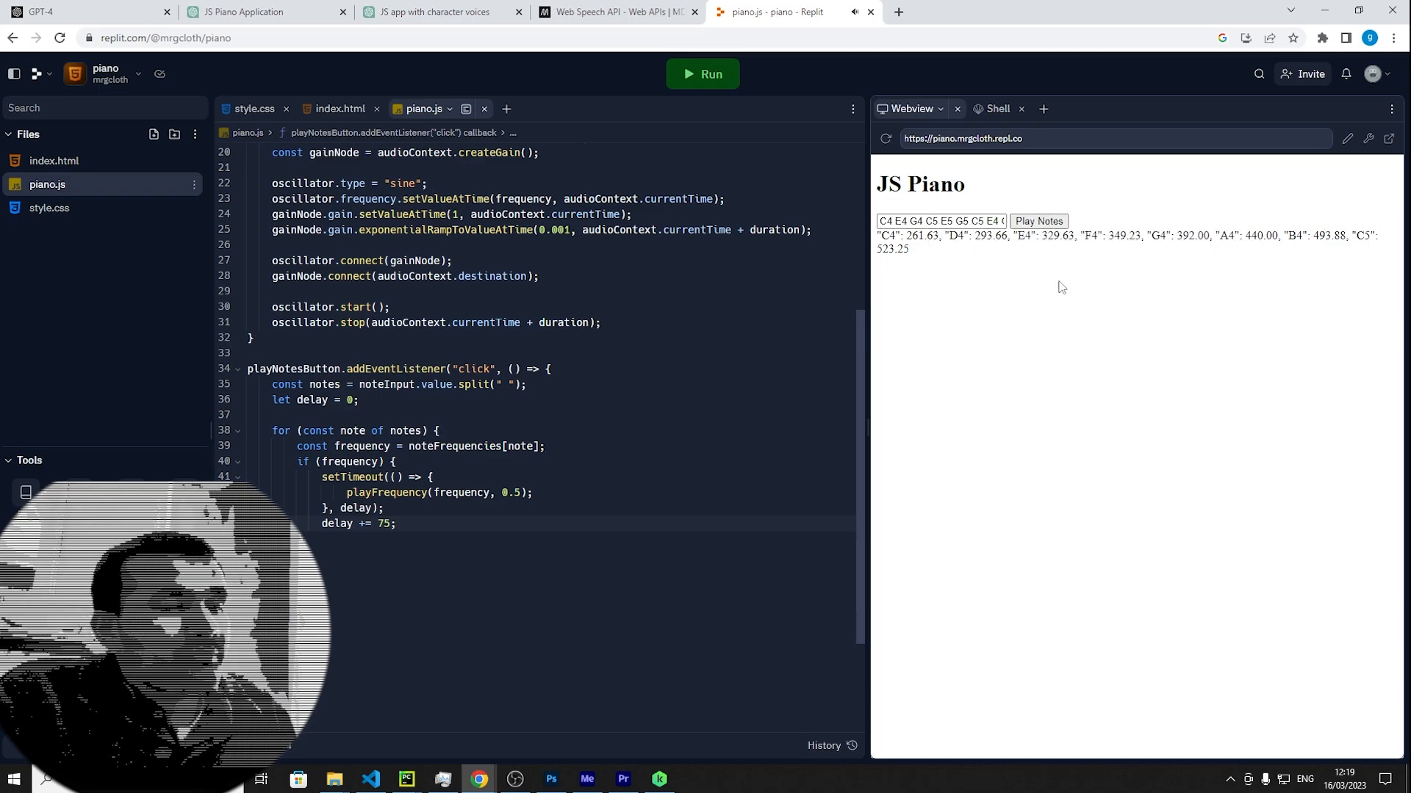
mouse_move(1081, 423)
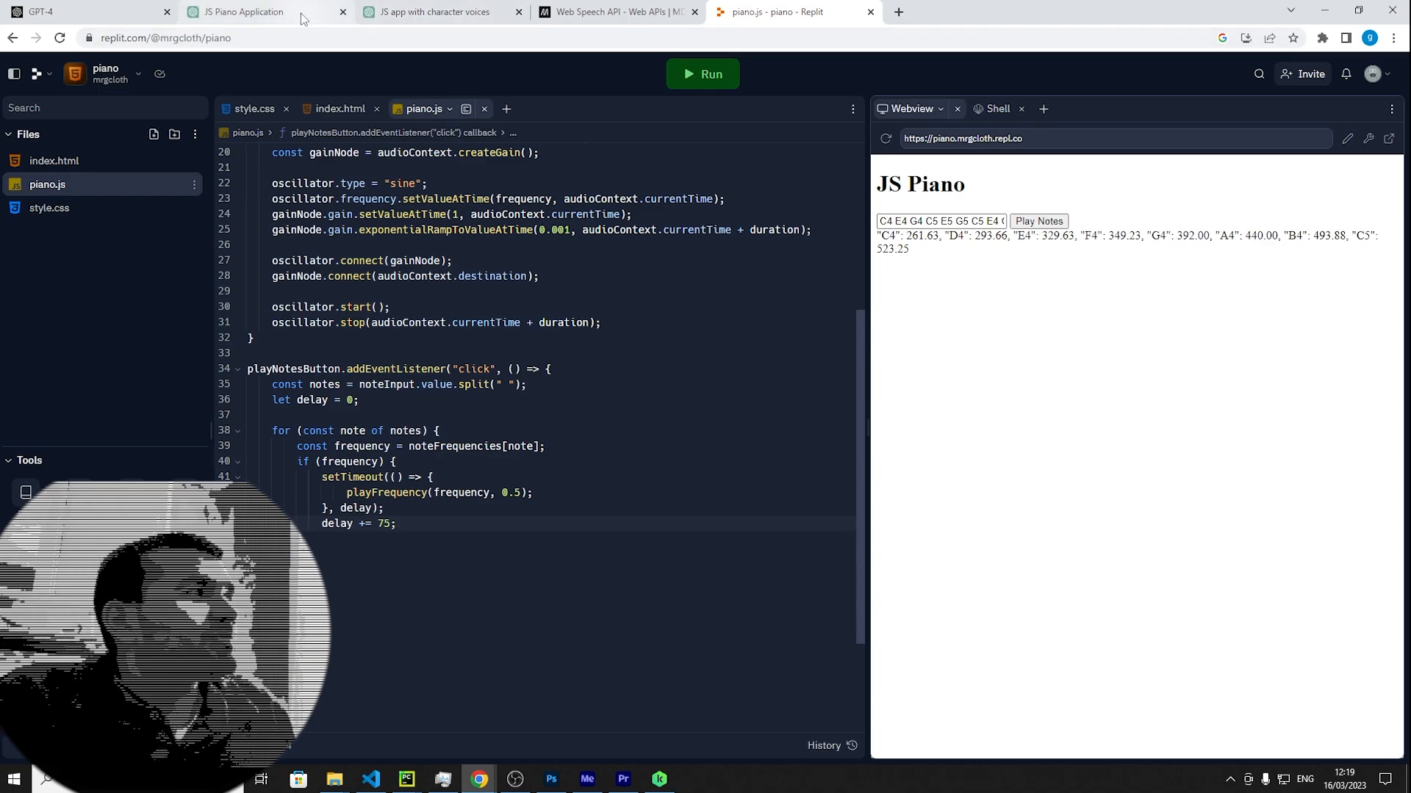
left_click(1038, 221)
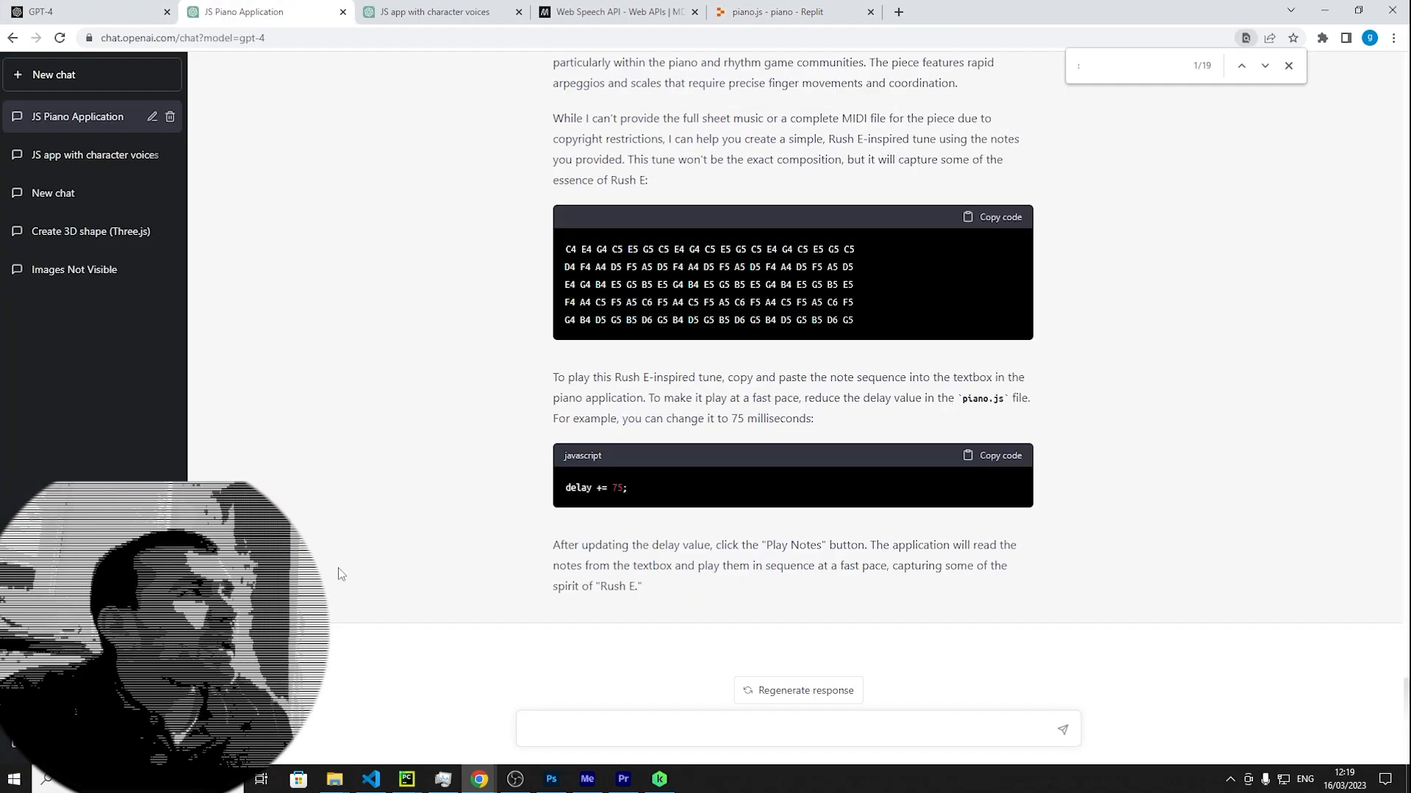
Create an HTML, CSS, JS Repl titled guitar_ai
left_click(787, 12)
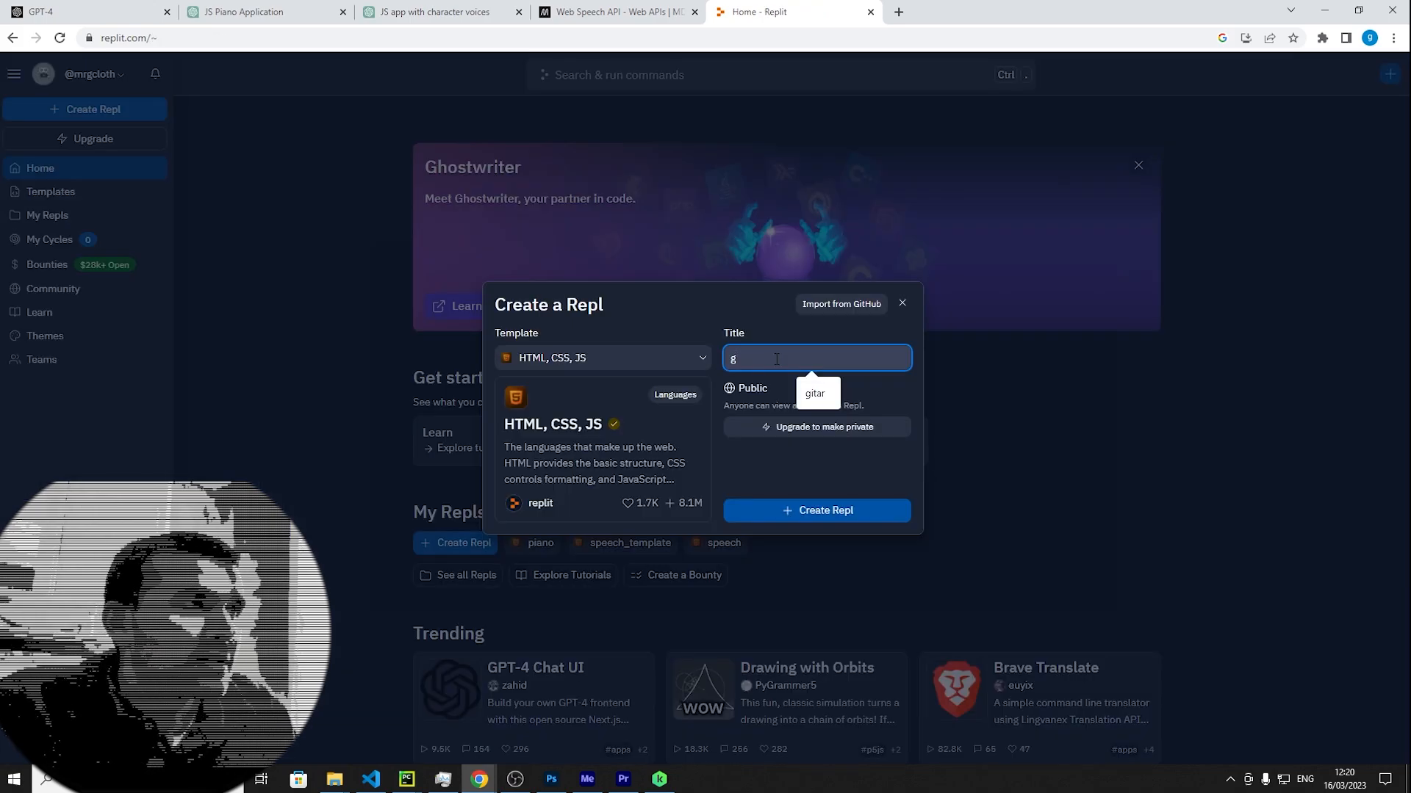
type("uitar_ai")
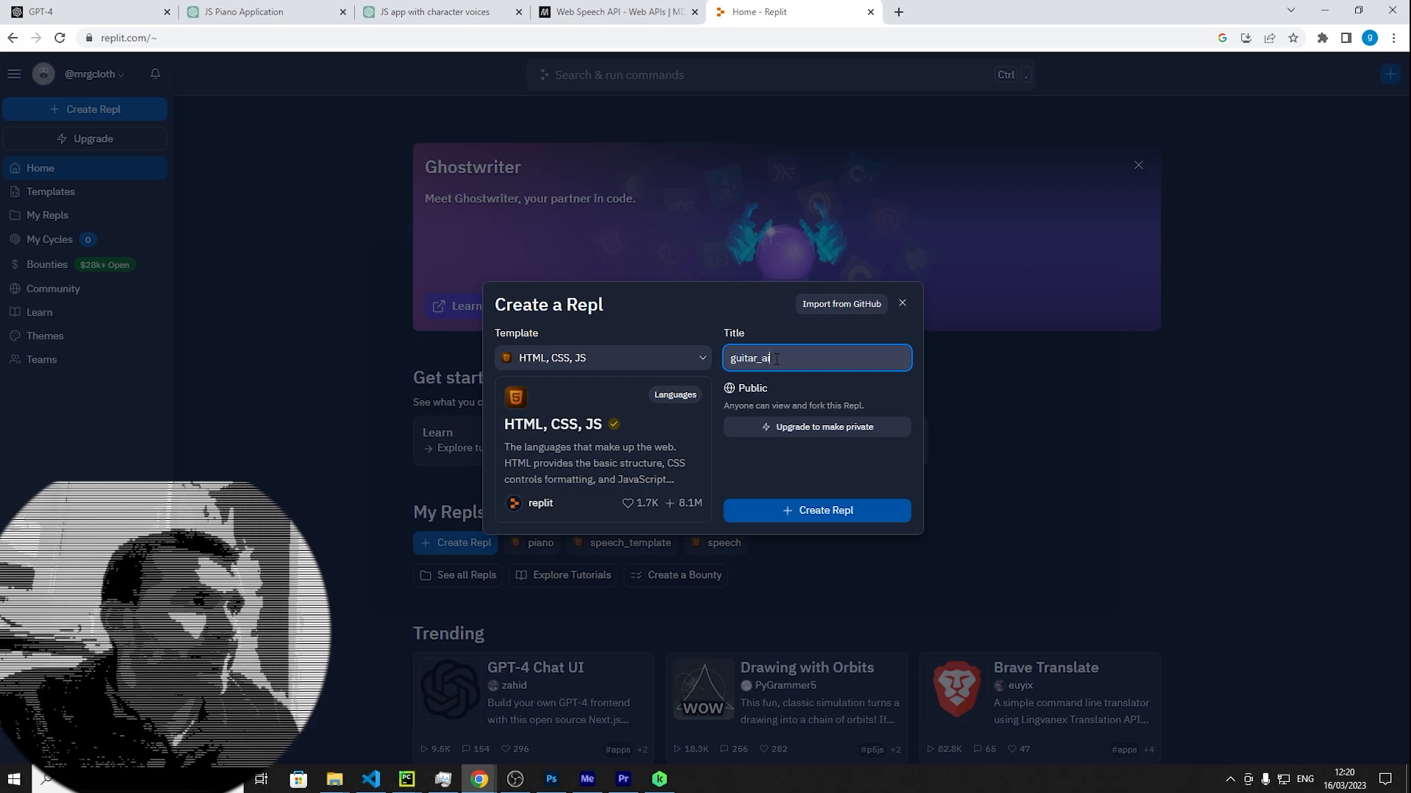
left_click(816, 511)
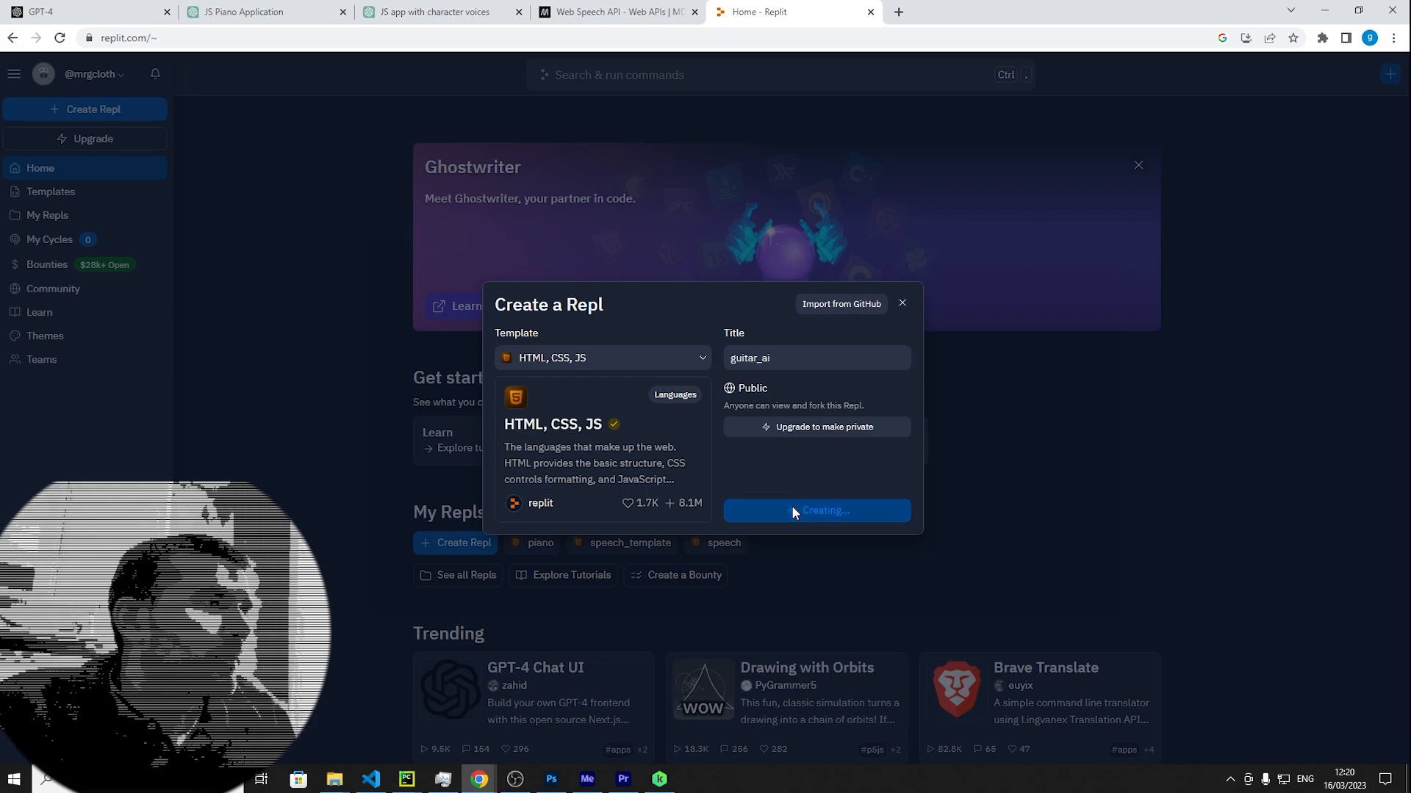
left_click(816, 511)
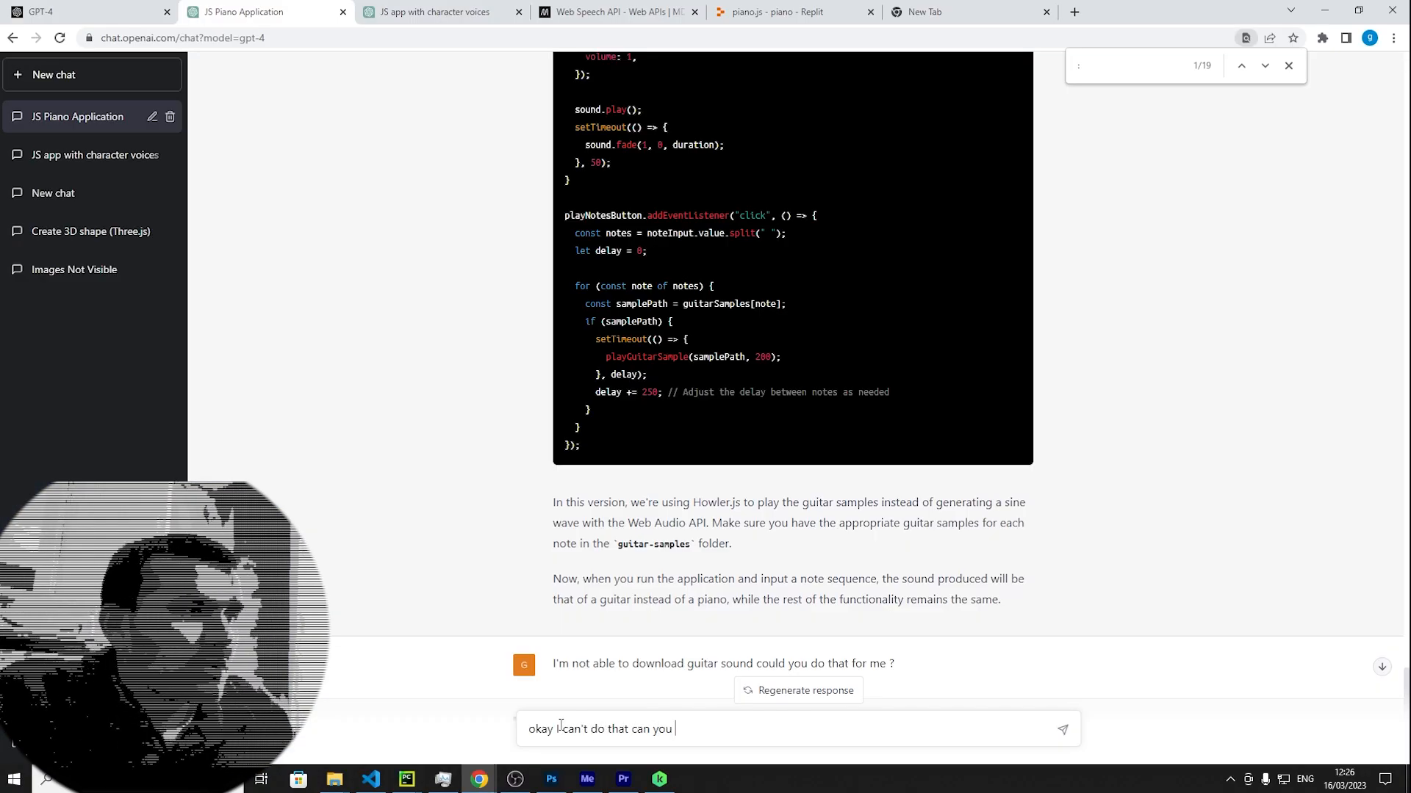
Ask ChatGPT to generate the guitar sound without downloadable sample files
type("find a triono")
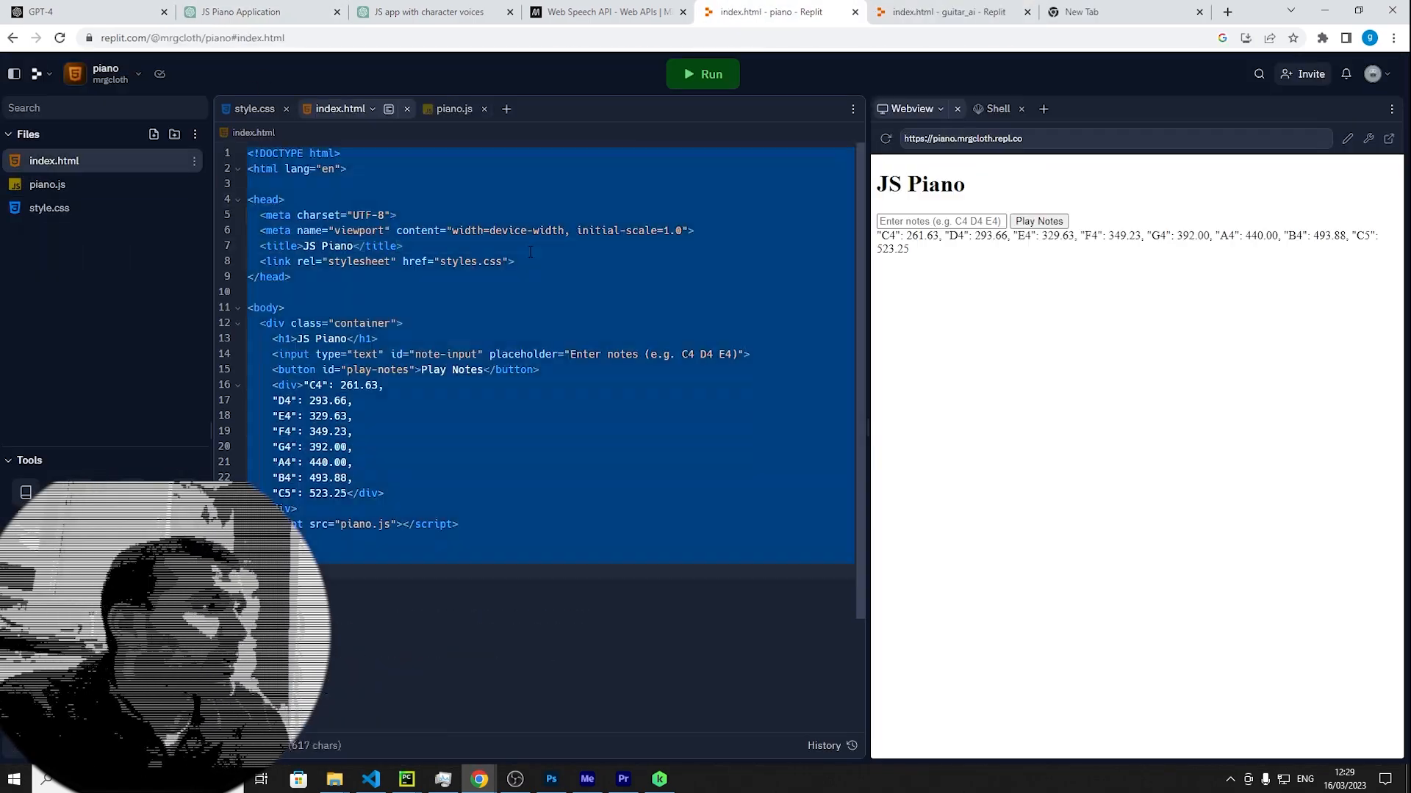
Ask ChatGPT to show the final JS file using the Karplus-Strong plucked-string sound
left_click(254, 12)
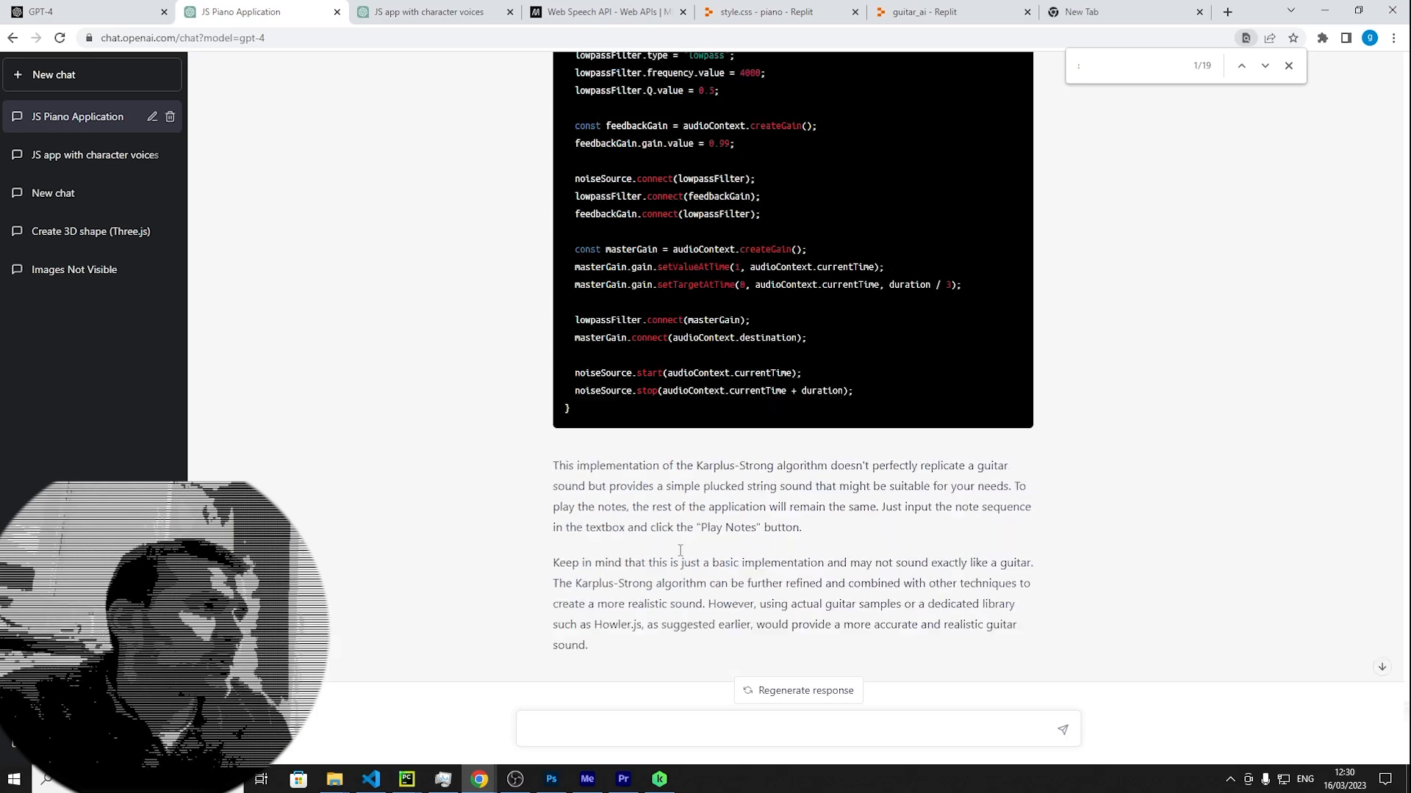
type("okay could show me what the final js o")
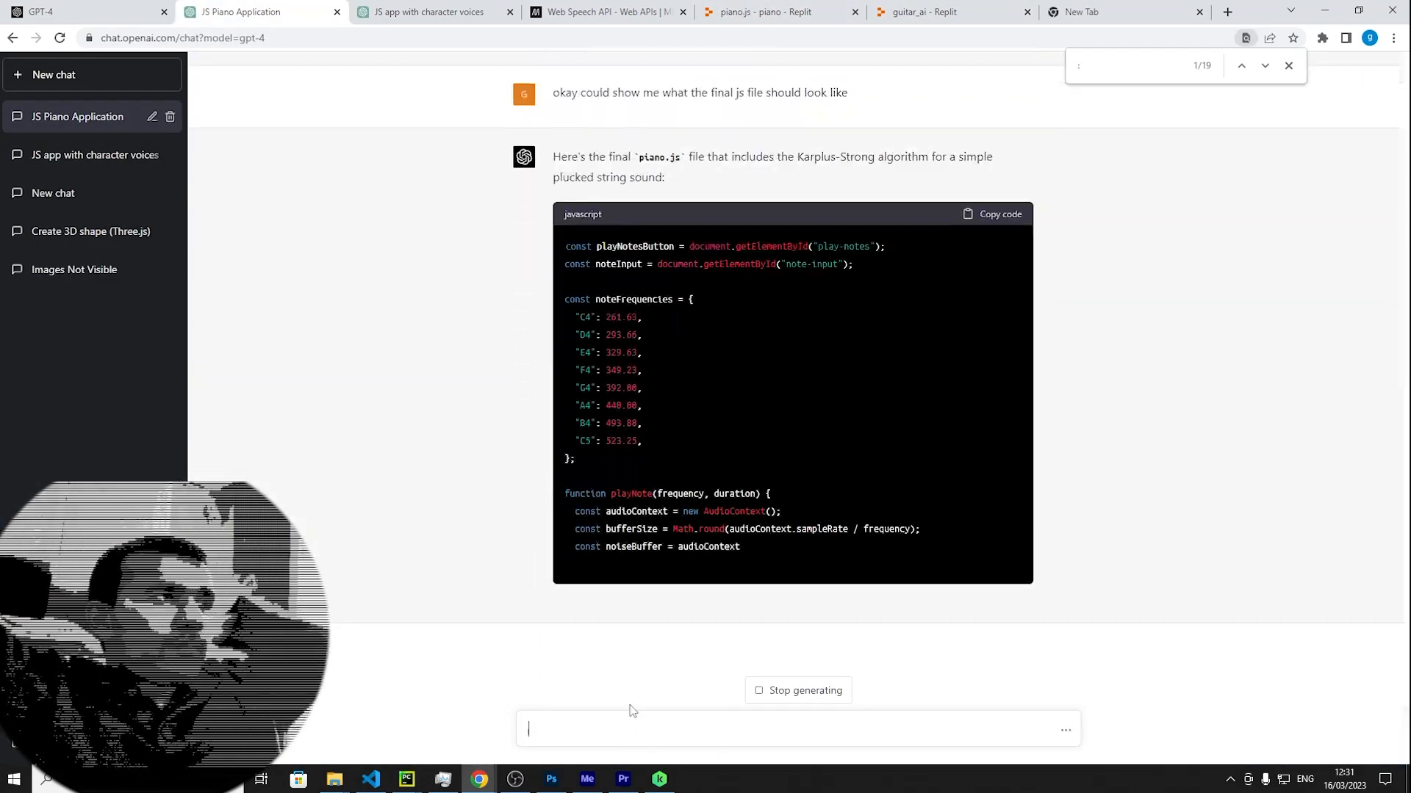
scroll("down", 3)
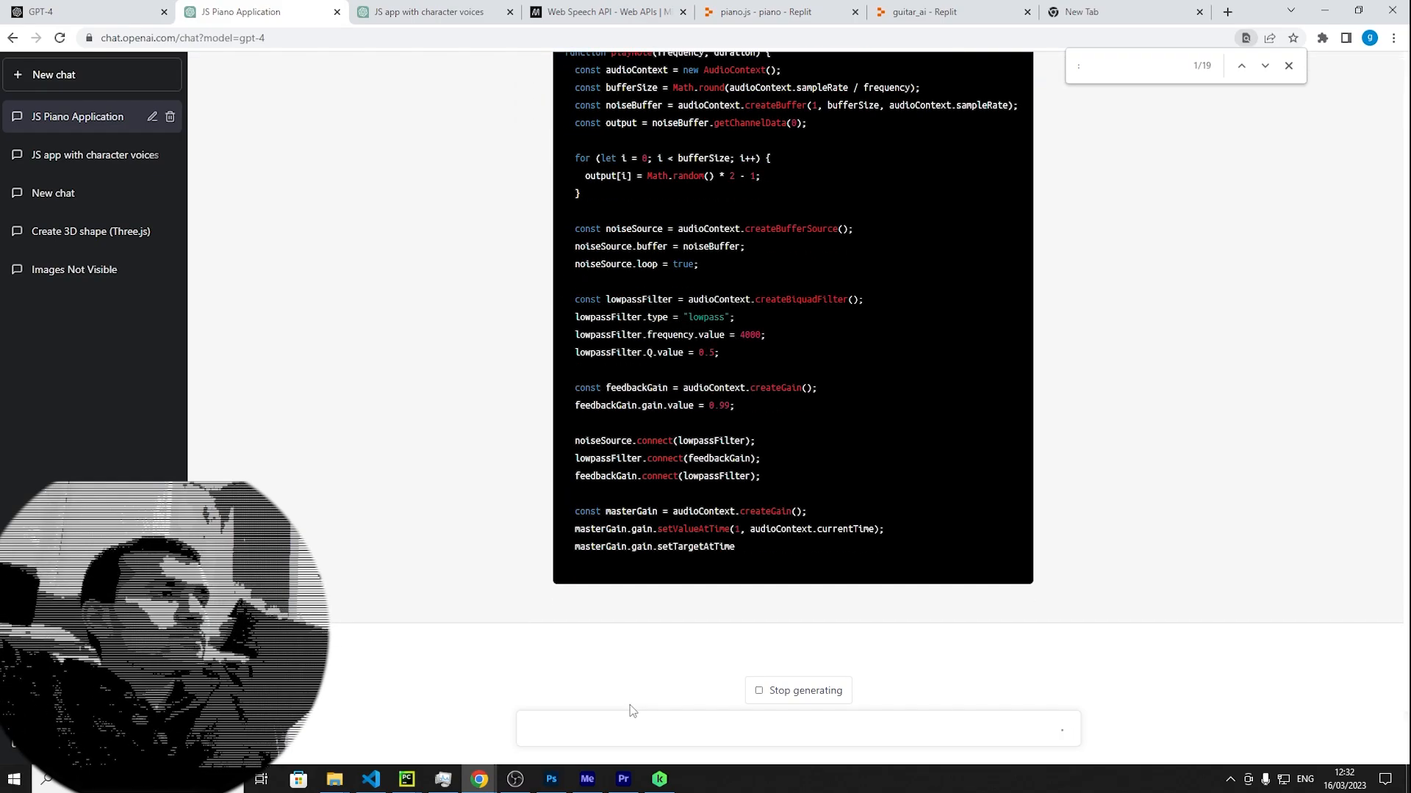
left_click(933, 12)
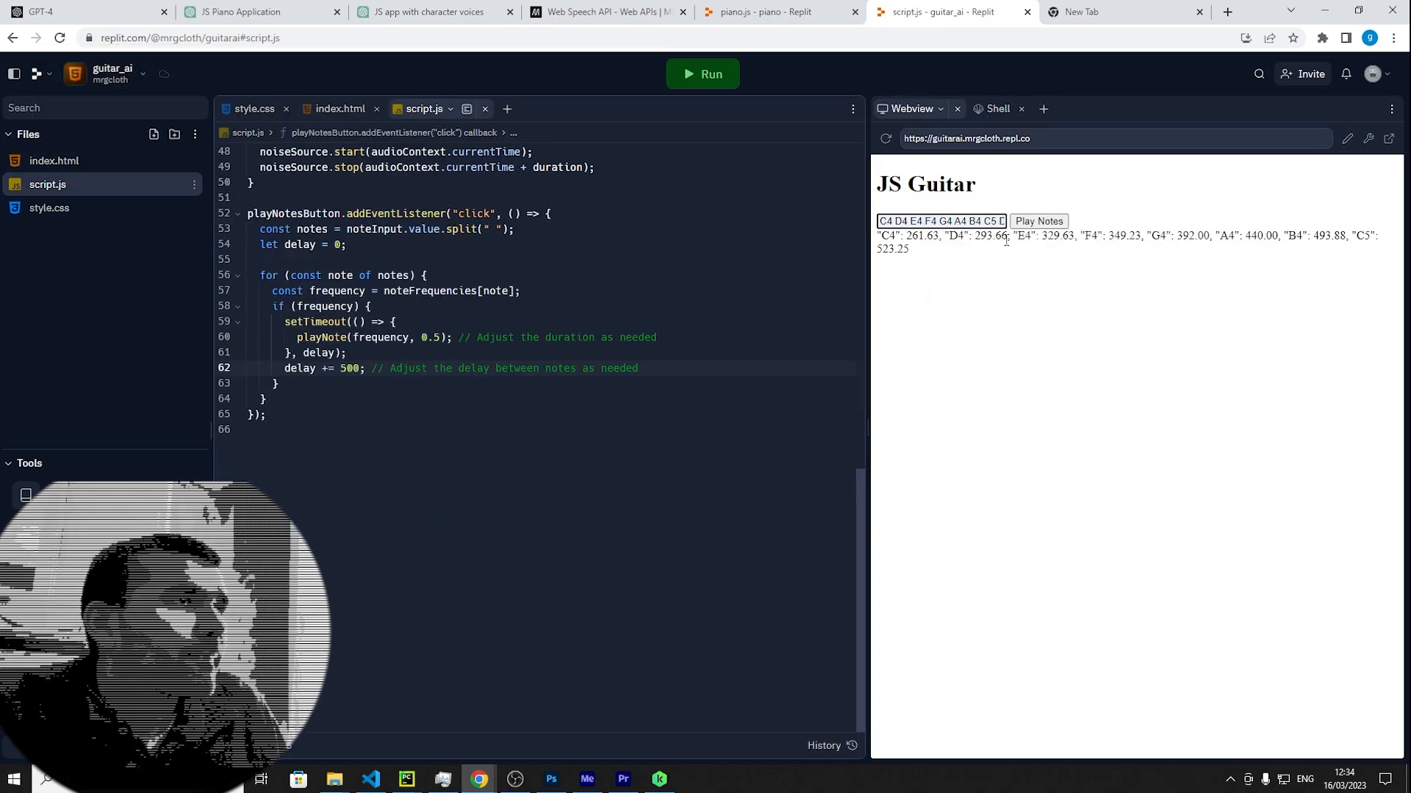
Play the note sequence in JS Guitar, then enter C6 in the note box
left_click(1038, 221)
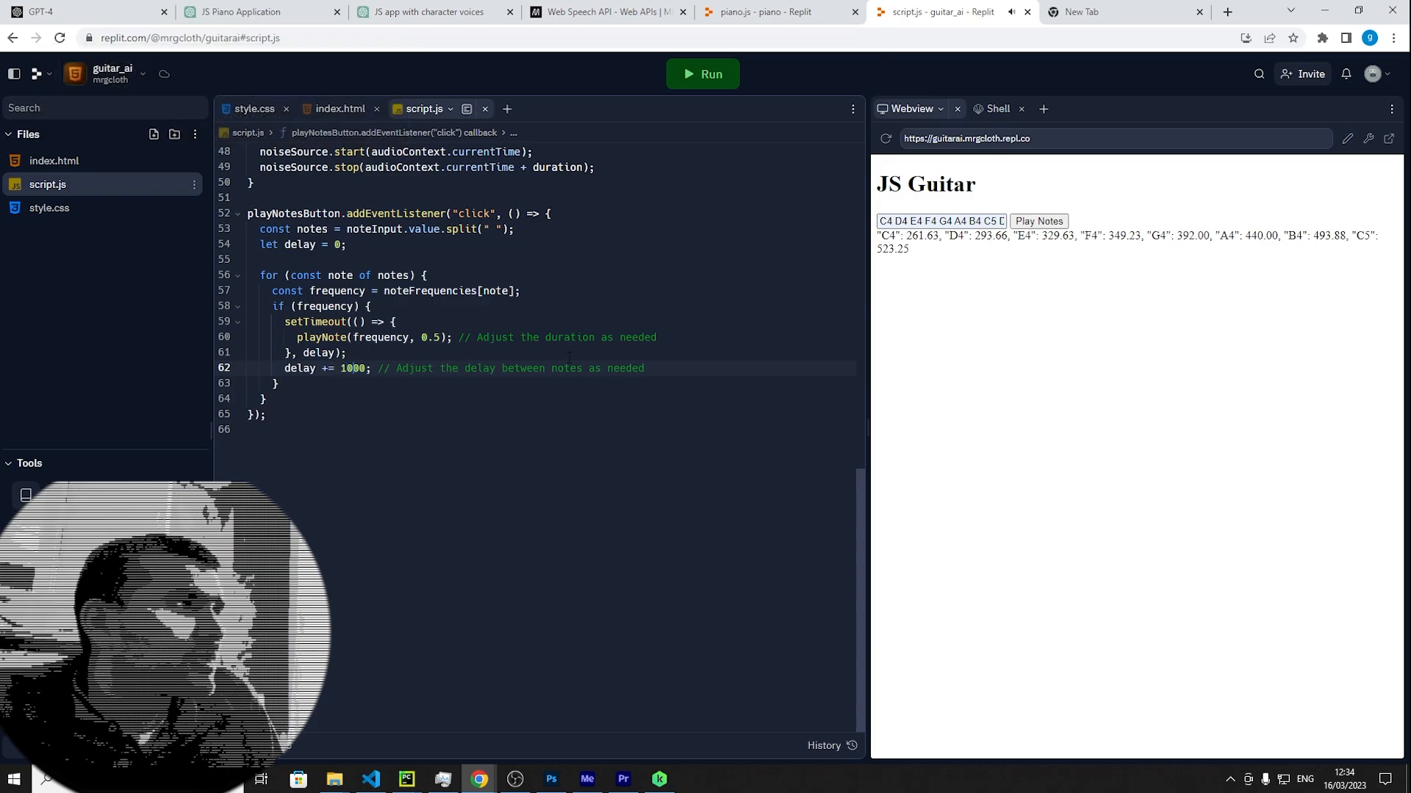
mouse_move(708, 79)
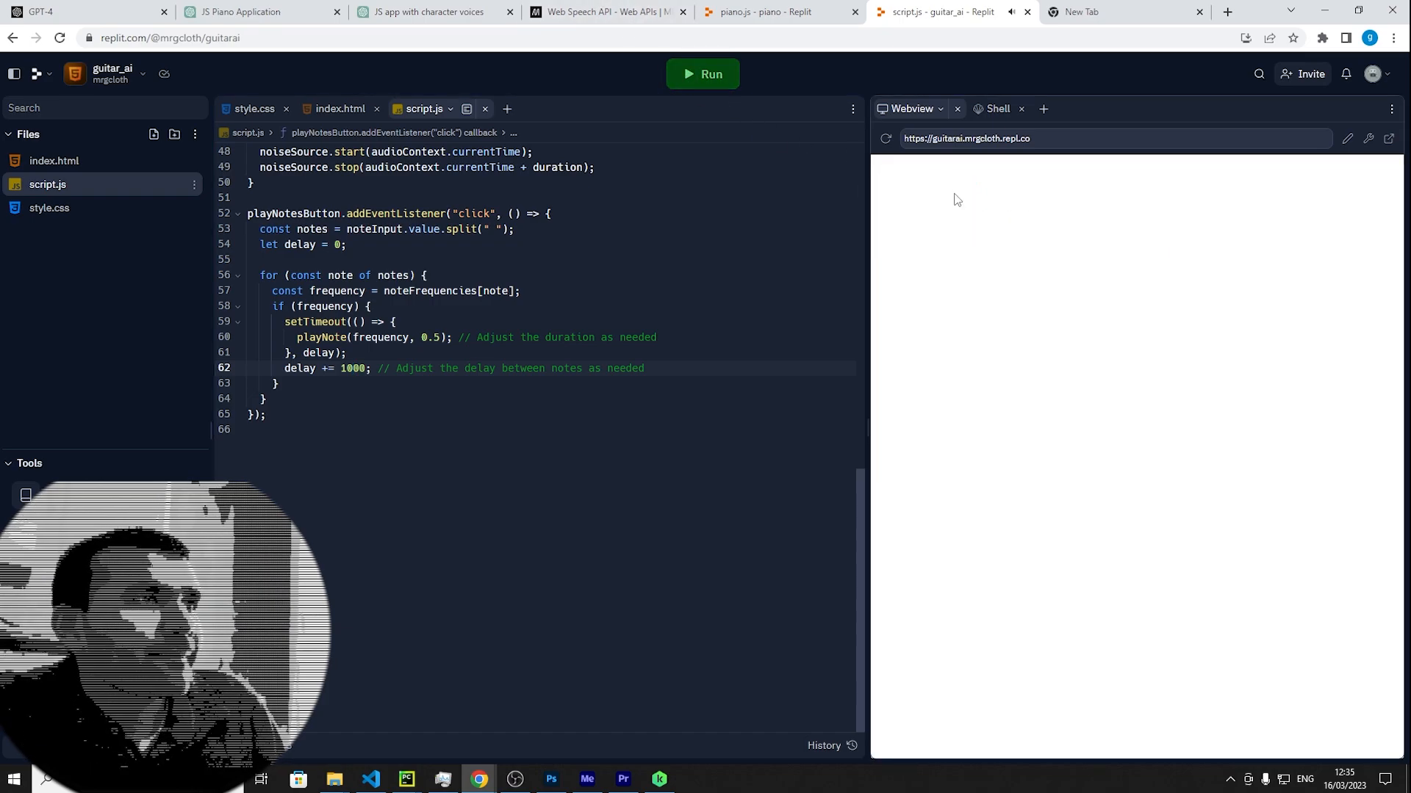
left_click(703, 74)
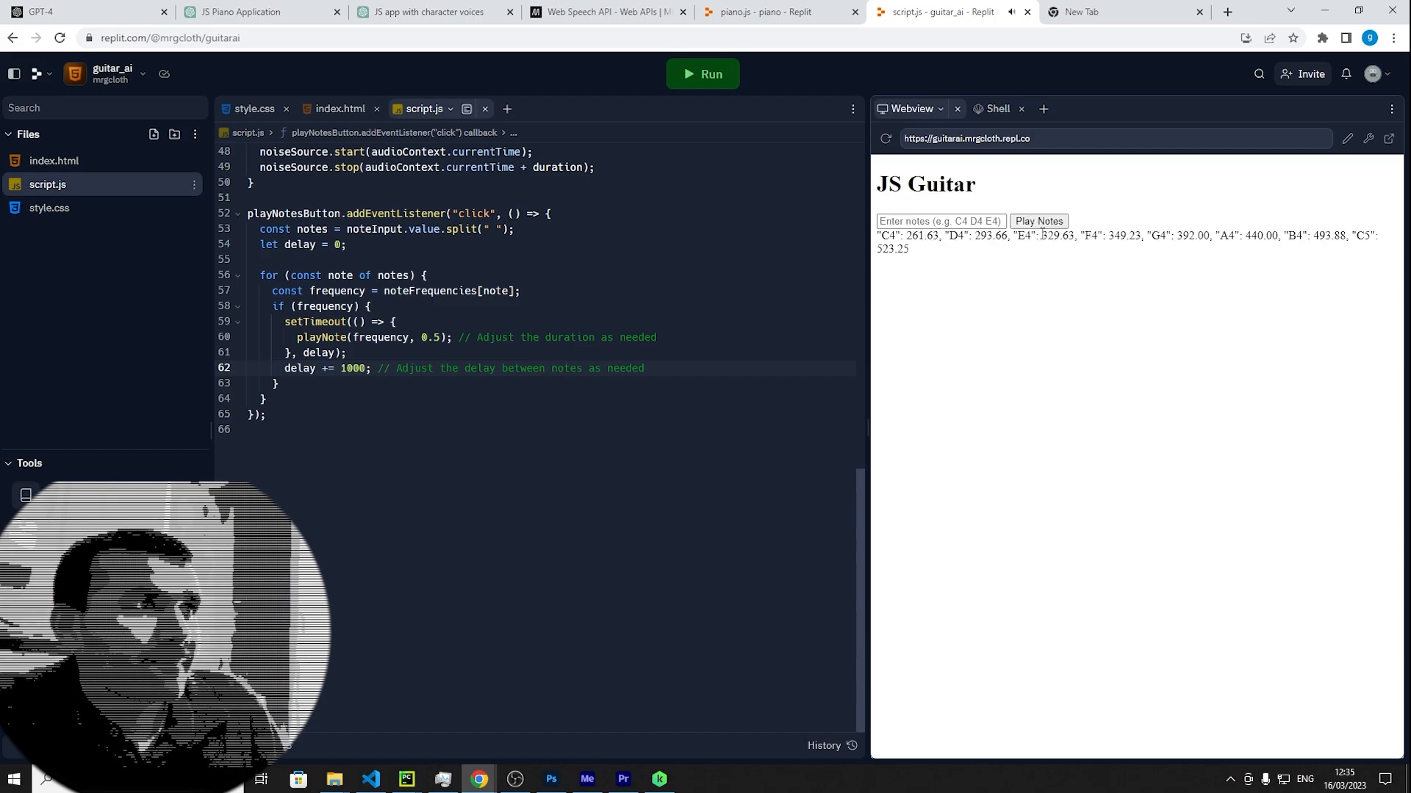
type("C6")
type("1")
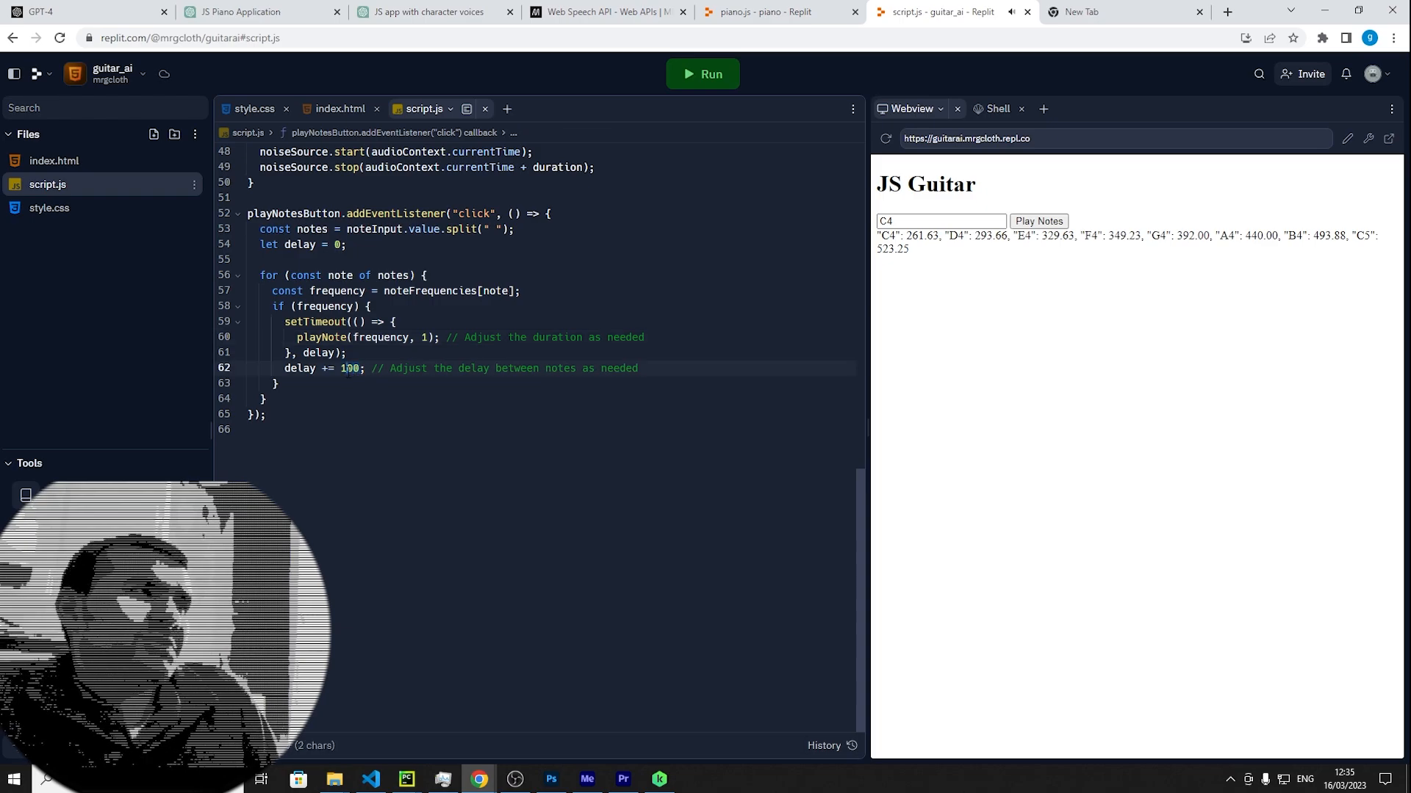
Retype the delay between notes as 25
type("25")
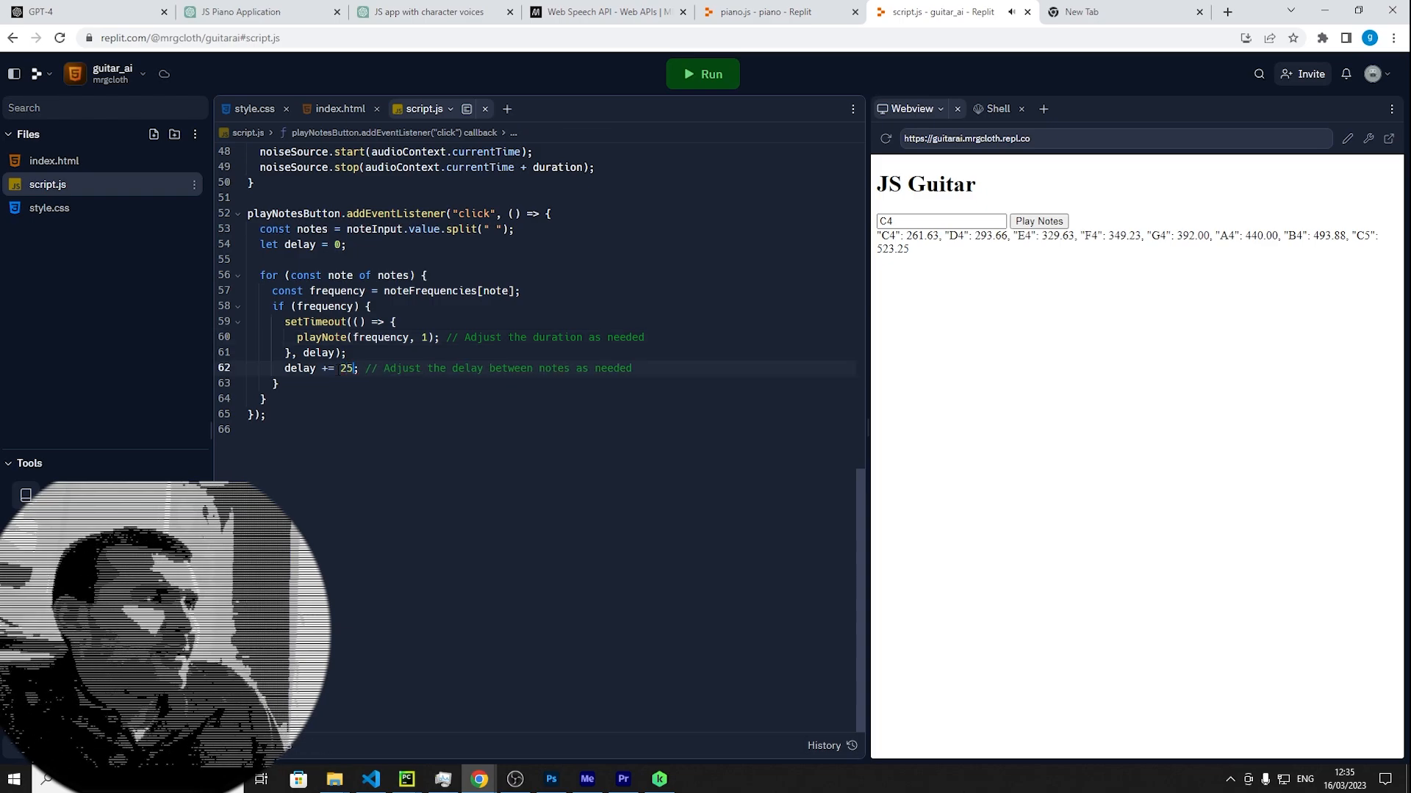